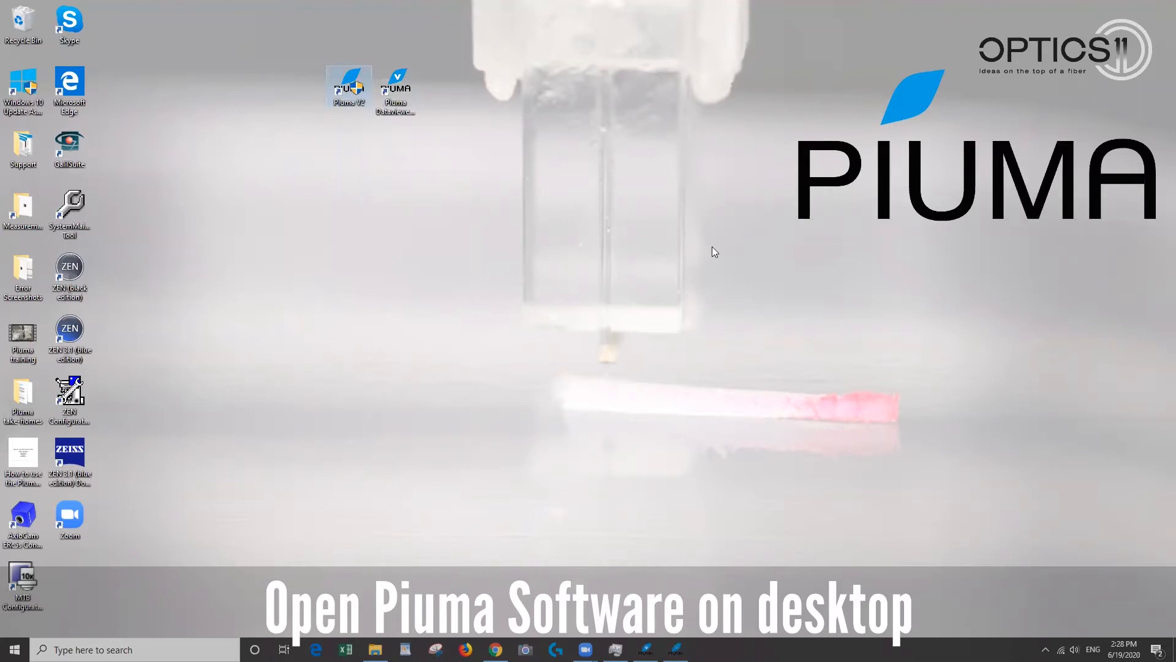
mouse_move(692, 191)
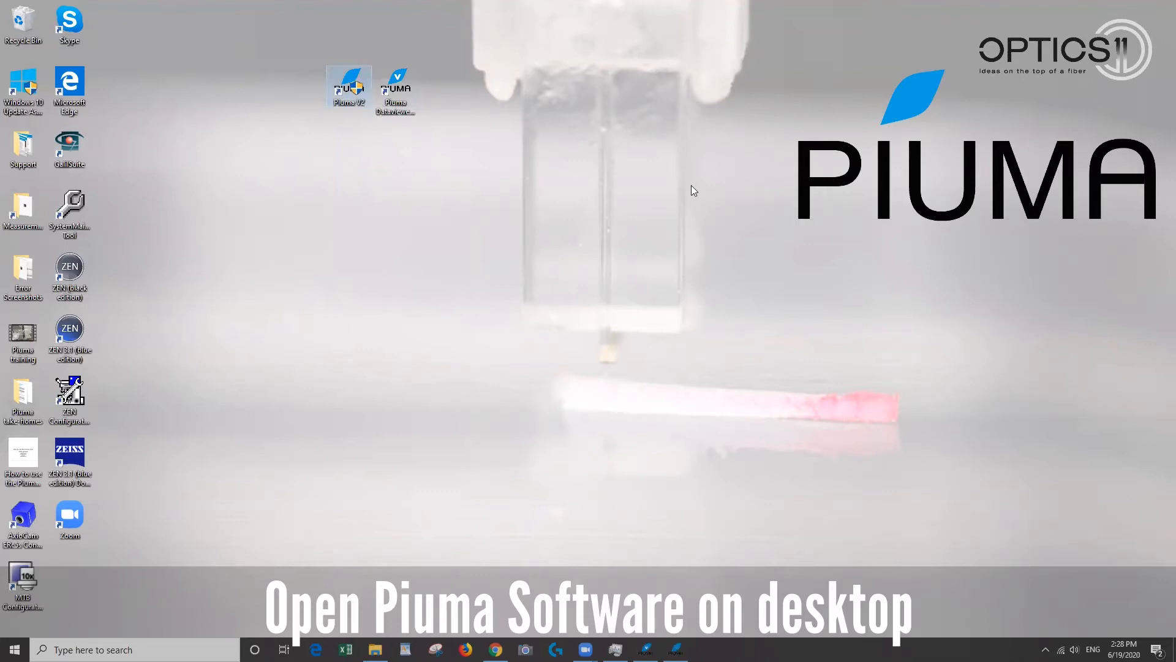
- Launch Piuma V7 for the Lipid Sample experiment and home the stages
click(348, 86)
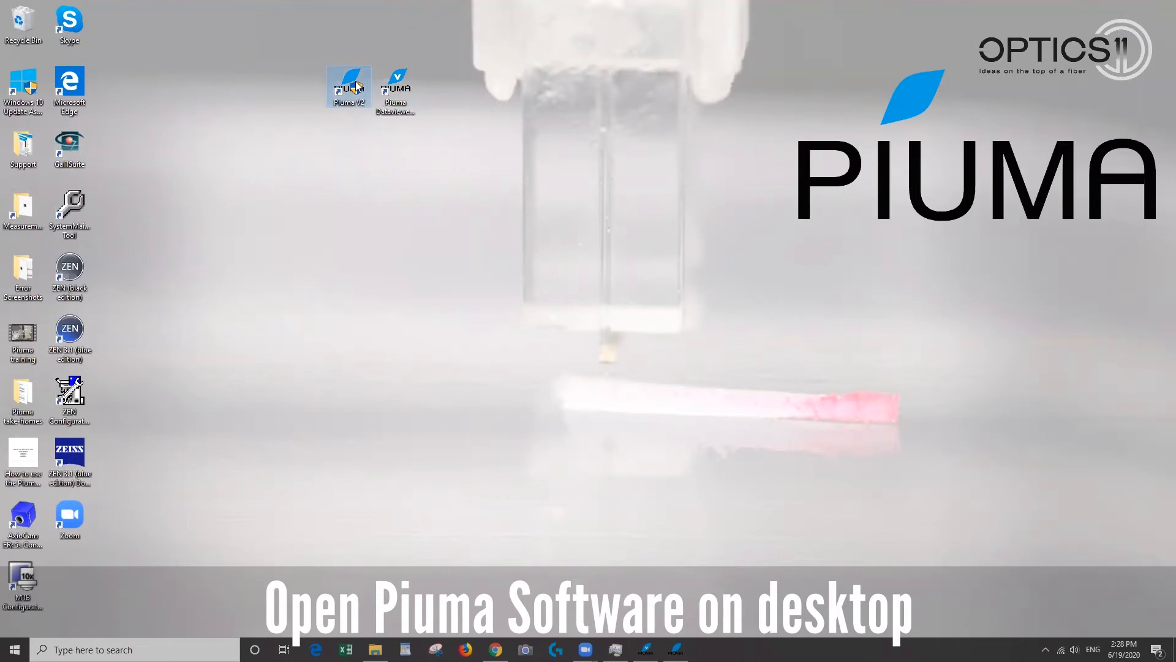
double_click(347, 84)
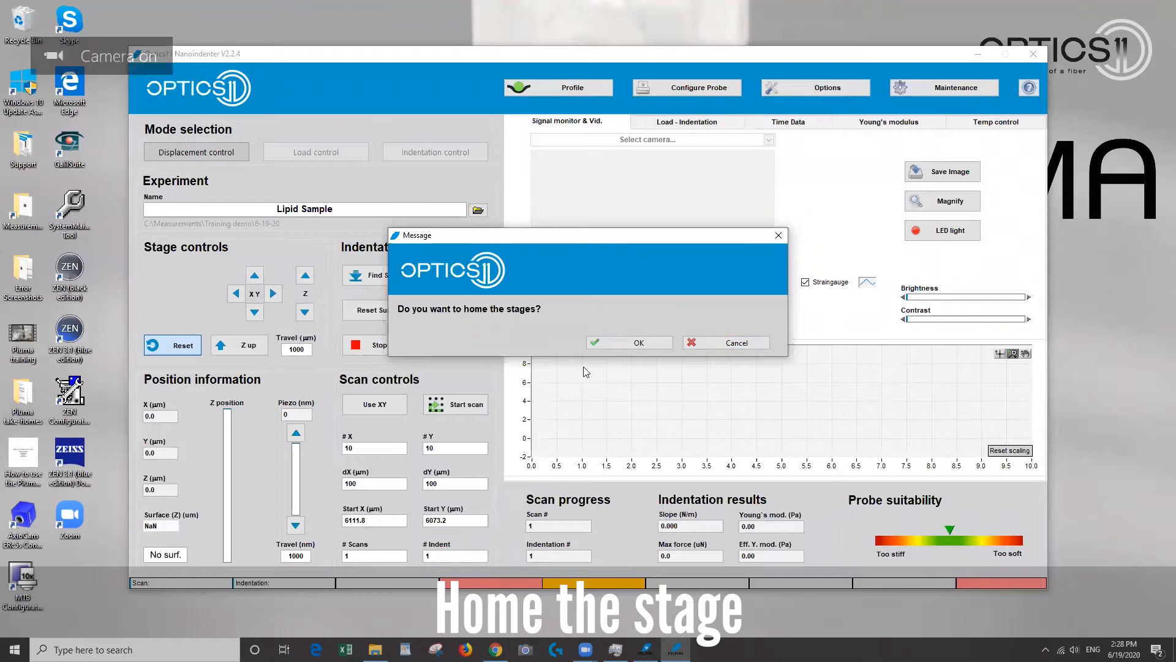
click(628, 341)
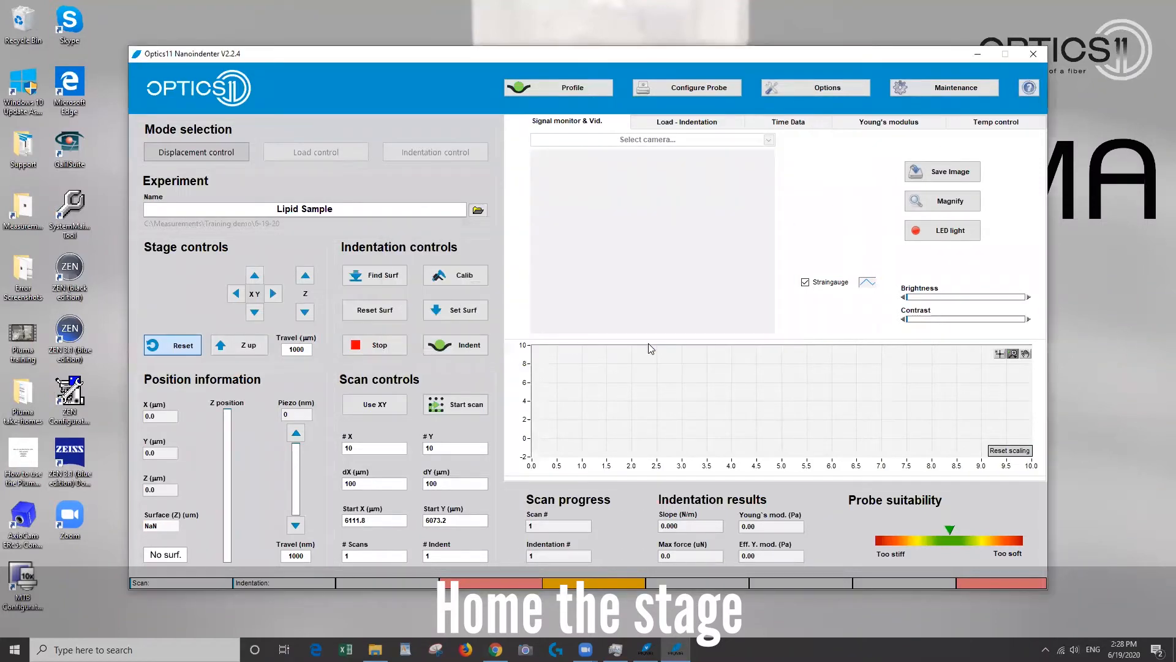
click(172, 345)
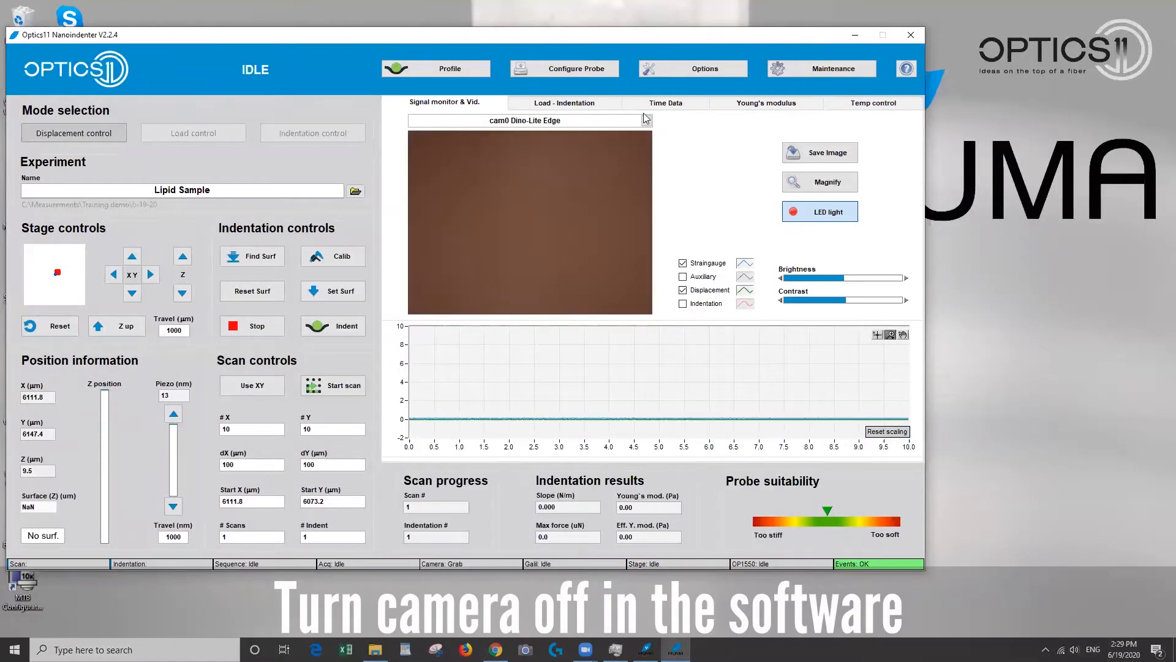
- Deselect the Dino-Lite camera so no live camera feed is shown
click(643, 120)
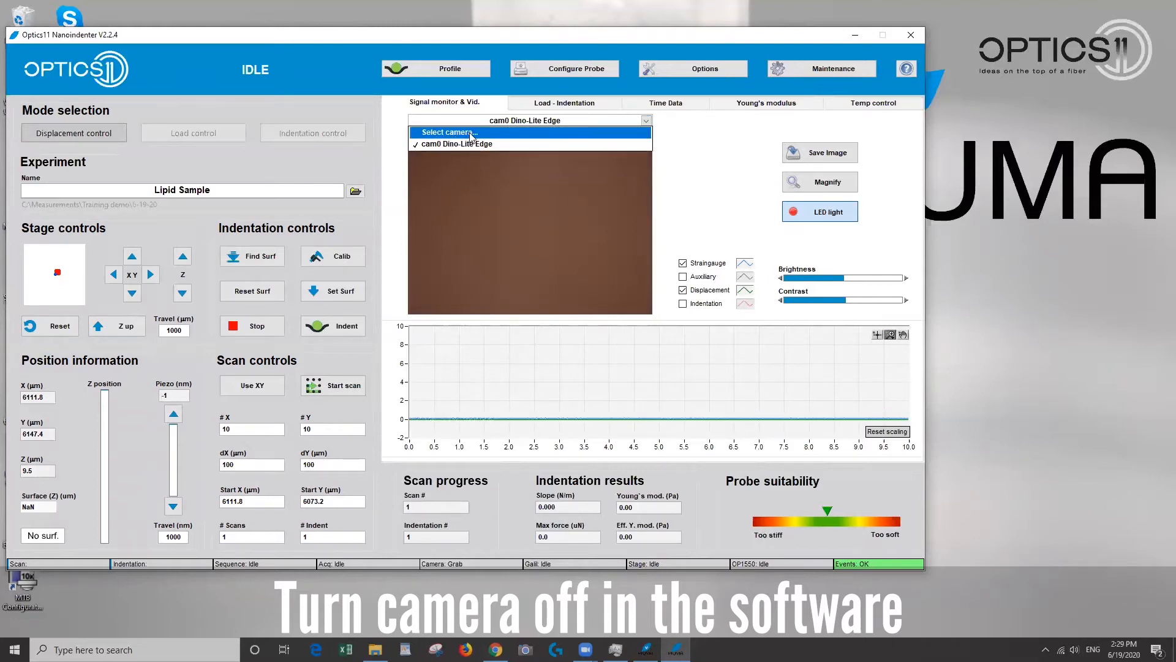
click(453, 133)
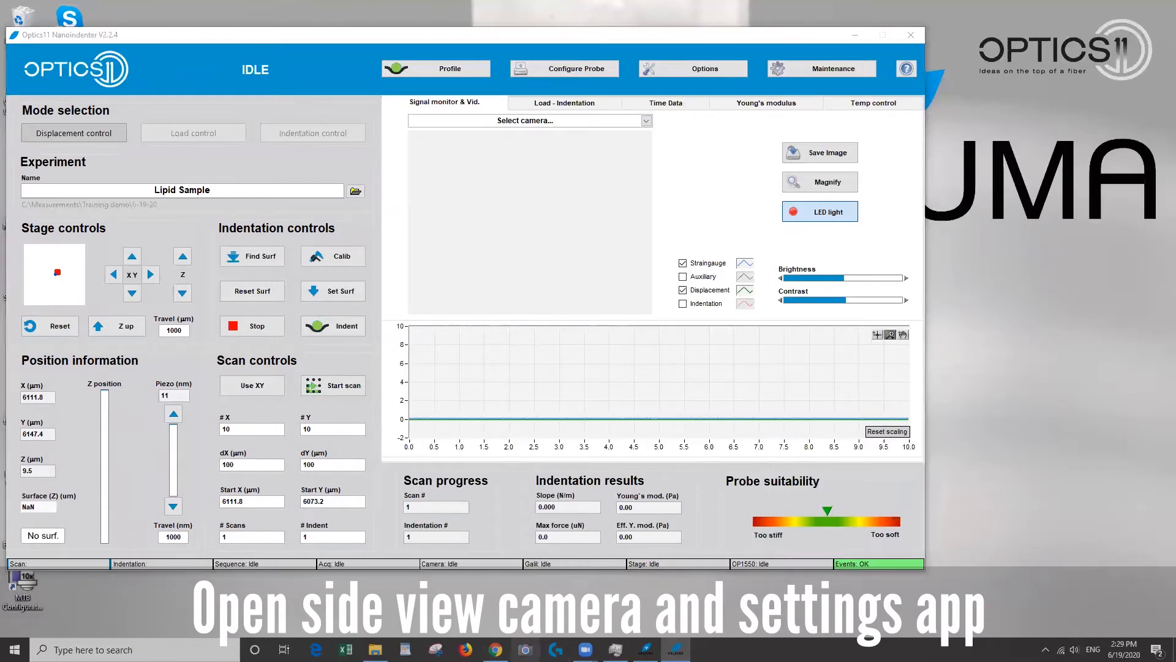
- Open Logitech Gaming Software to show webcam settings with the side-view camera image
click(525, 648)
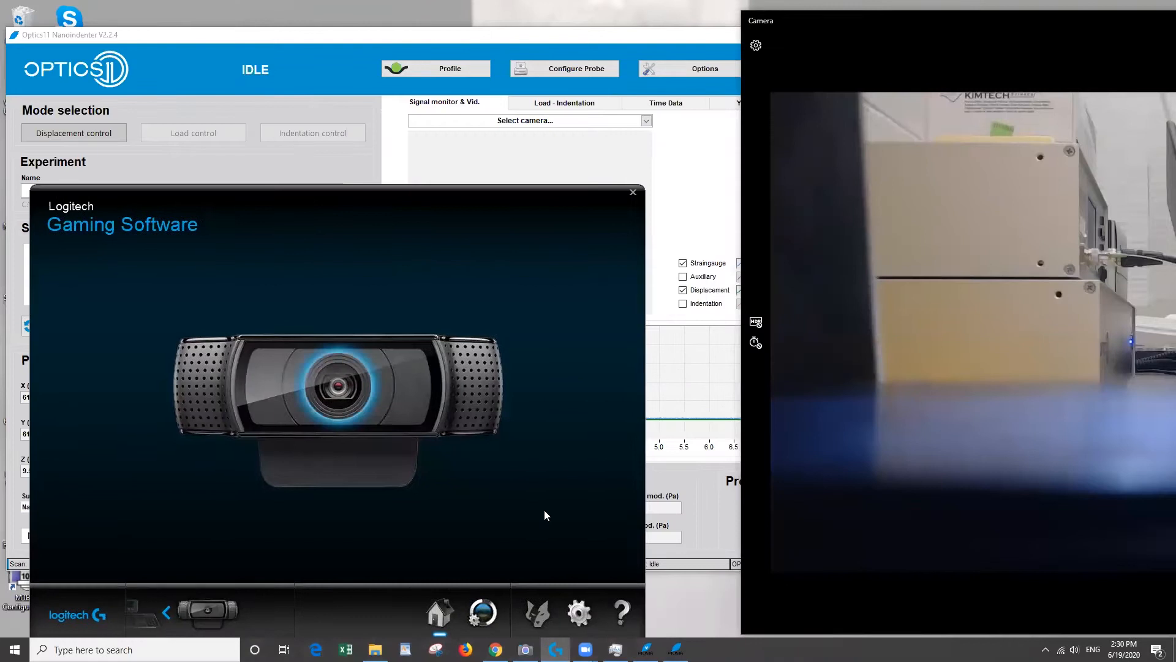
mouse_move(287, 36)
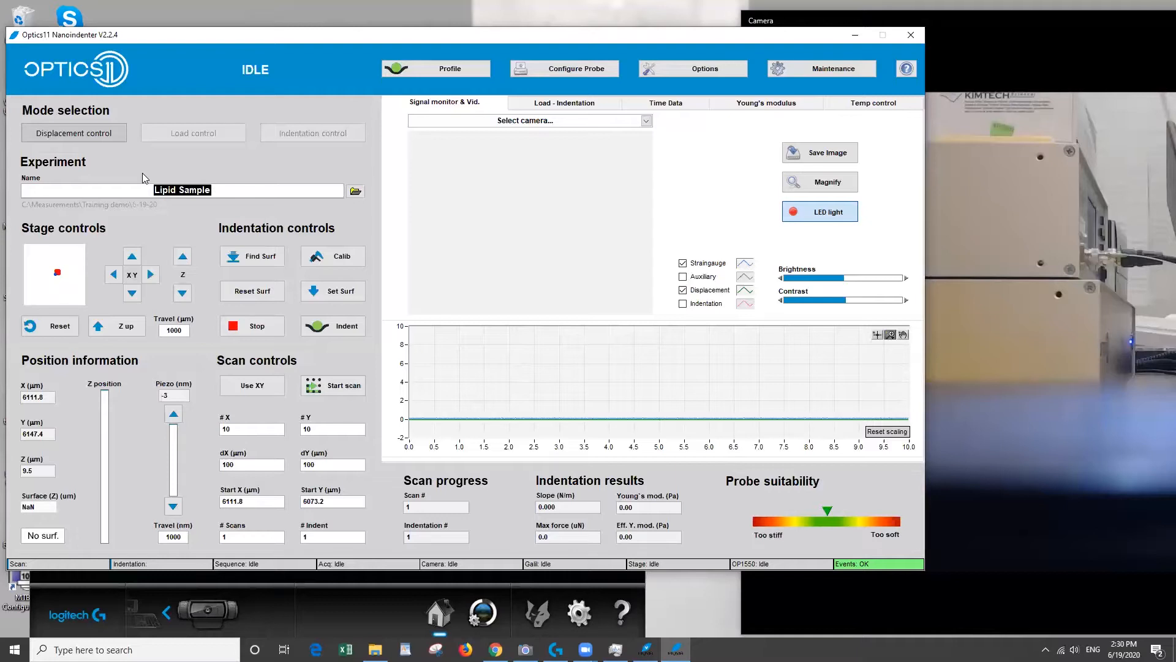
- Name the experiment 'Calibration' and save its data to Training demo/6-19-20
text(Calibration)
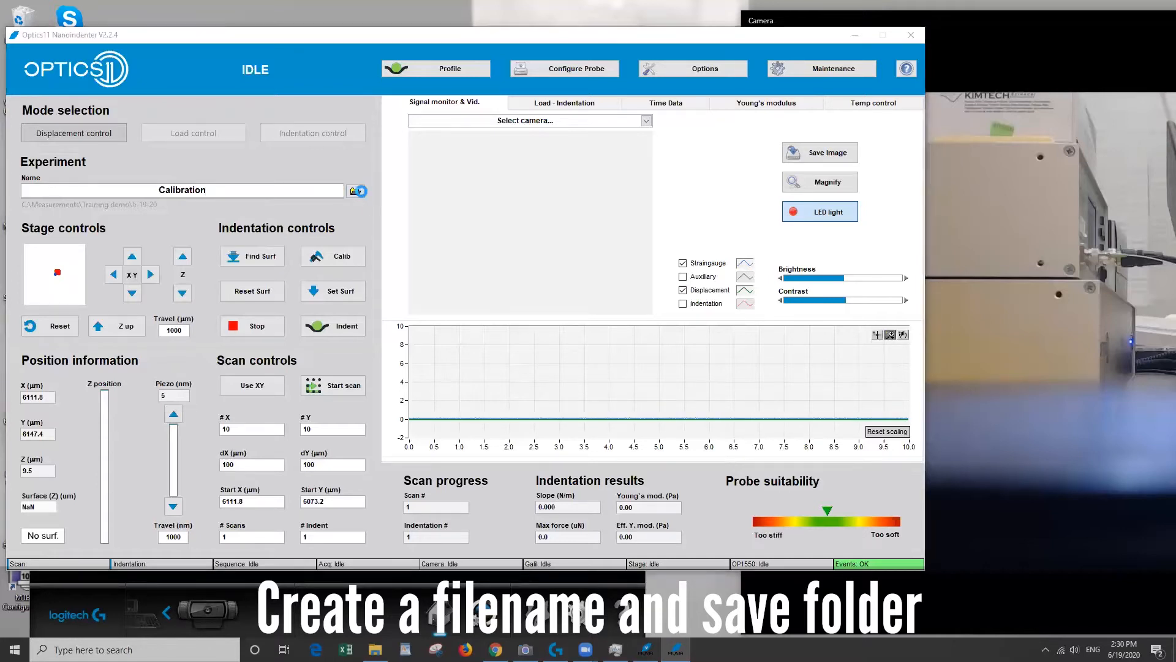
click(356, 190)
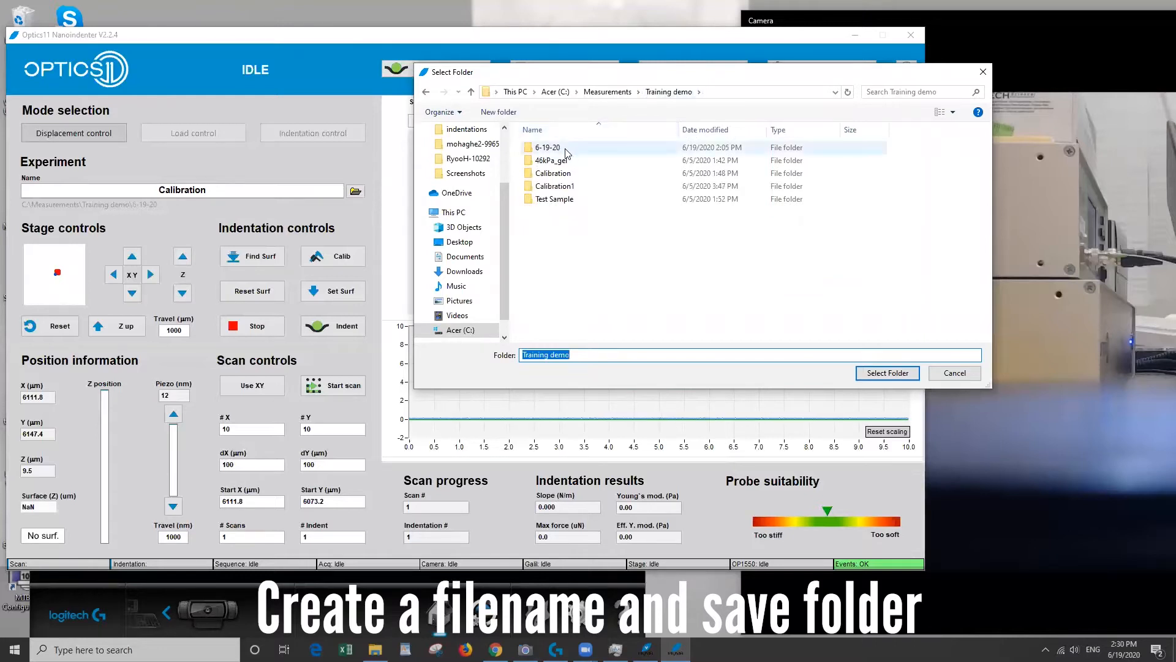
click(547, 147)
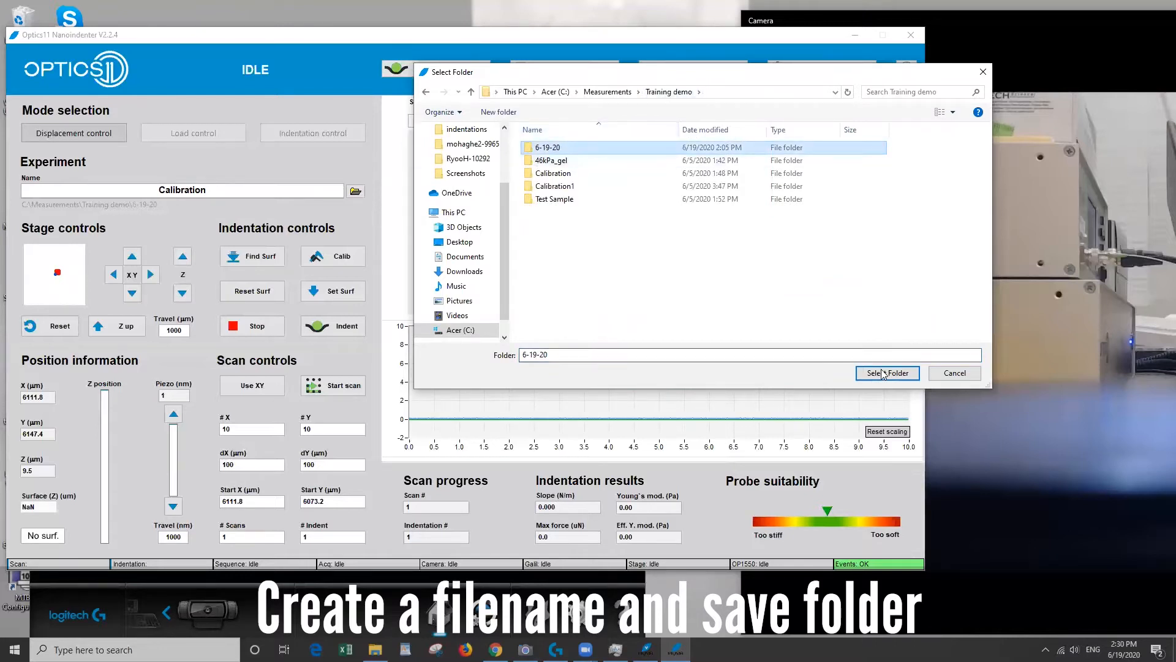
click(882, 373)
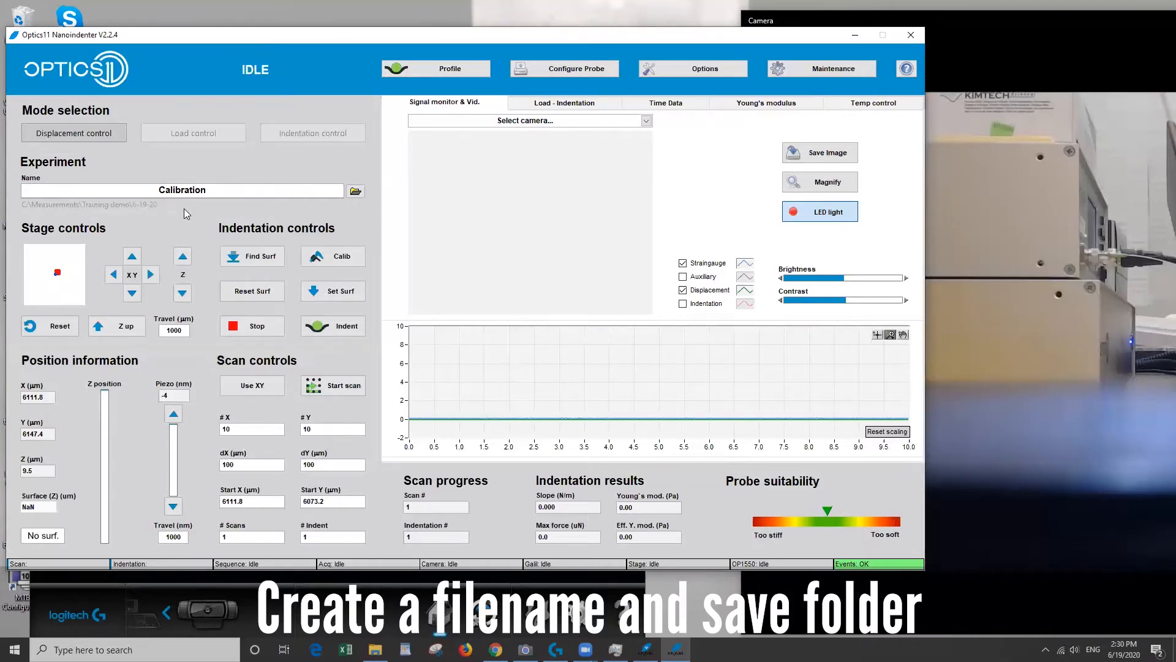
click(173, 395)
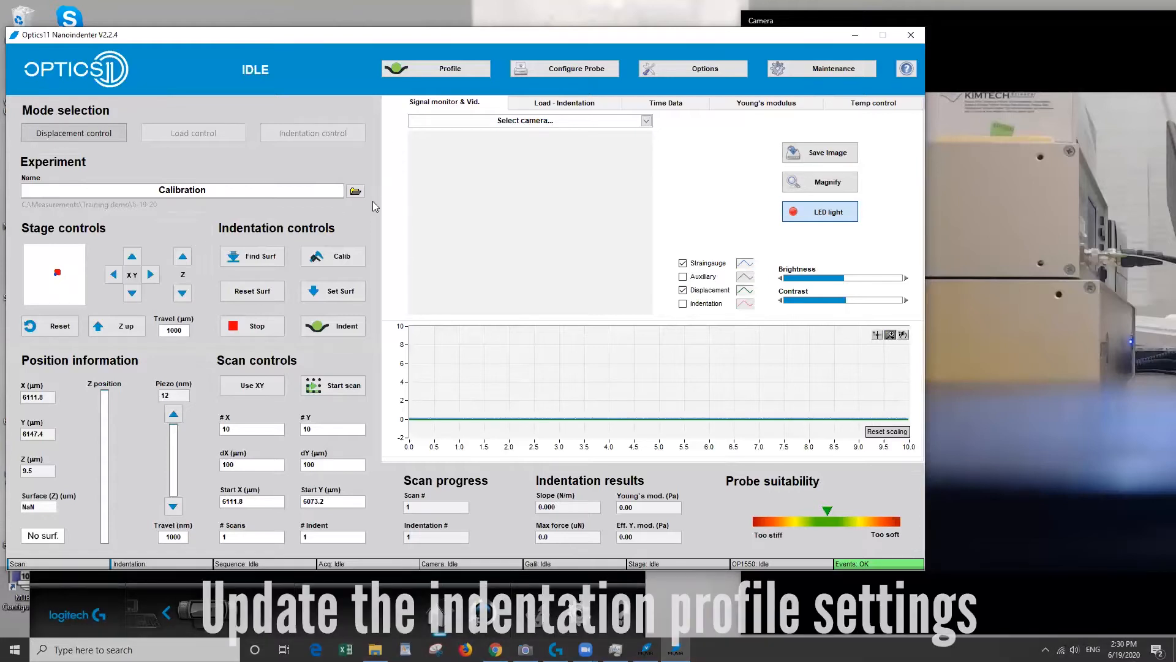
- Save the 6 s, 10000 nm profile and set probe k 5.040 N/m, radius 46.0 µm
click(435, 68)
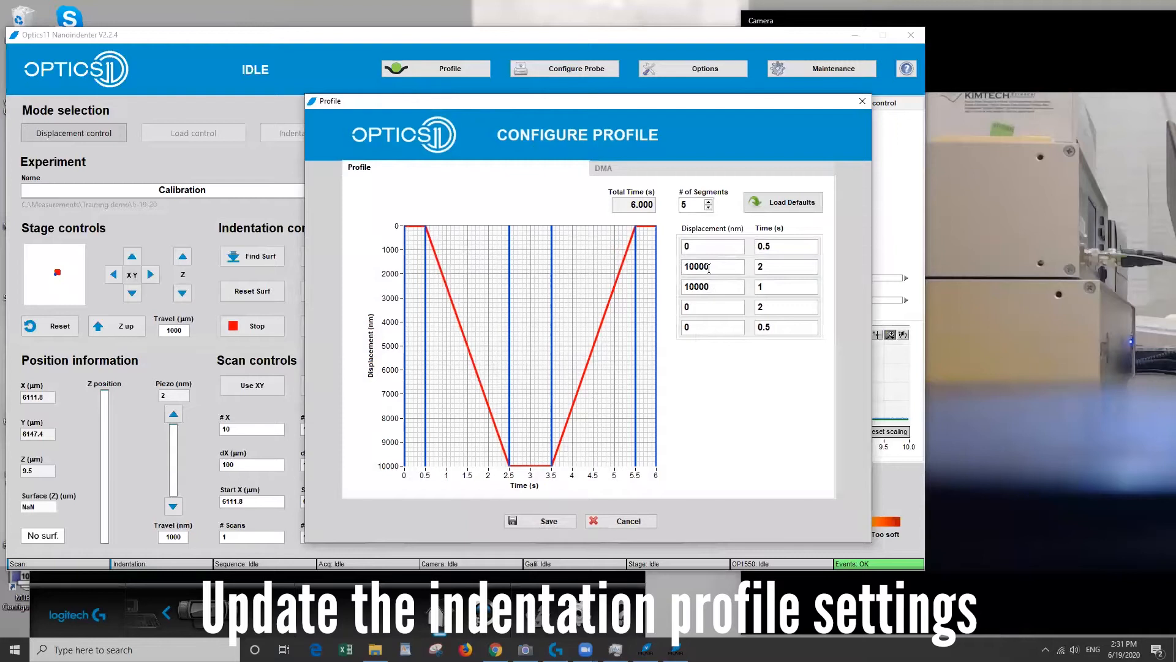
mouse_move(514, 432)
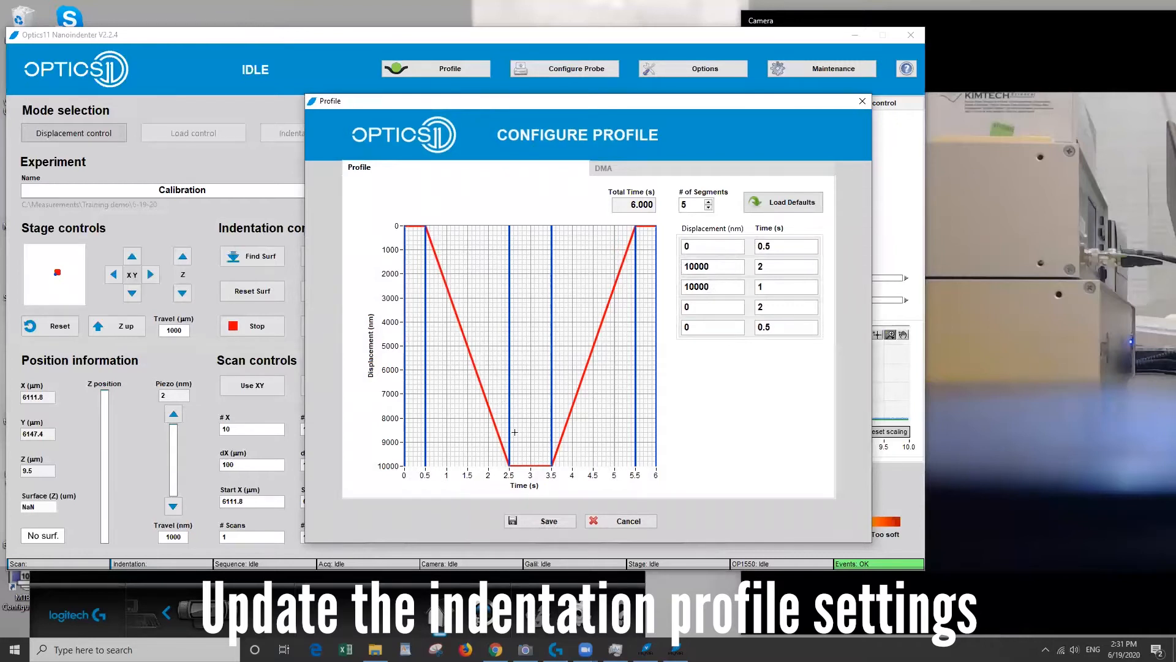
click(712, 267)
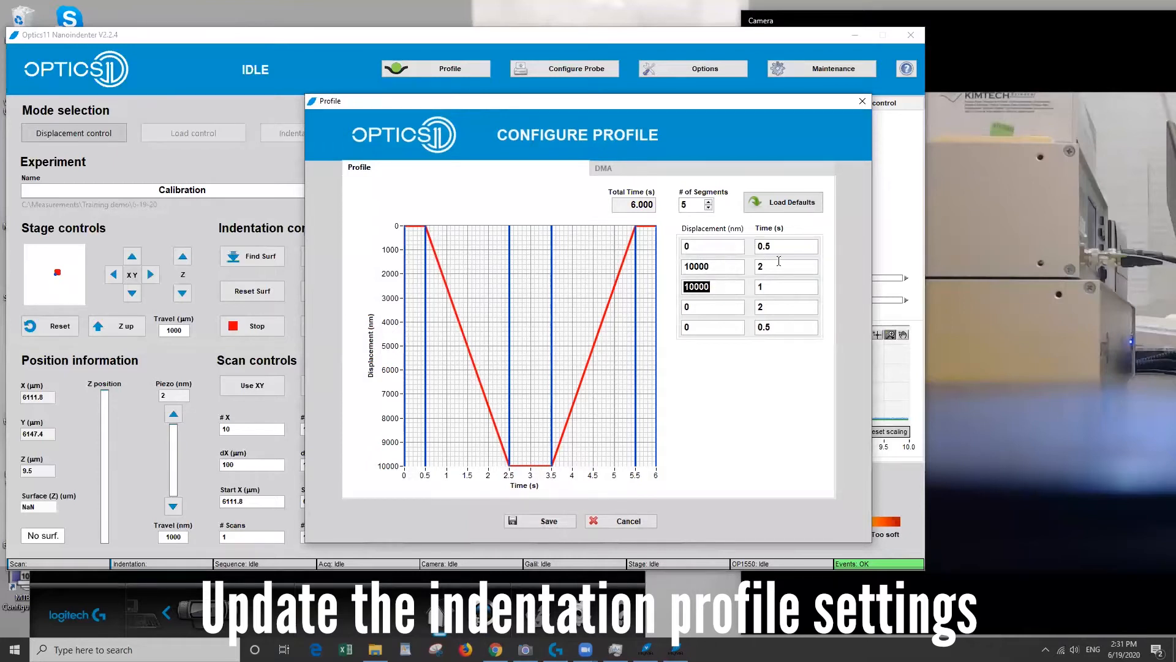
click(786, 286)
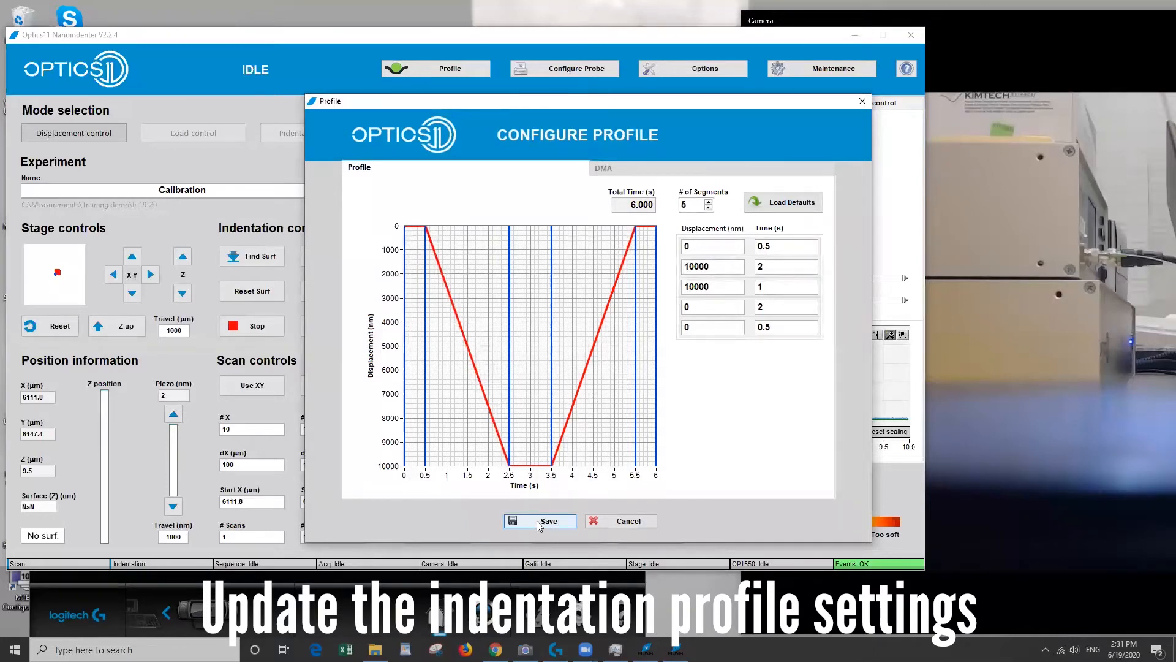
click(539, 521)
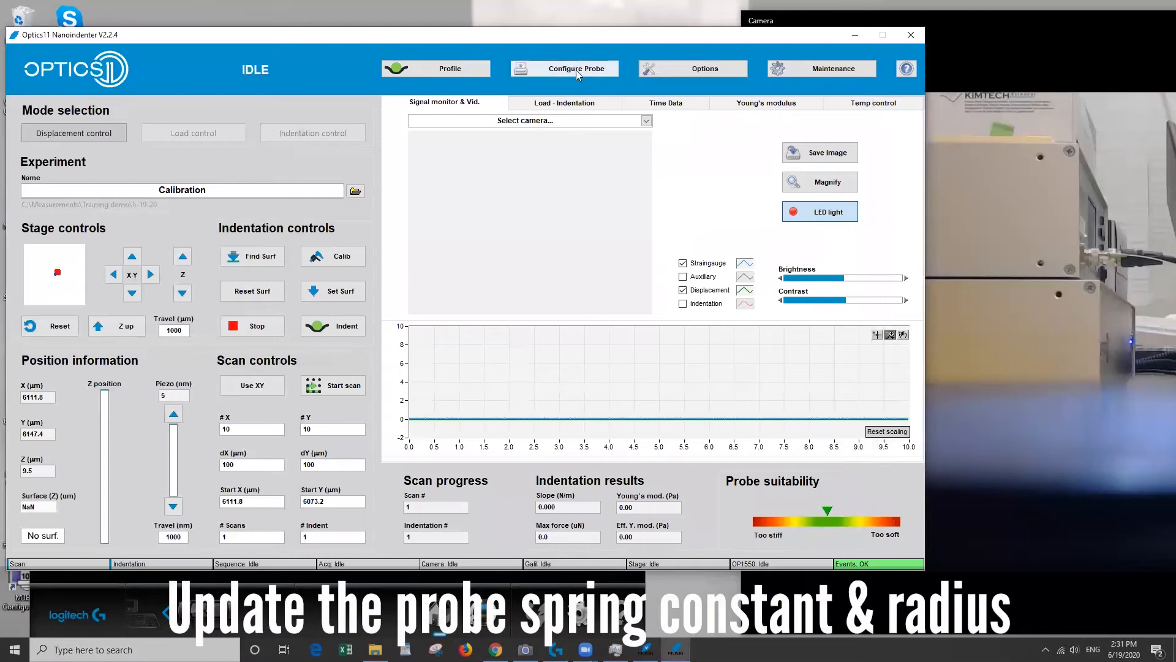
click(564, 68)
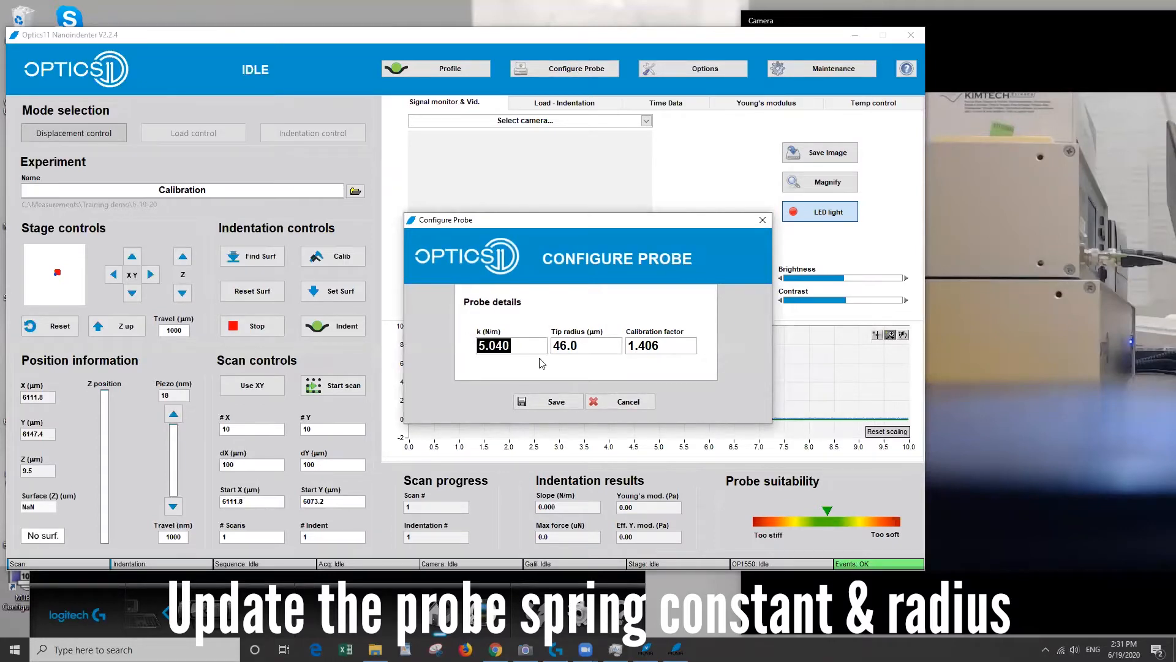
mouse_move(588, 361)
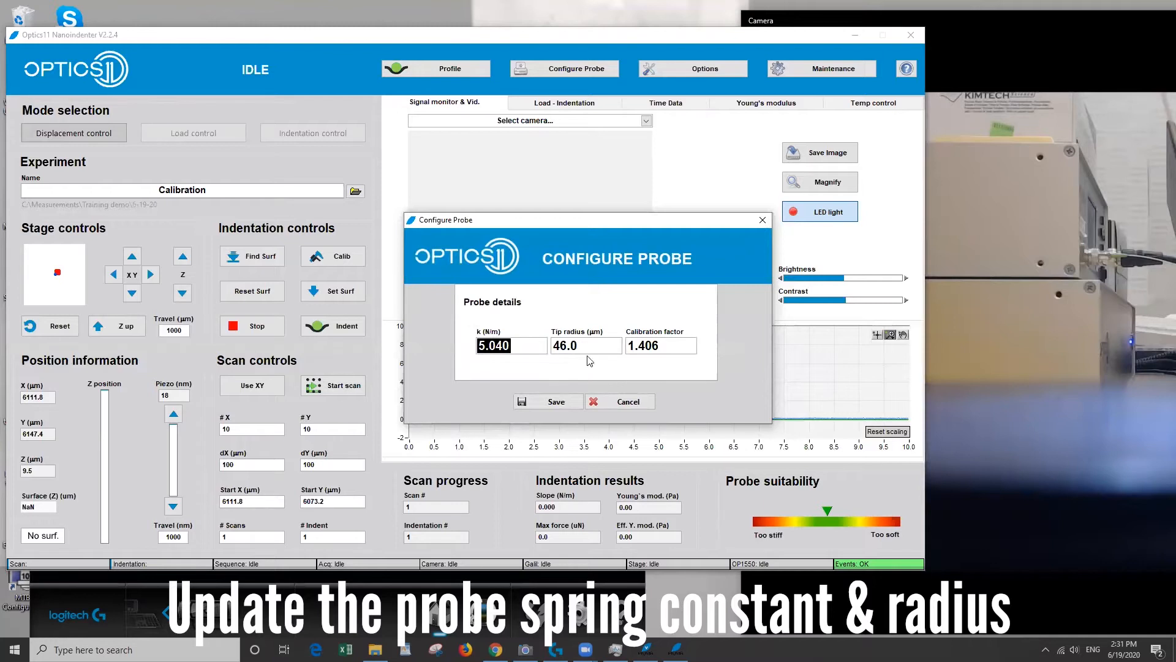
click(585, 345)
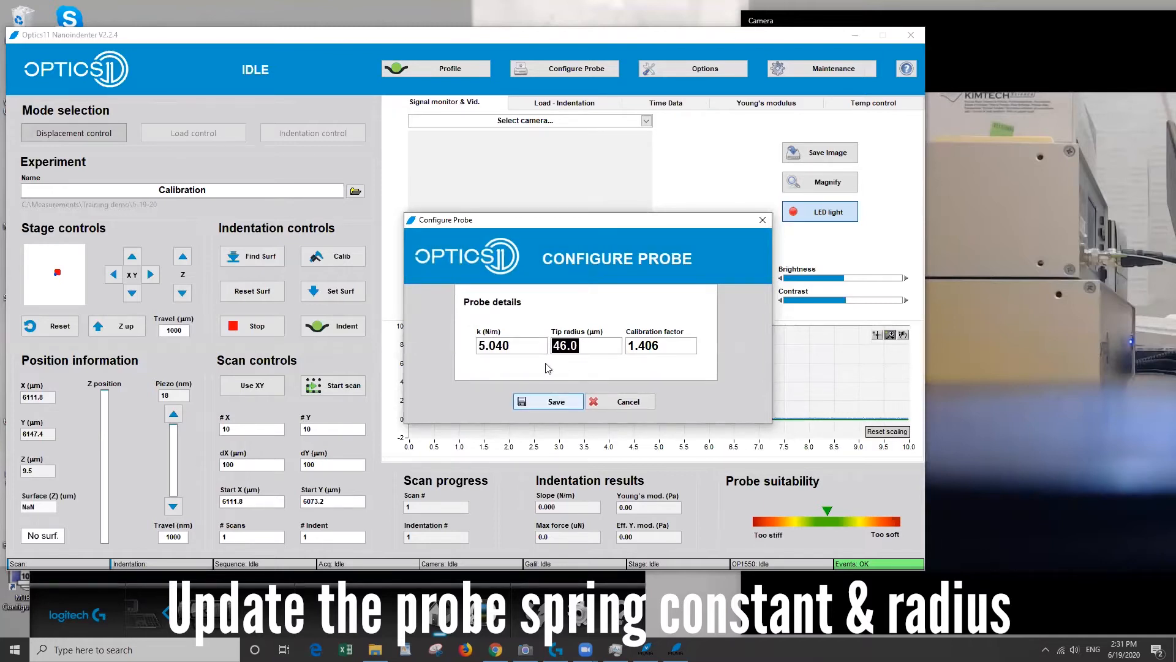
mouse_move(548, 402)
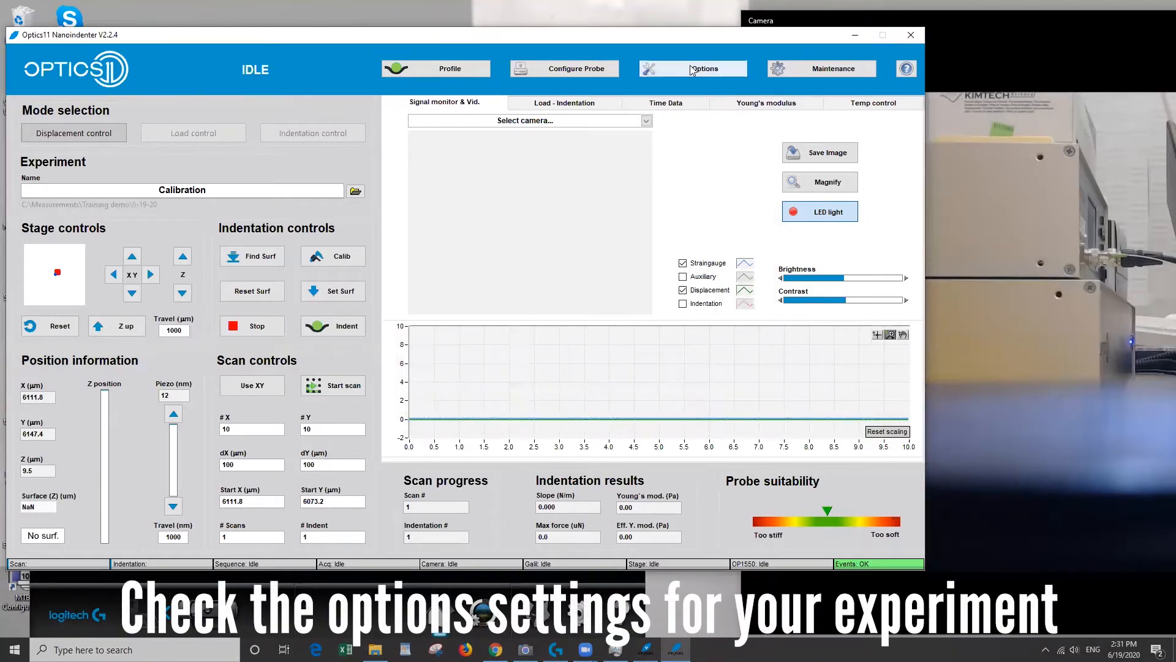
- Save options with Hertzian contact, 60% of Pmax fit, and 10000 nm calibration depth
click(691, 68)
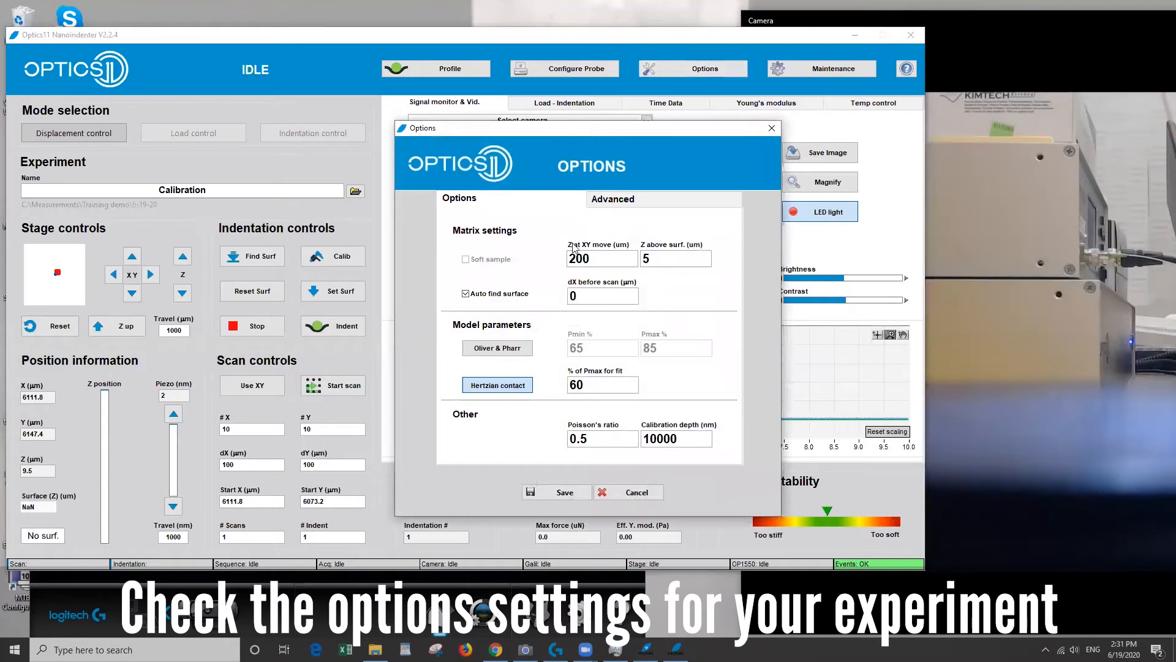
mouse_move(593, 244)
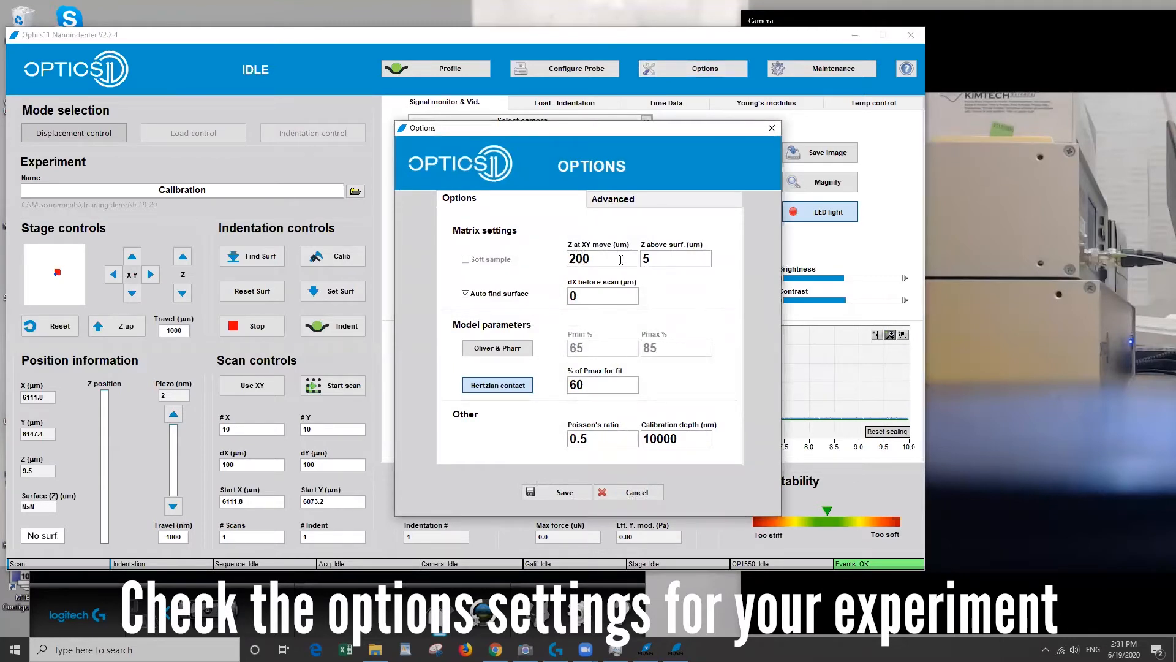
click(601, 258)
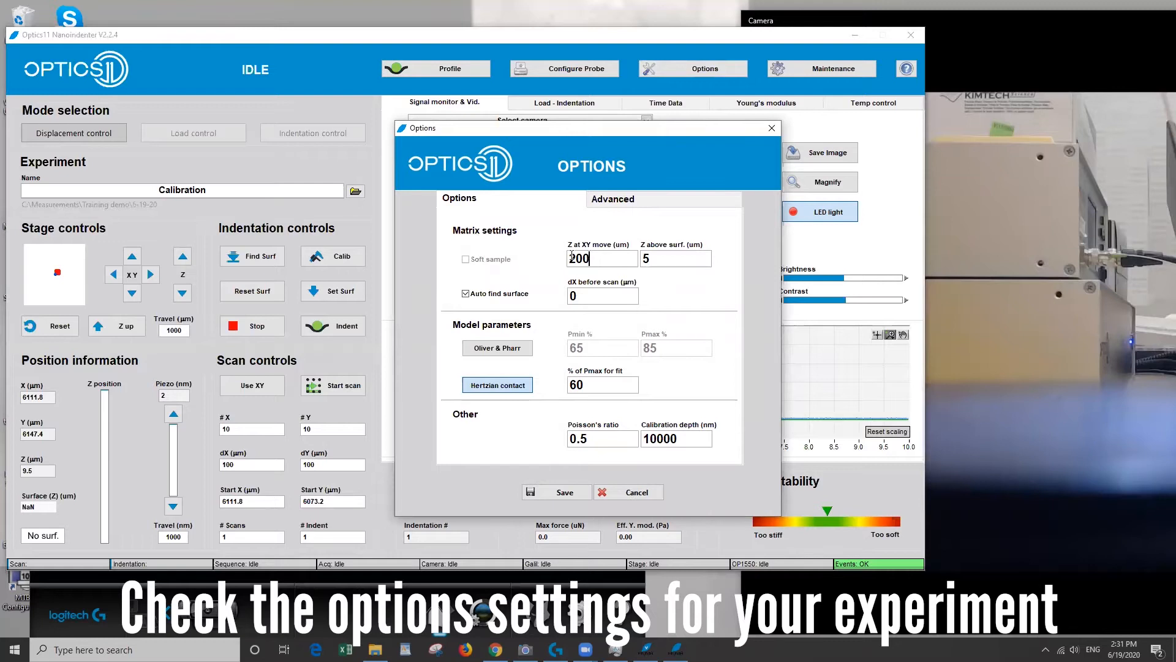
triple_click(601, 258)
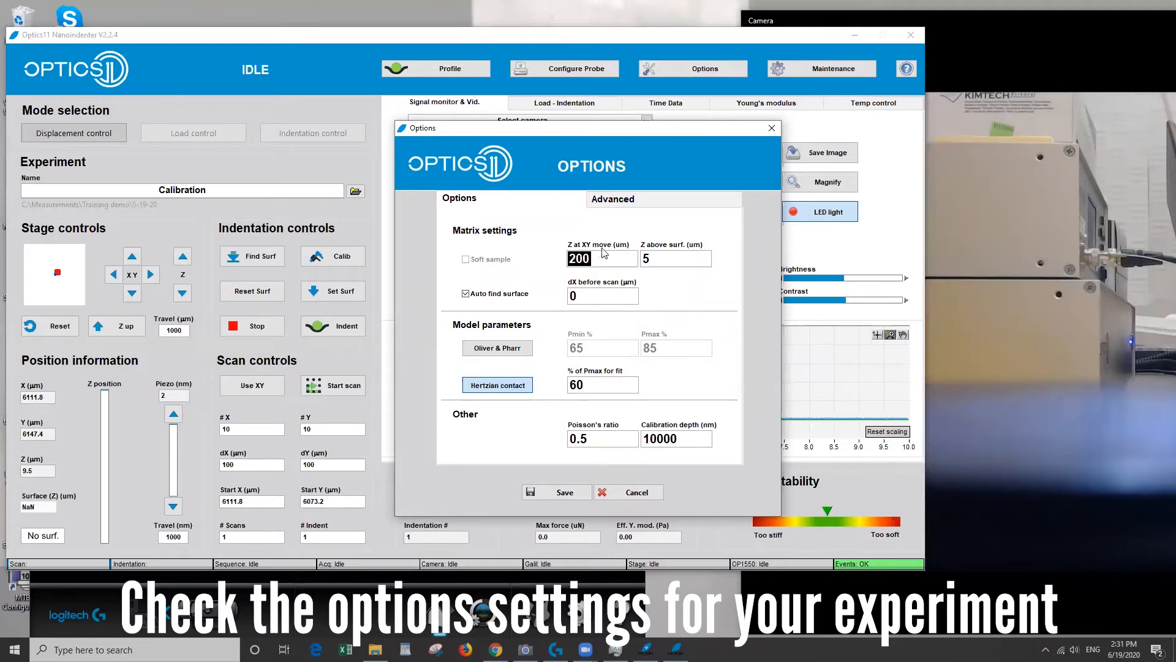
mouse_move(669, 271)
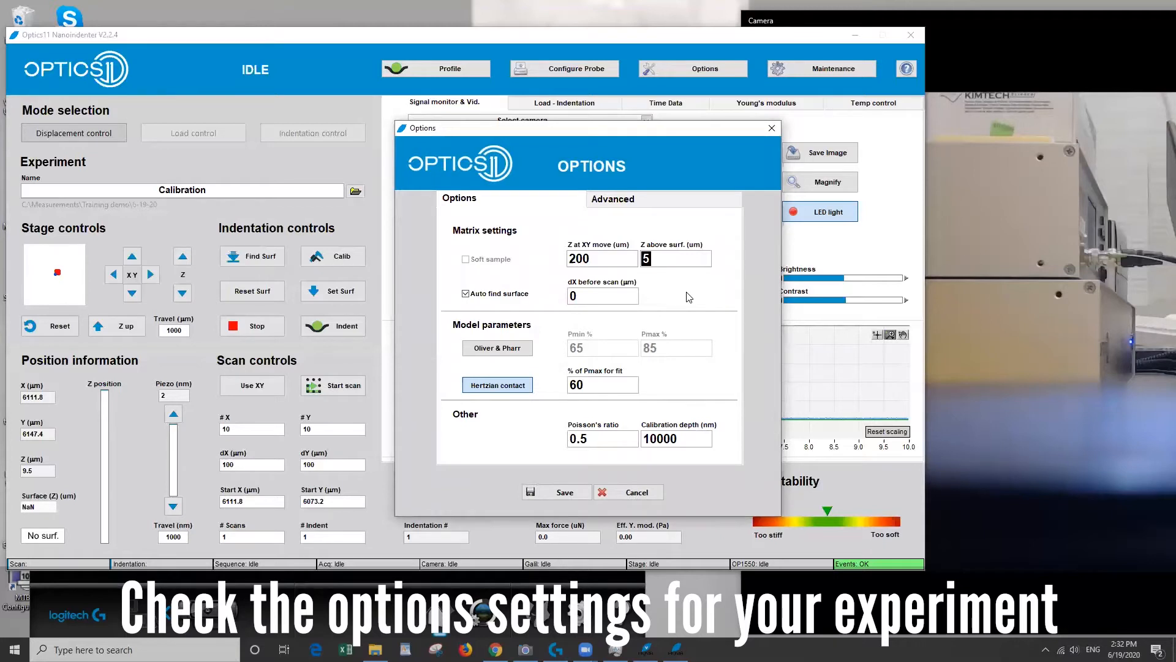
mouse_move(689, 311)
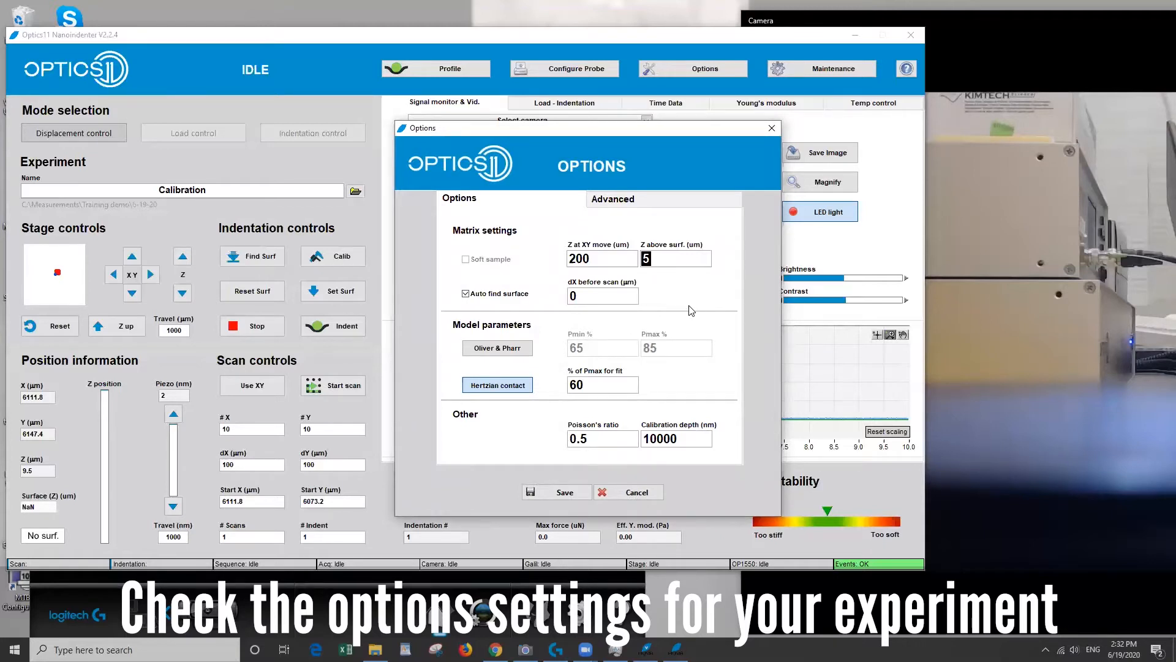
mouse_move(672, 321)
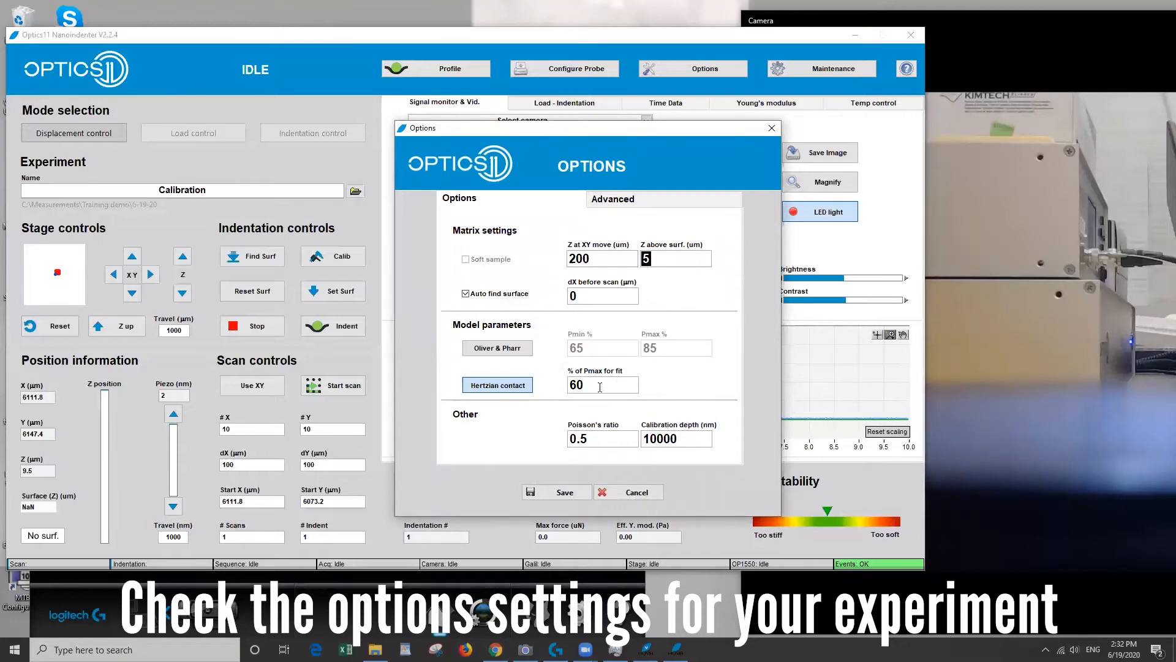
triple_click(602, 384)
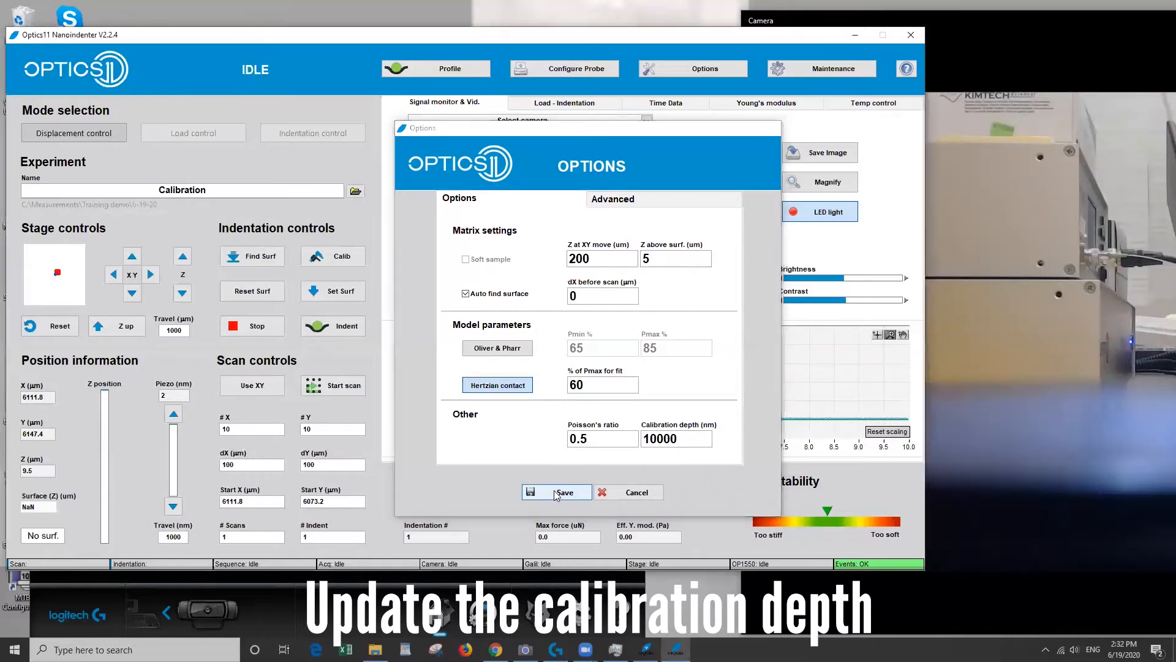
click(556, 492)
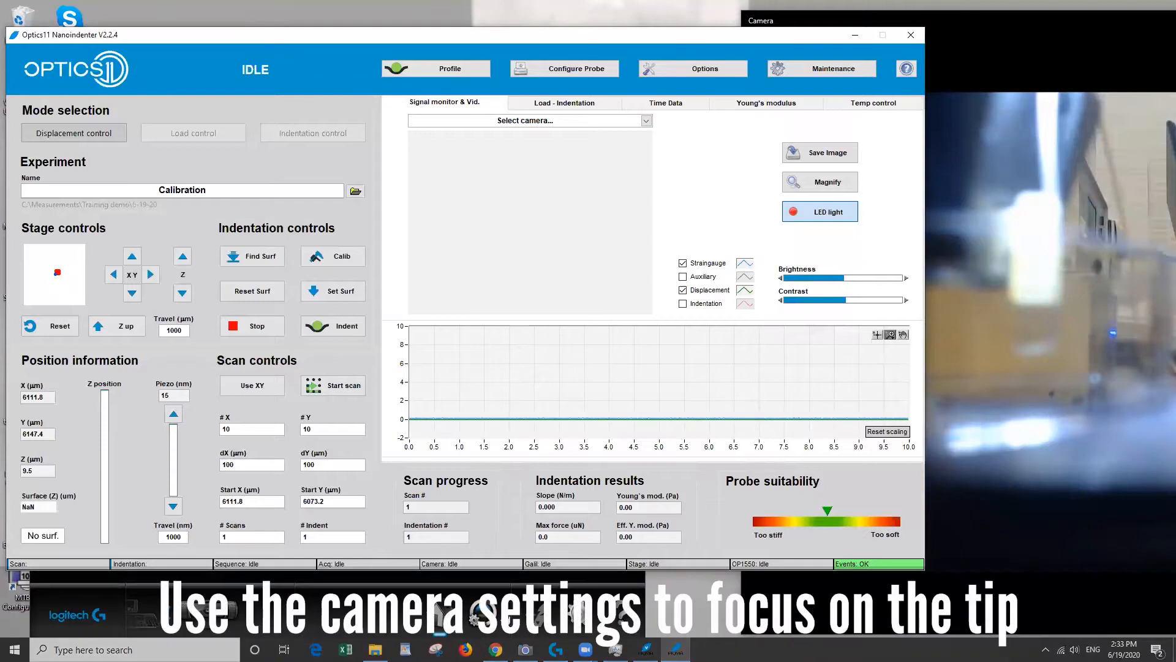
- Disable webcam auto focus, set focus 88 and zoom 500, and apply
click(555, 648)
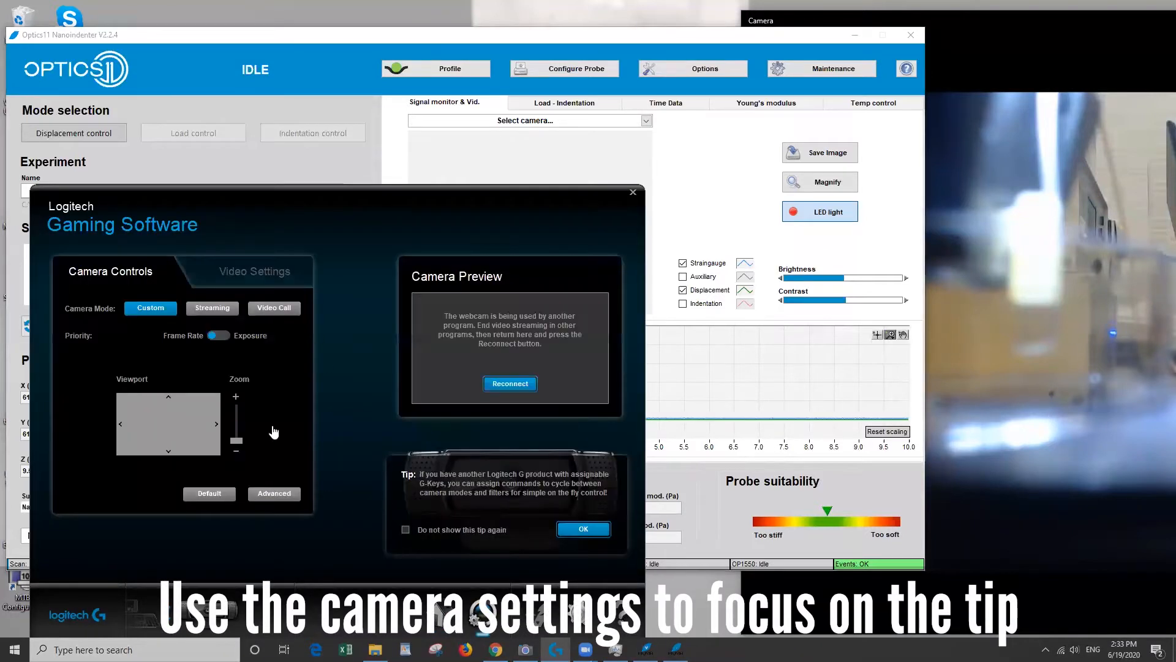
click(274, 493)
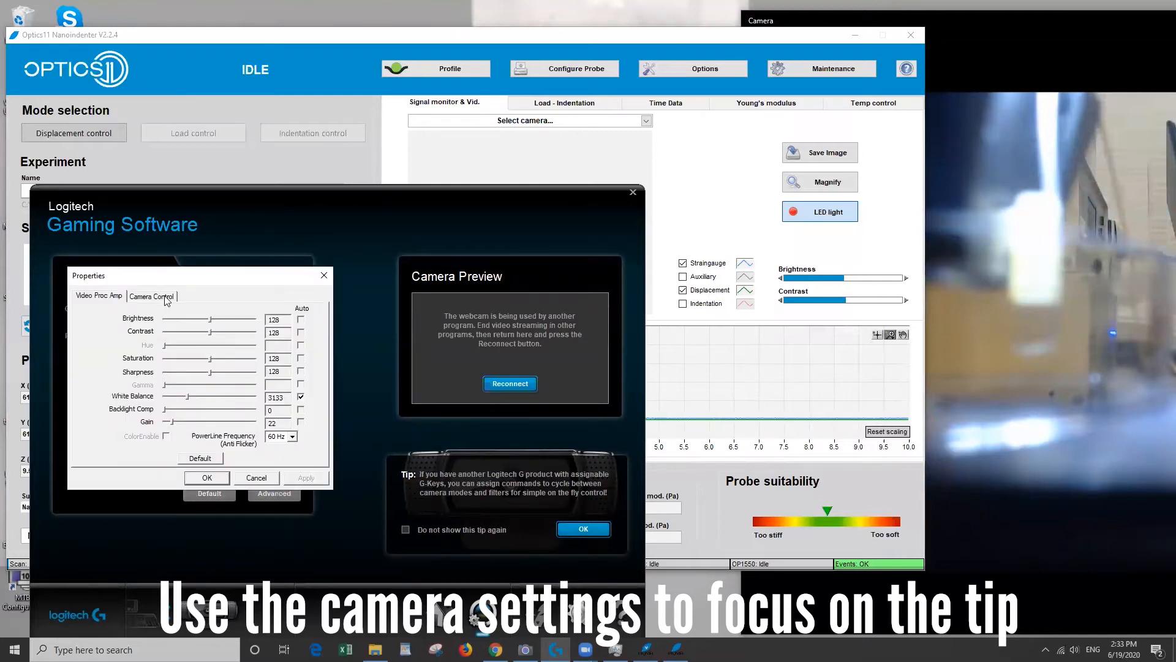
click(150, 295)
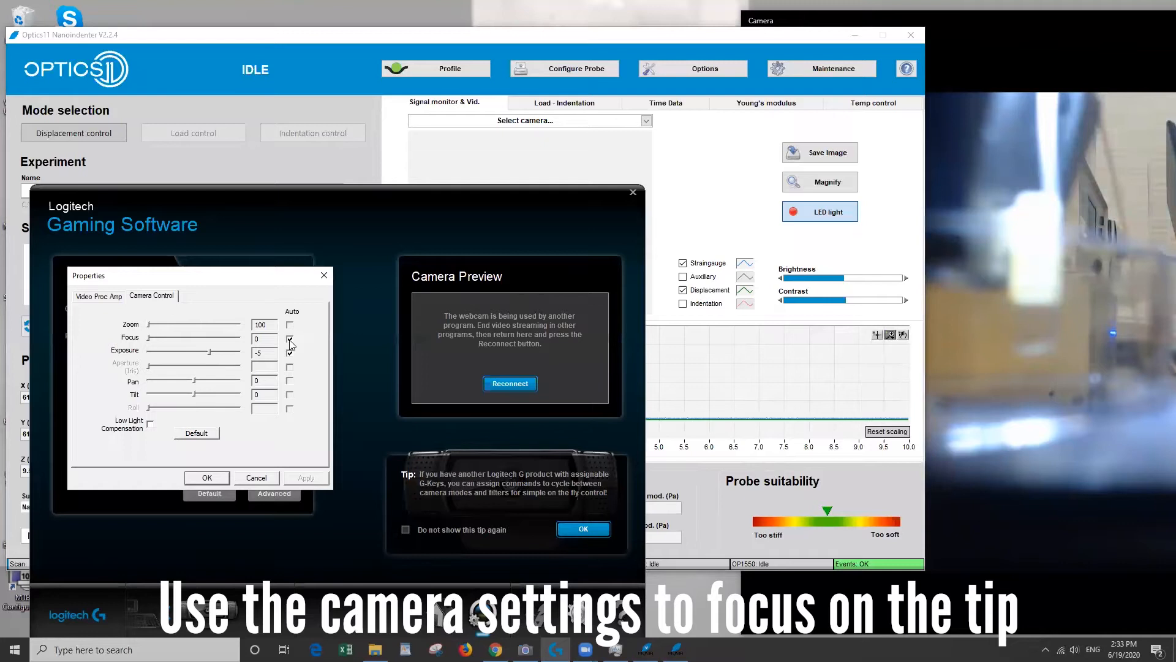
click(290, 352)
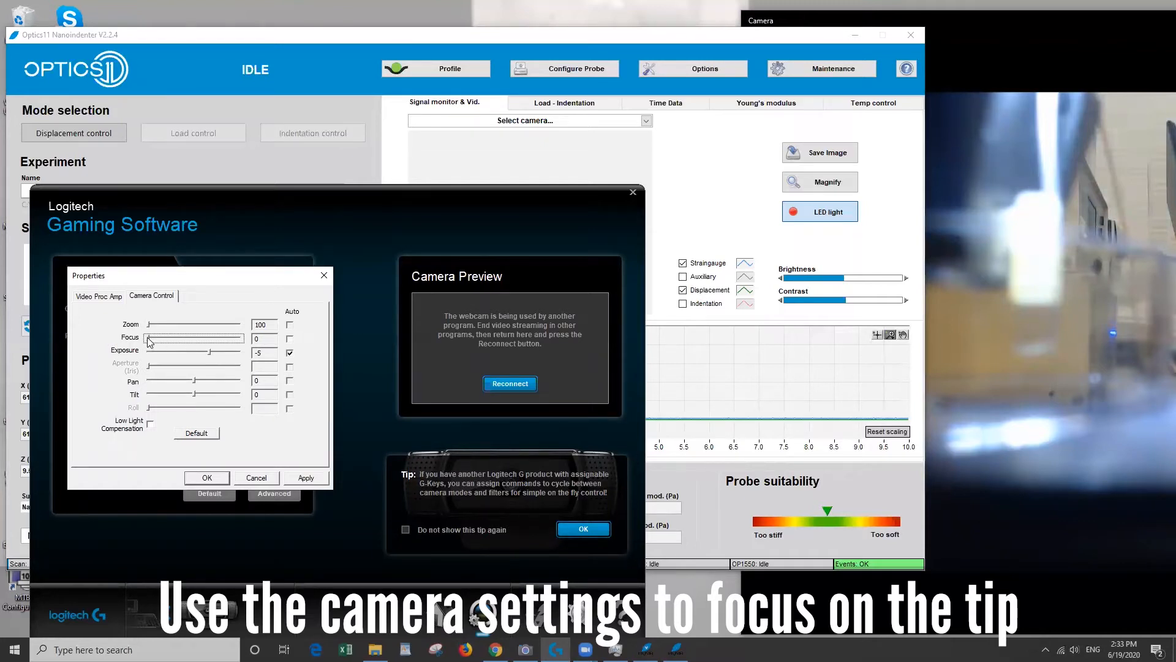
drag(150, 338, 210, 338)
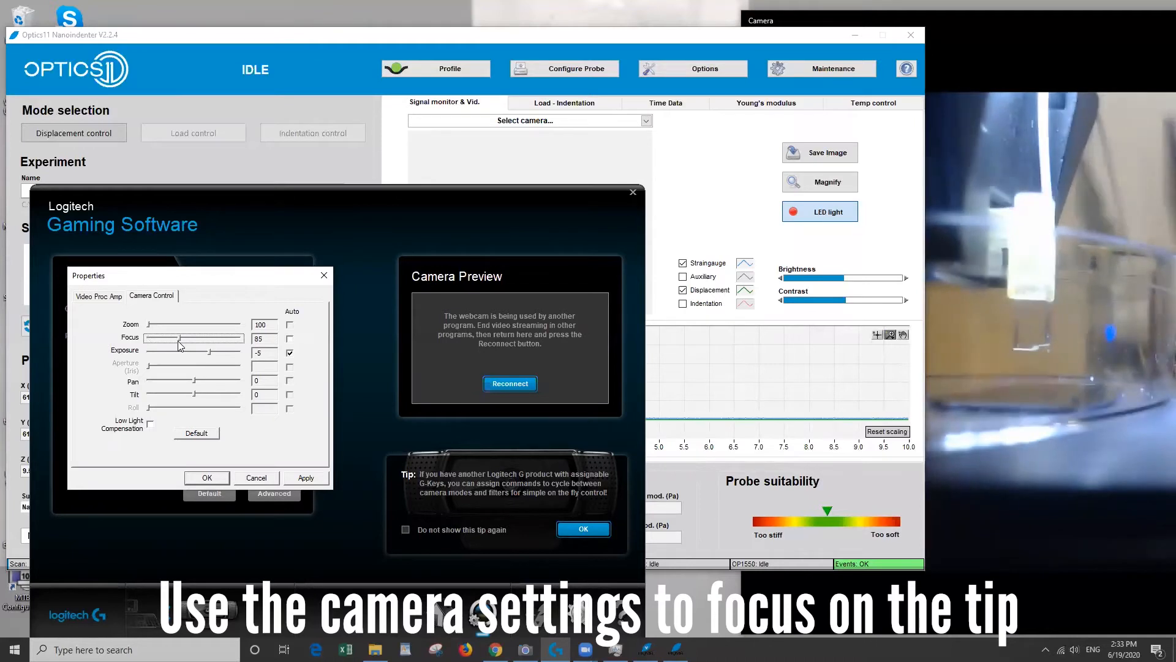
drag(171, 338, 187, 338)
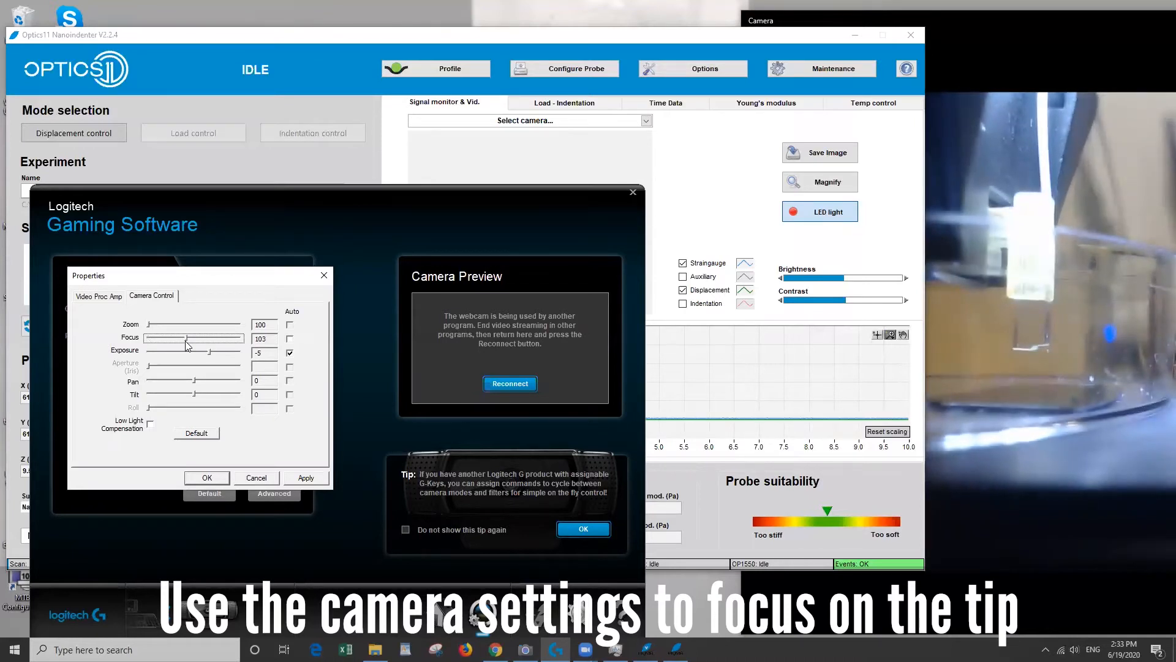
drag(188, 338, 181, 338)
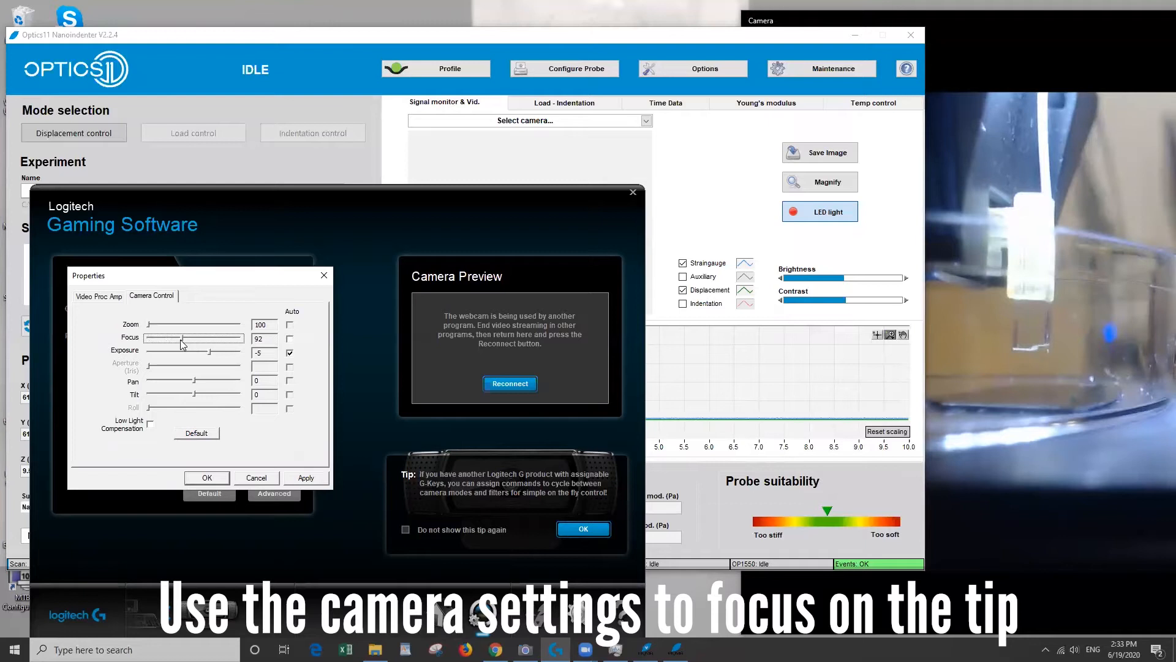
drag(193, 338, 186, 338)
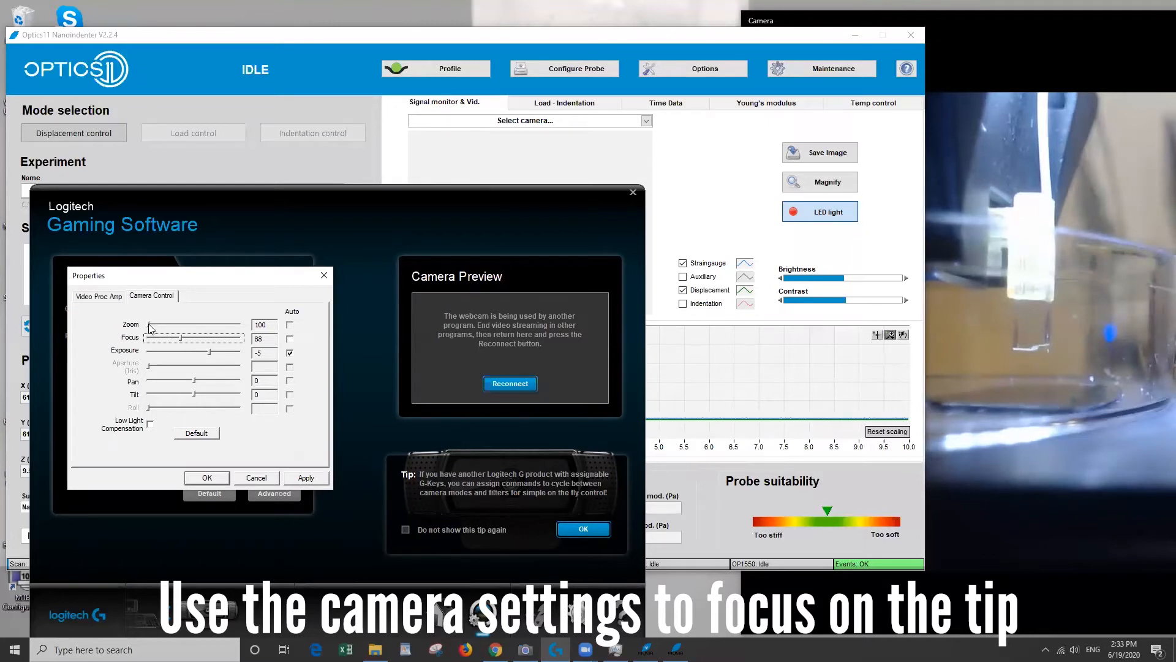
drag(150, 324, 240, 324)
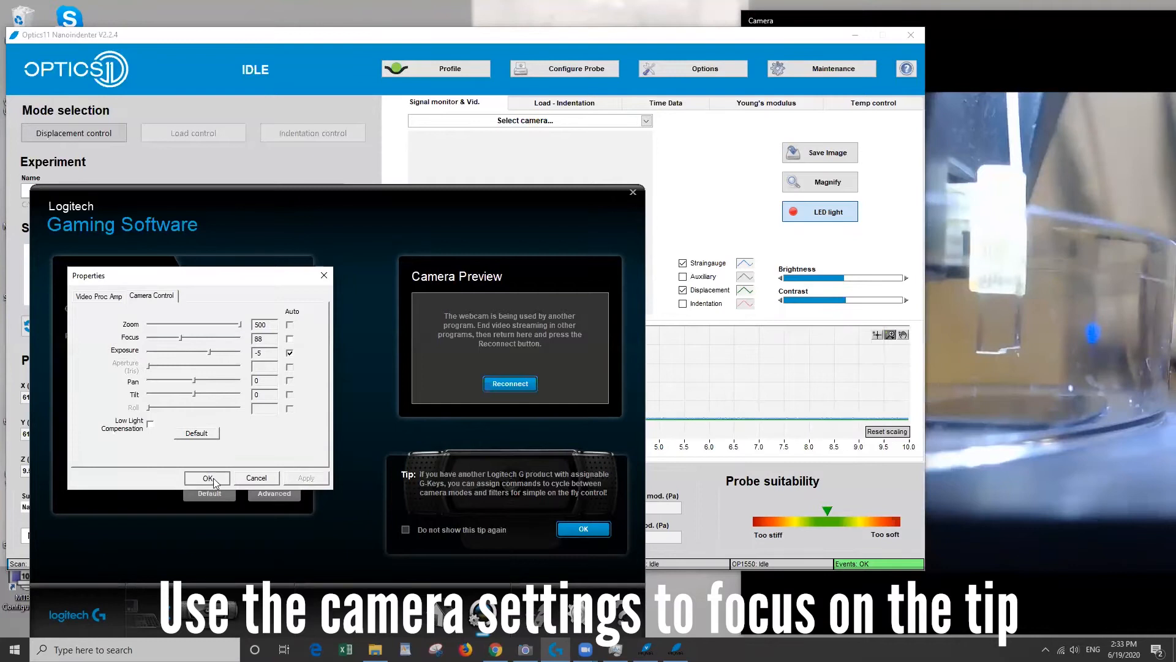
click(207, 478)
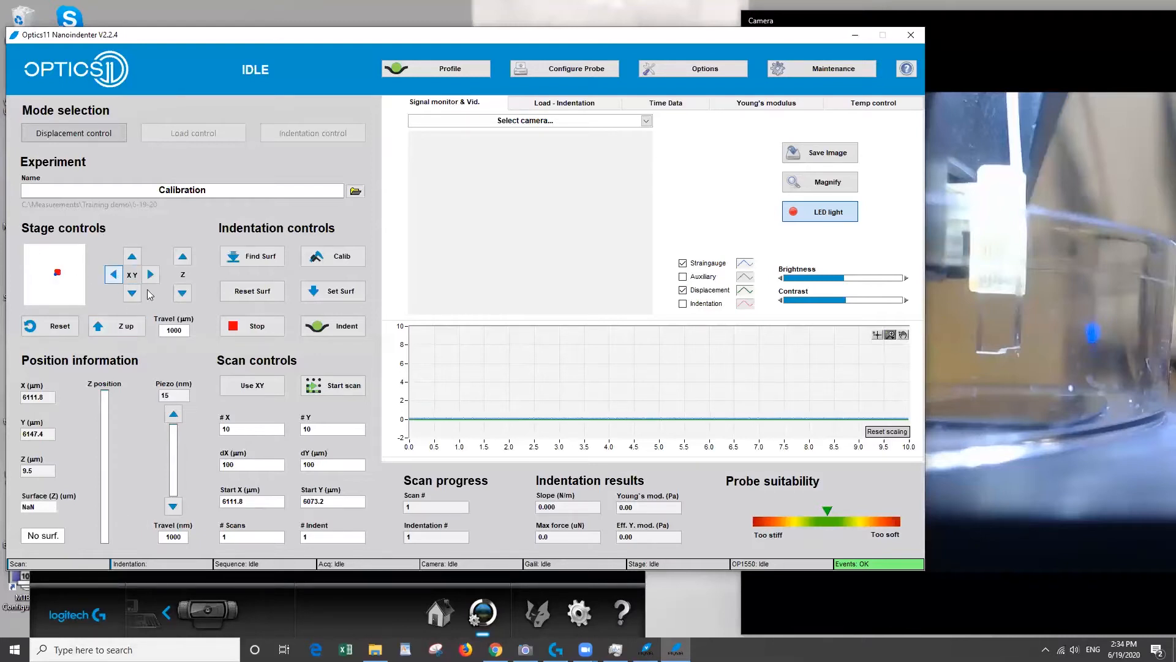
- Lower the probe toward the sample in repeated 1000 µm Z steps
click(113, 275)
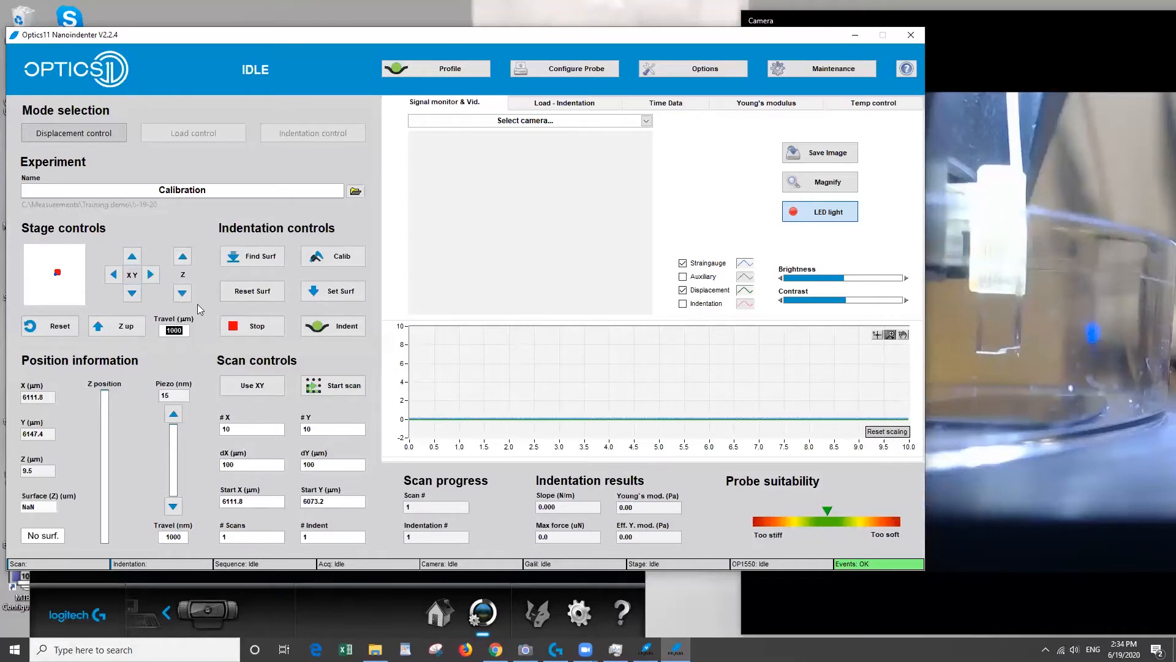
click(182, 256)
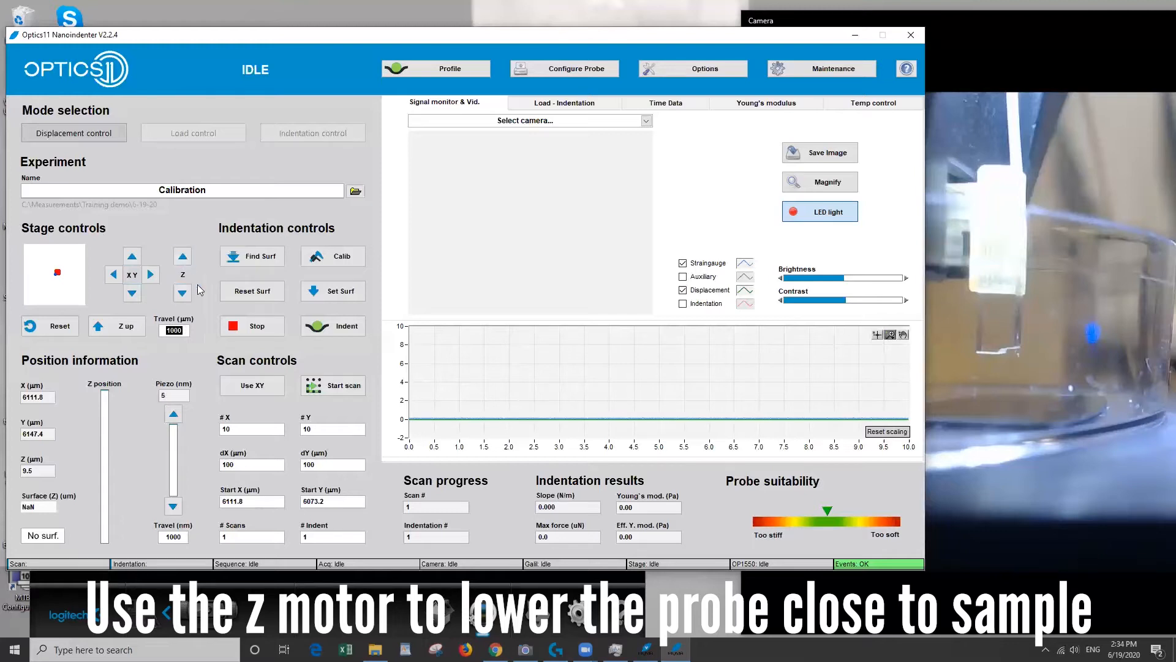
click(182, 294)
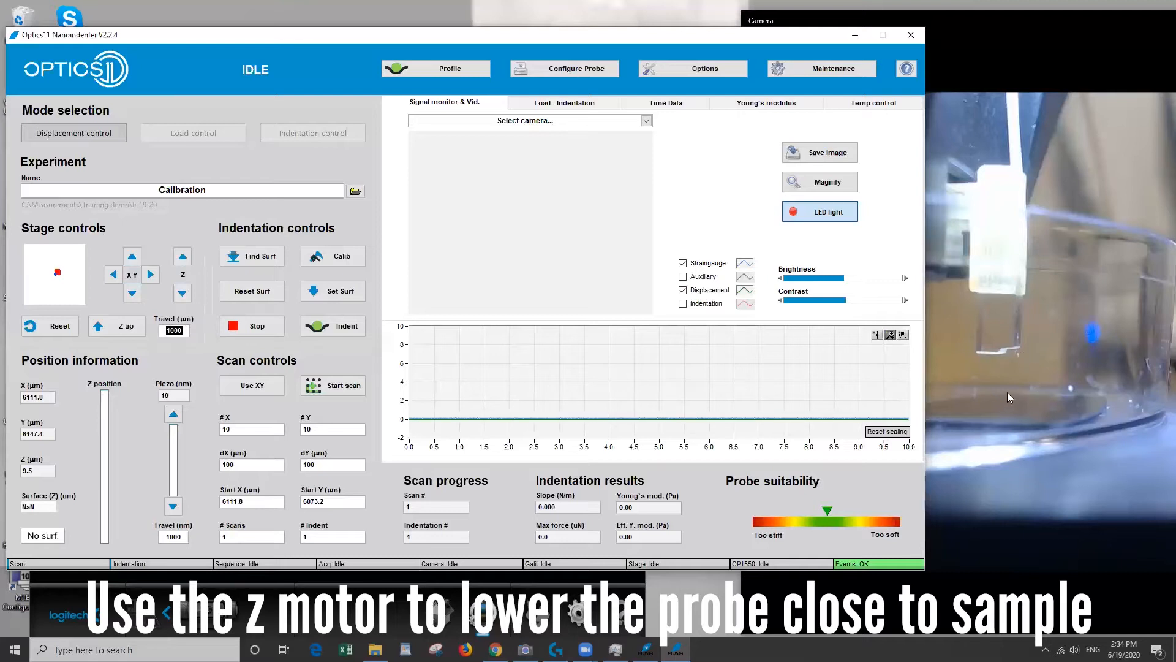
click(181, 293)
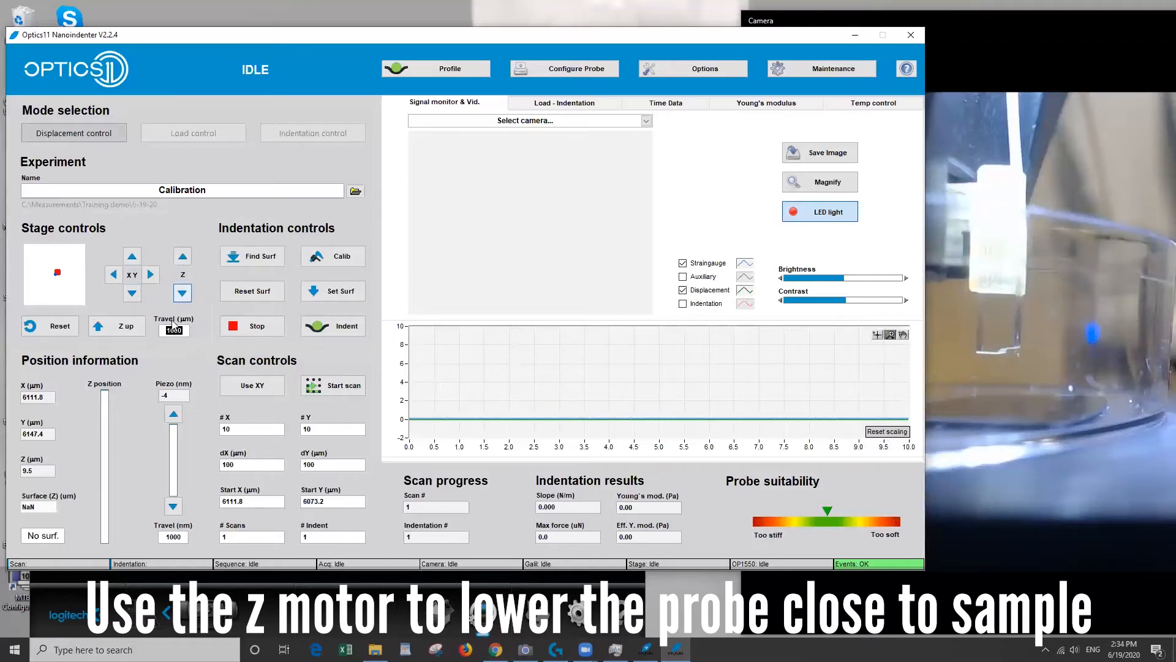
click(181, 293)
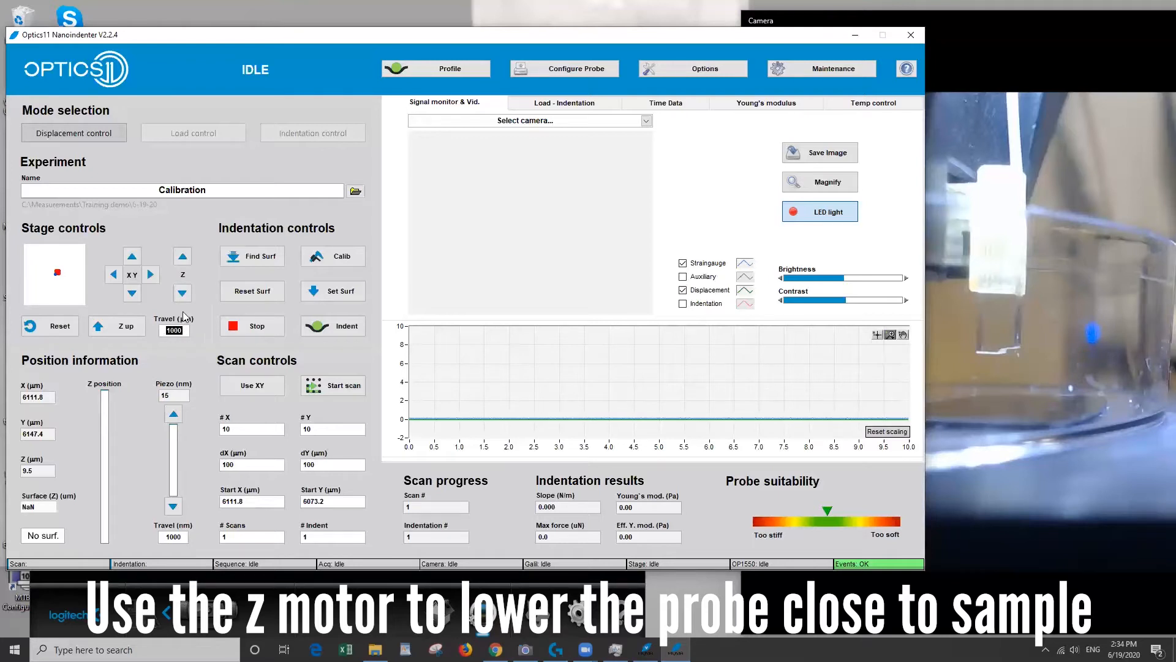
click(182, 293)
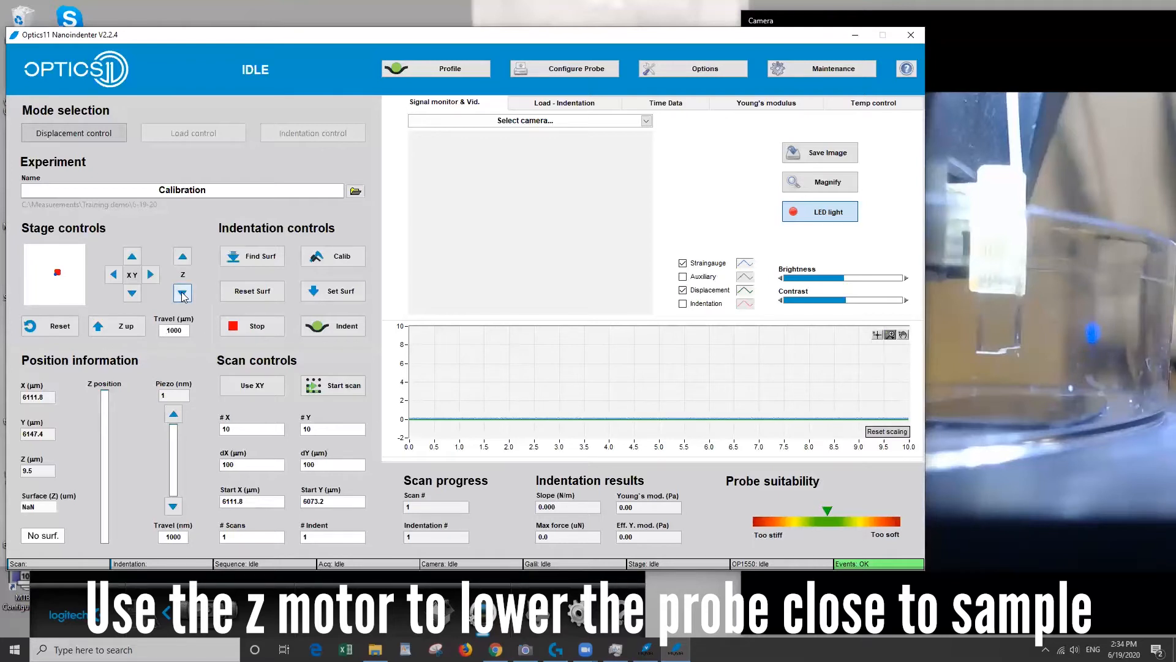
click(181, 291)
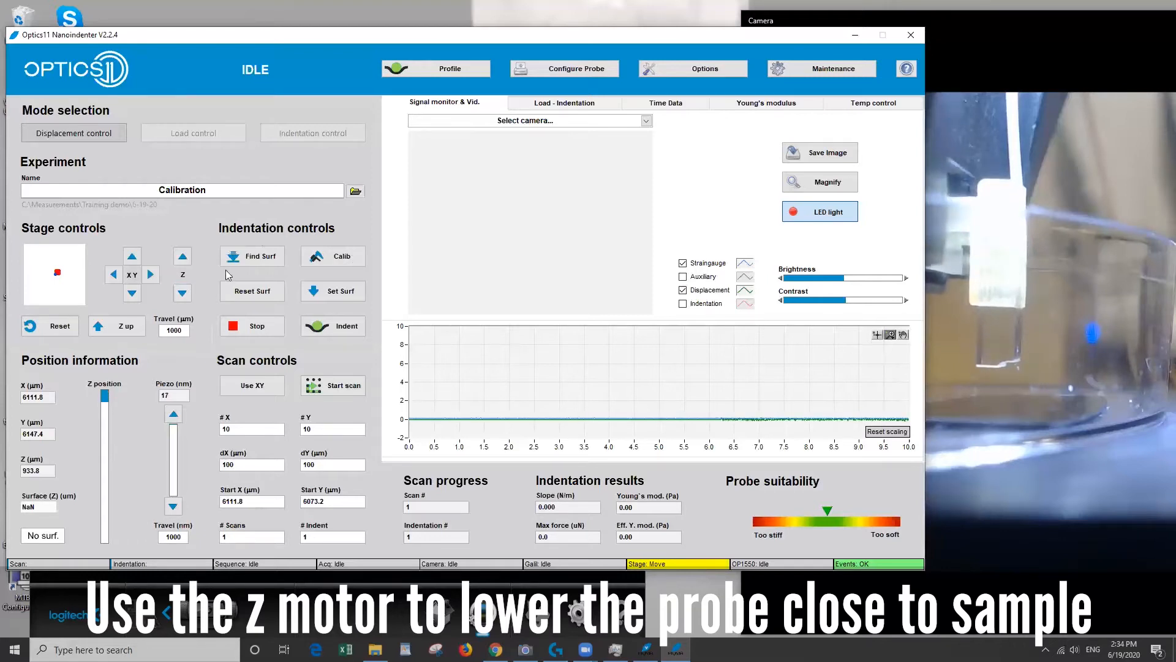
click(252, 325)
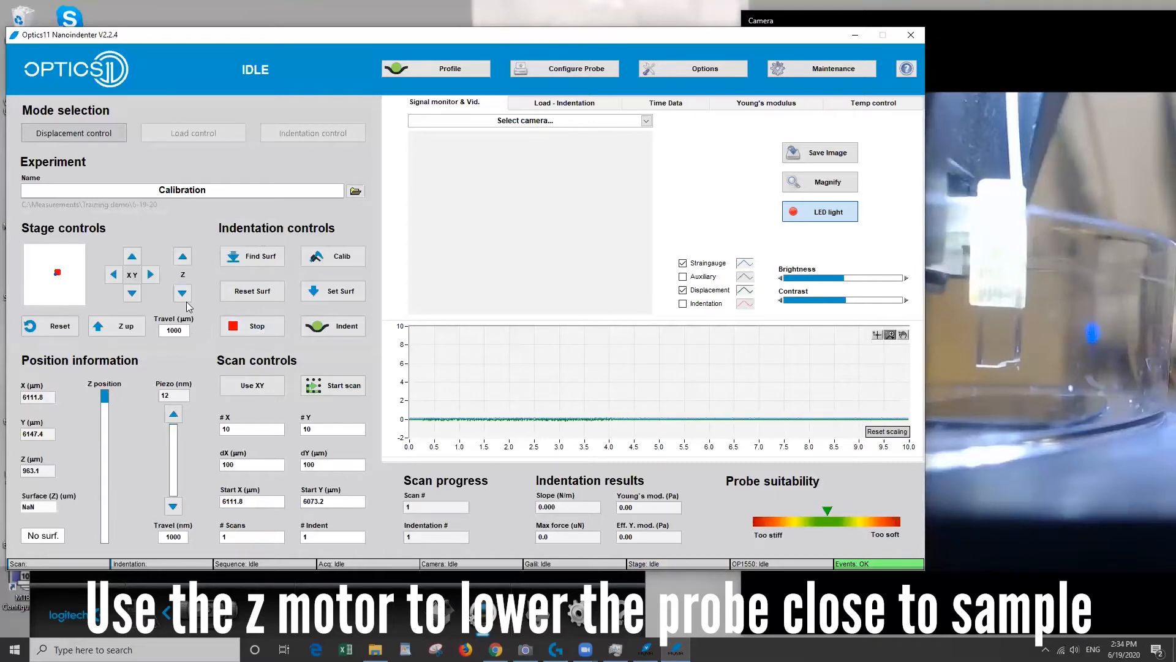
click(181, 292)
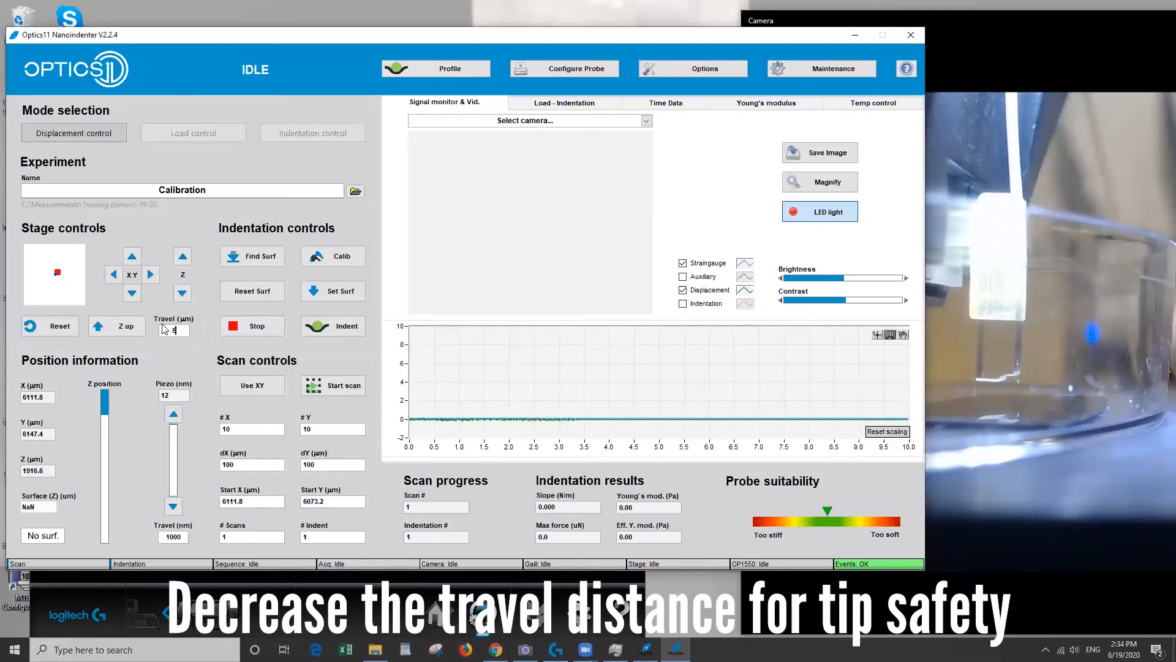
- Cut Z travel to 500 then 250 µm, lowering the probe to Z 2631.8 µm
text(500)
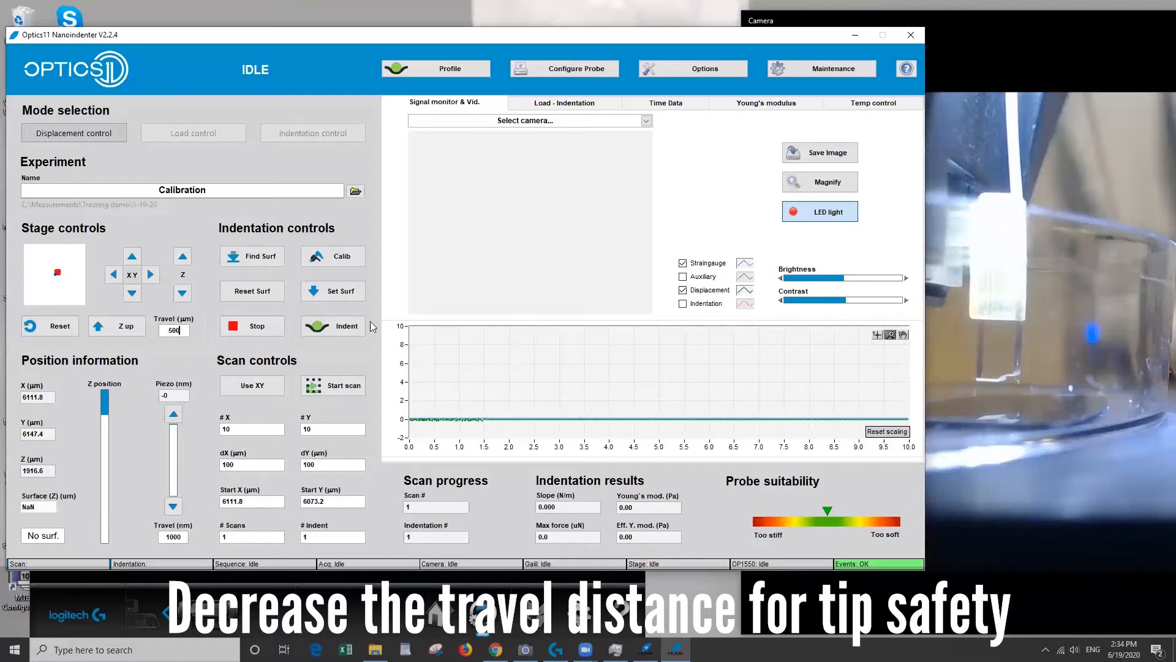
click(182, 293)
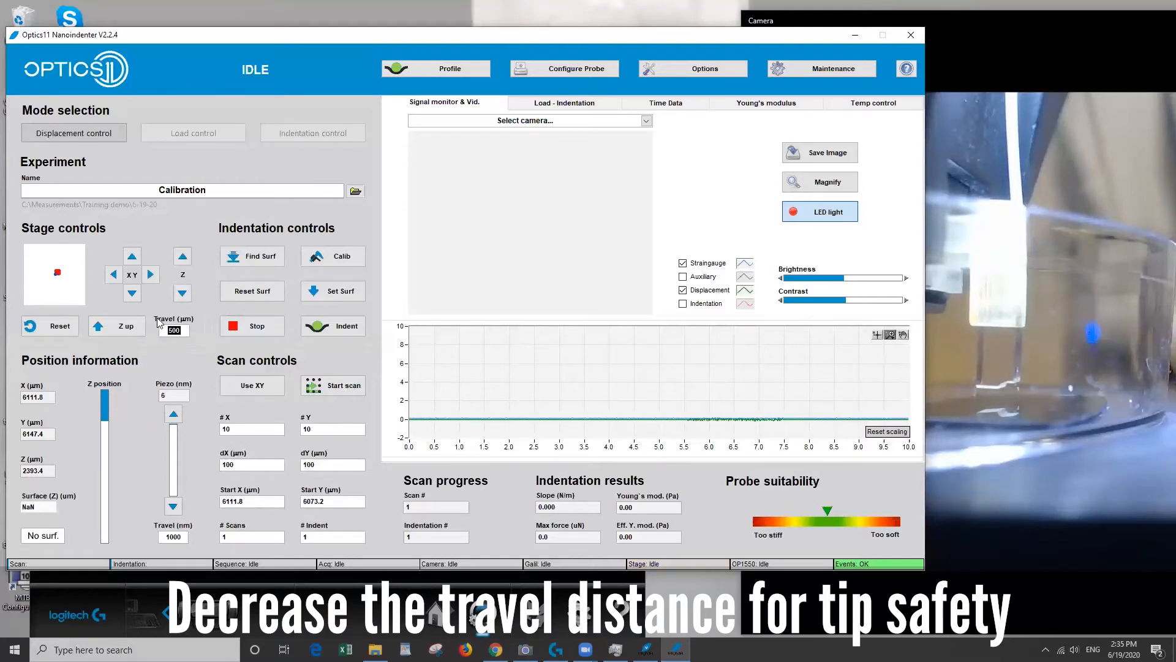
text(250)
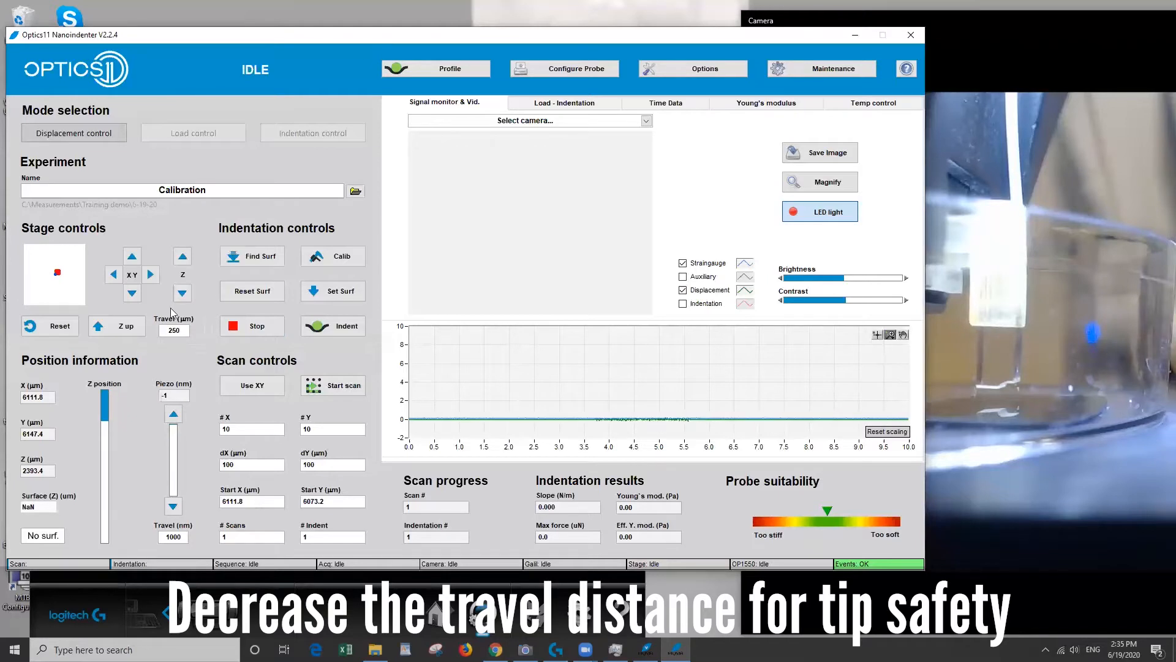
click(181, 293)
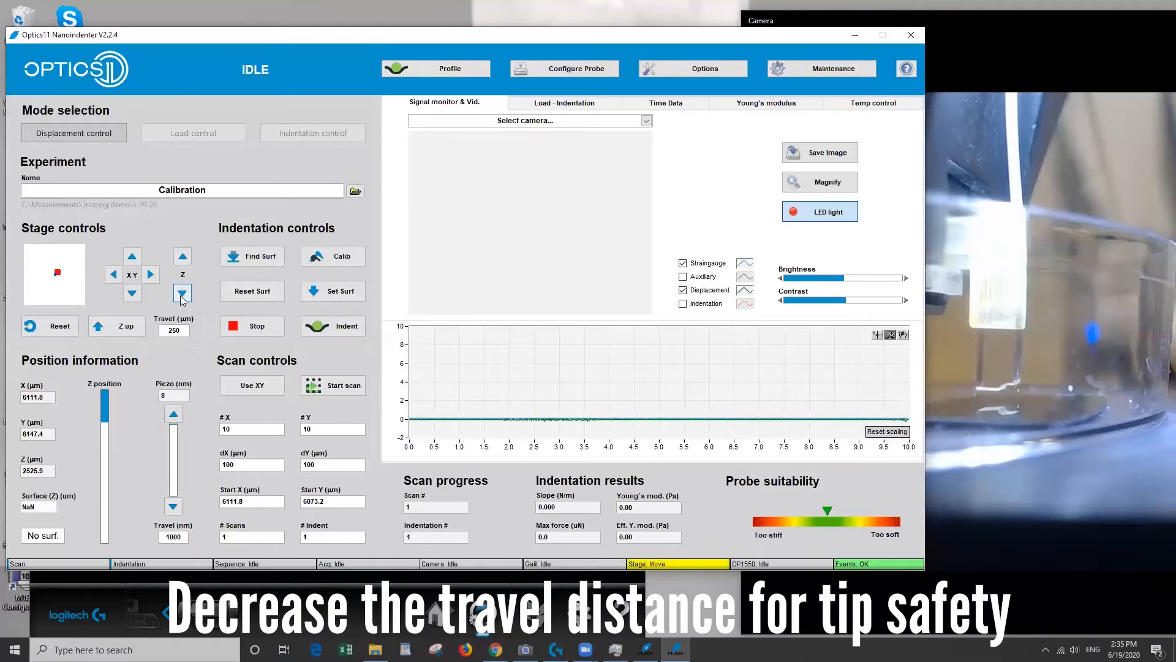
click(182, 293)
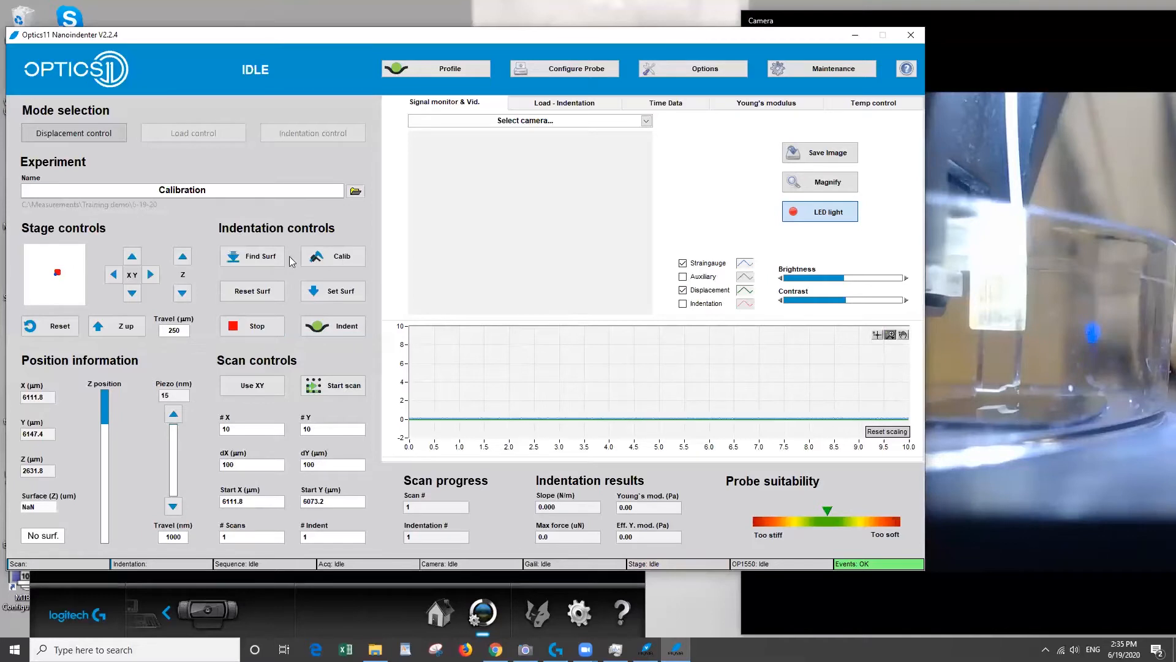
click(258, 257)
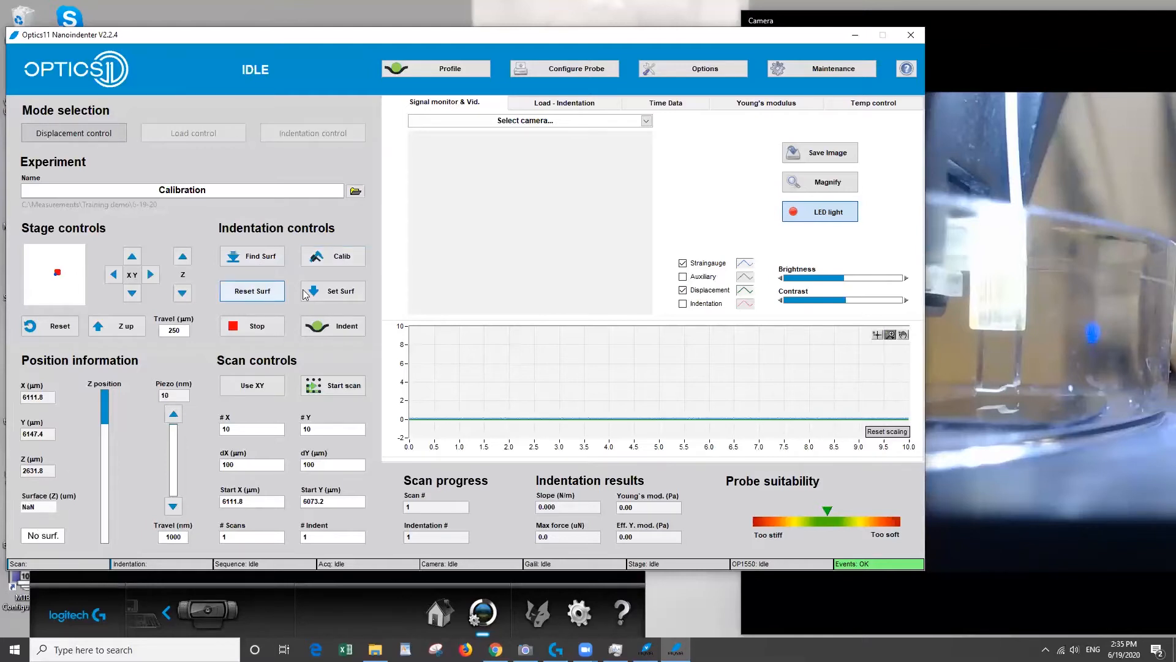
click(338, 291)
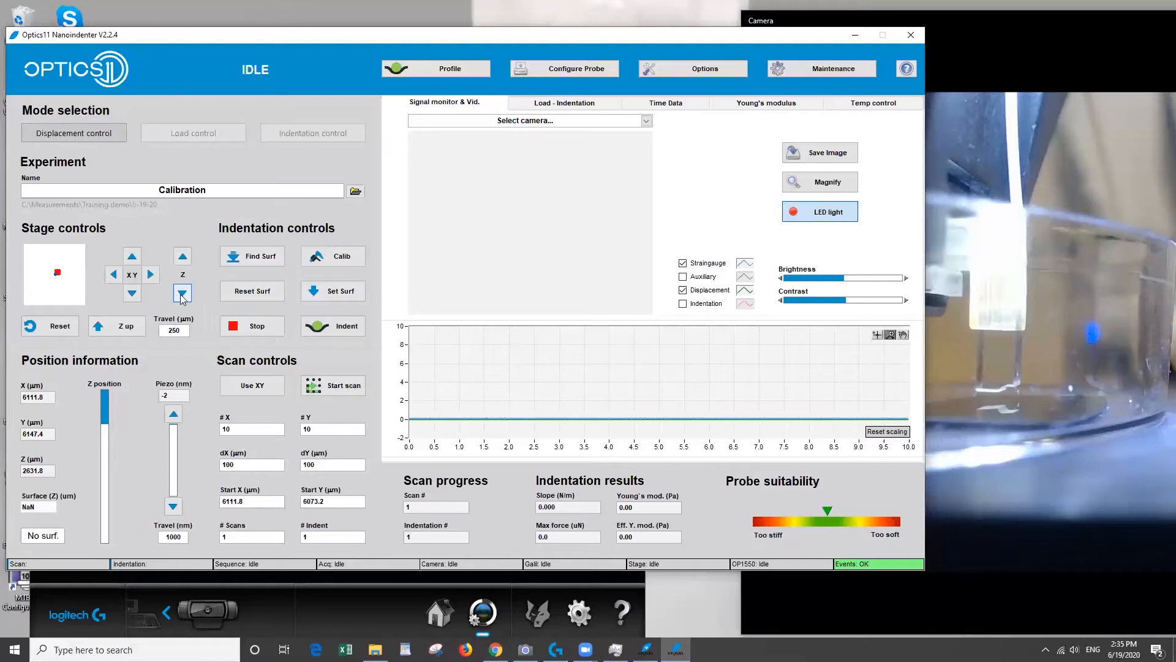
click(181, 293)
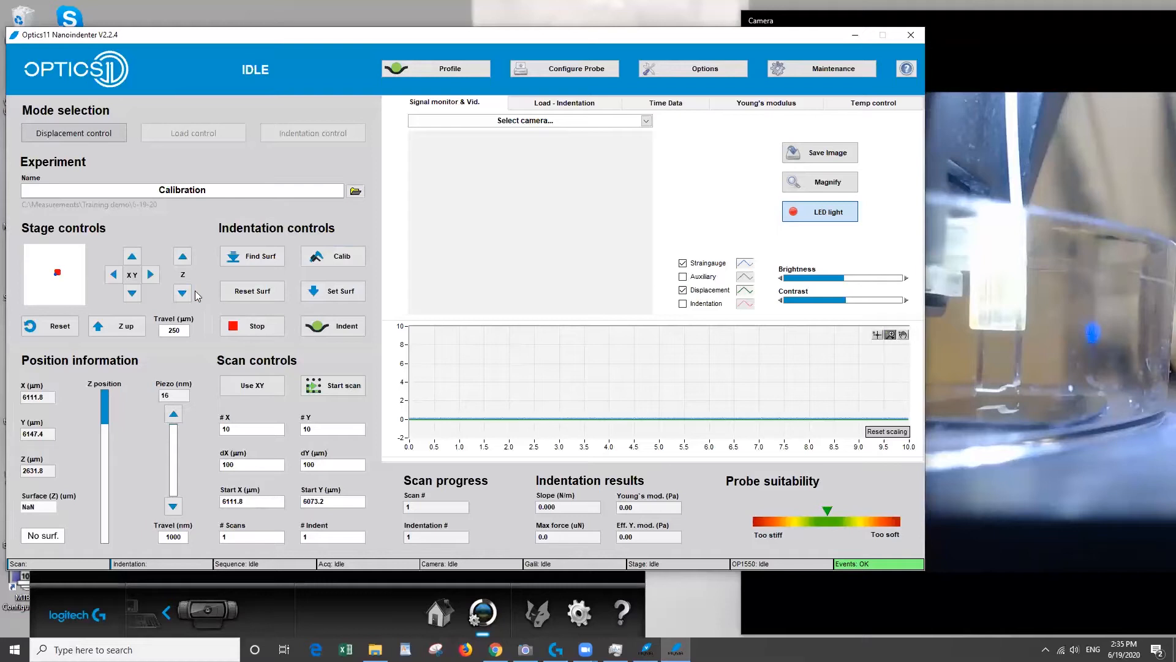
click(339, 290)
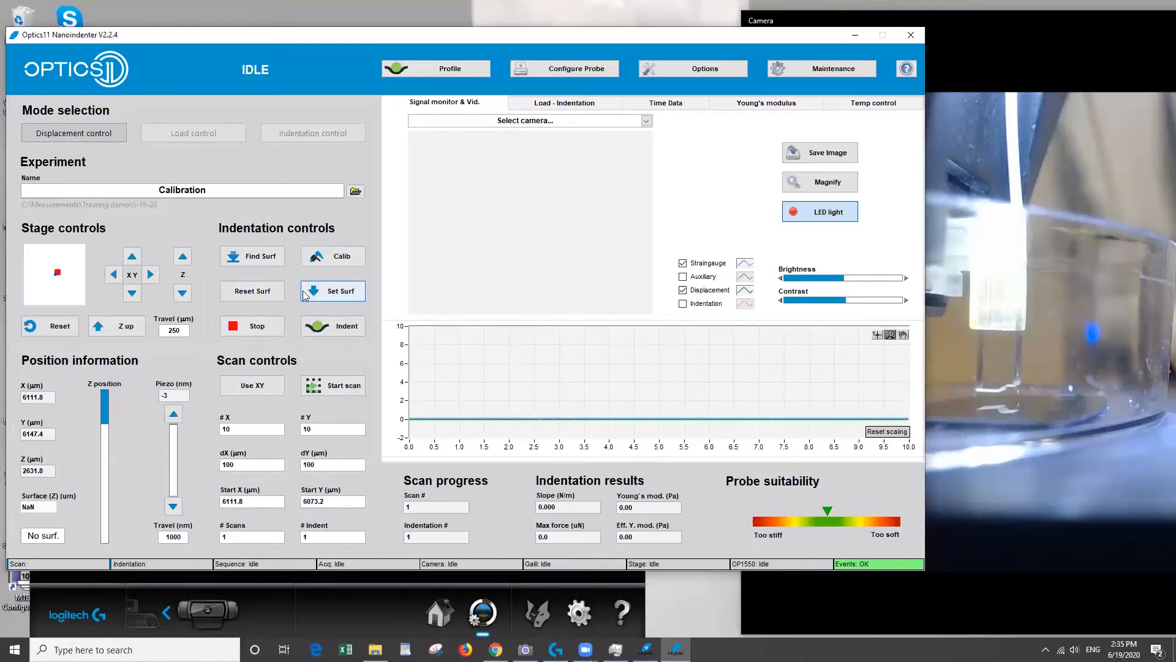
click(332, 291)
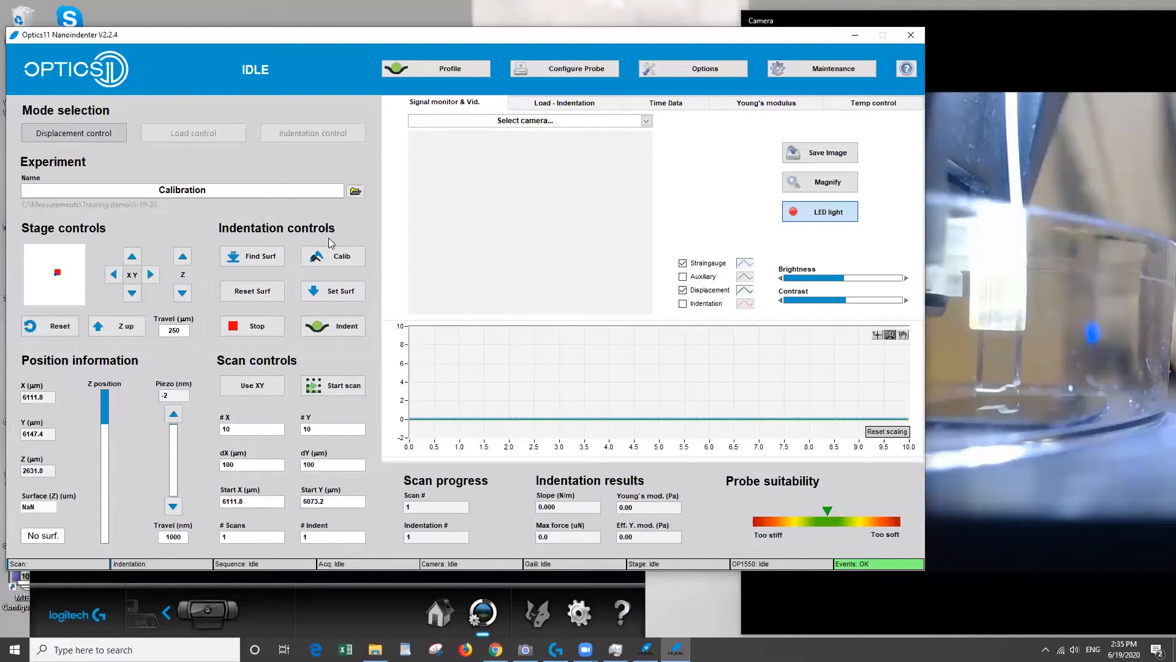
click(342, 256)
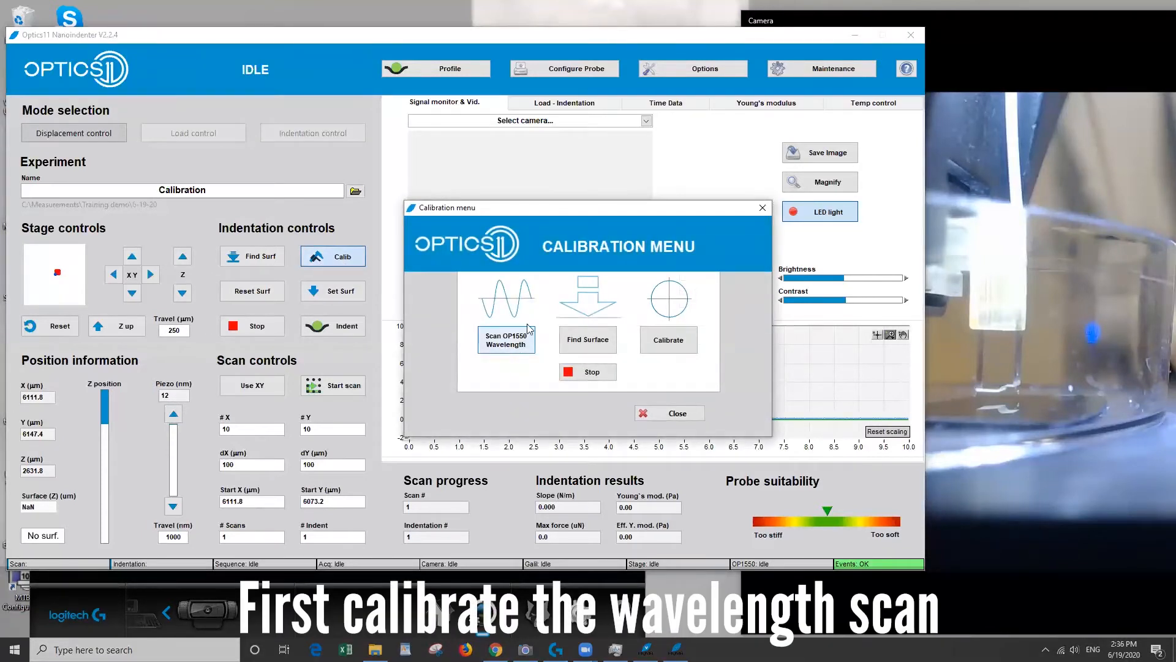
mouse_move(506, 341)
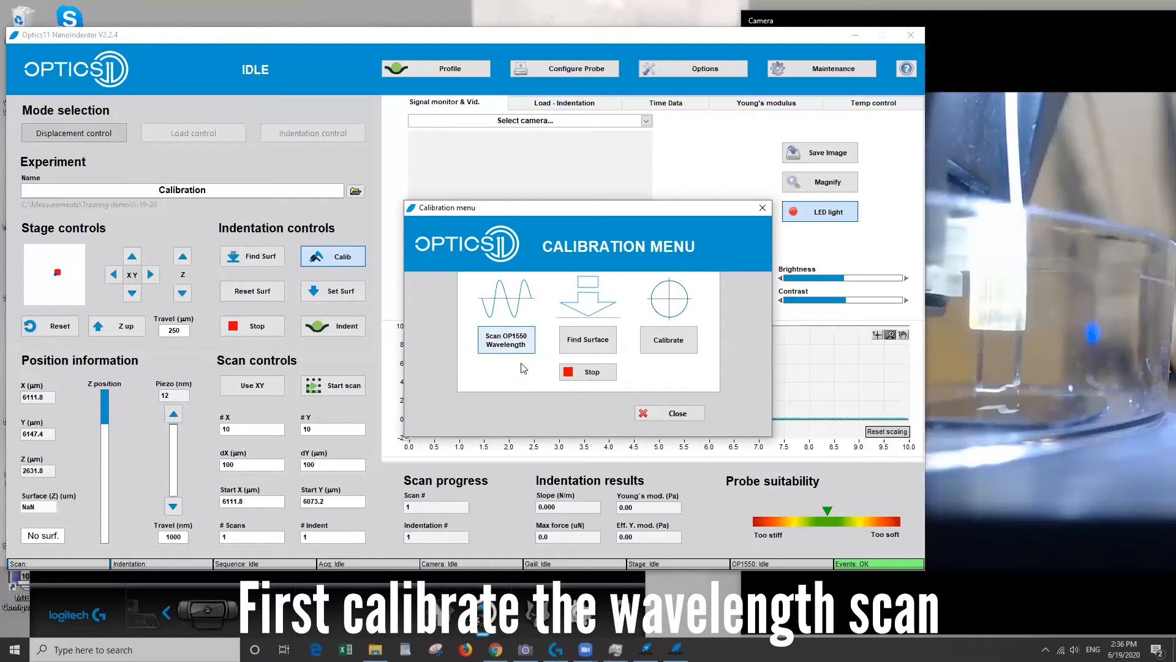
- Start and acknowledge the OP1550 wavelength scan, then close the calibration menu
click(505, 339)
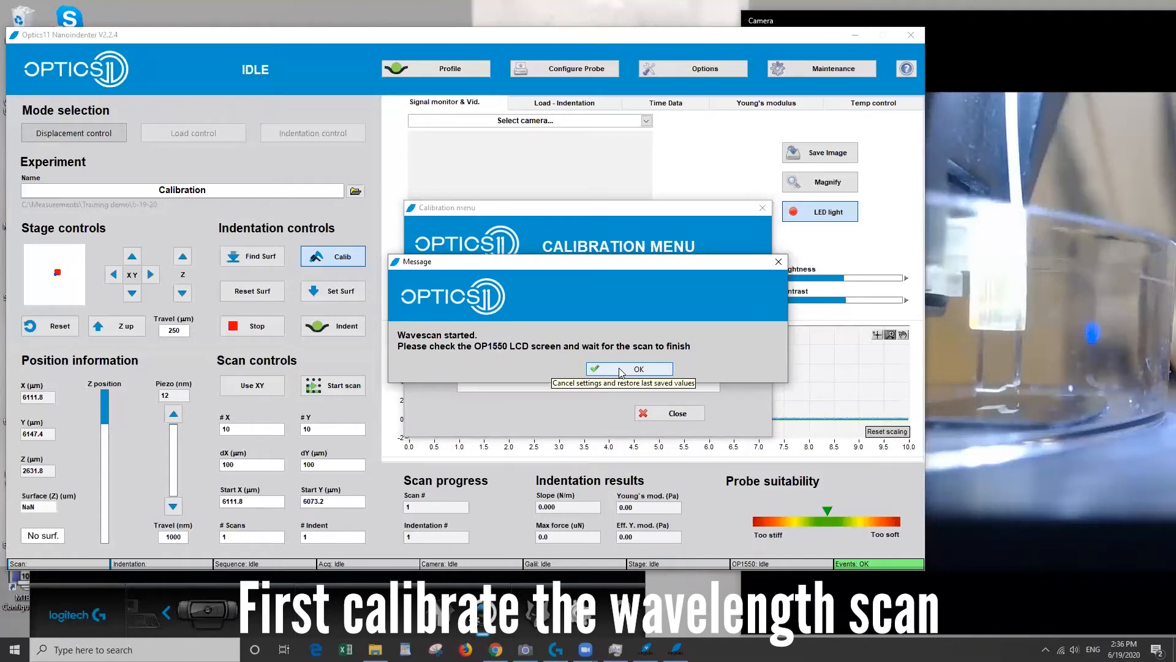
click(629, 369)
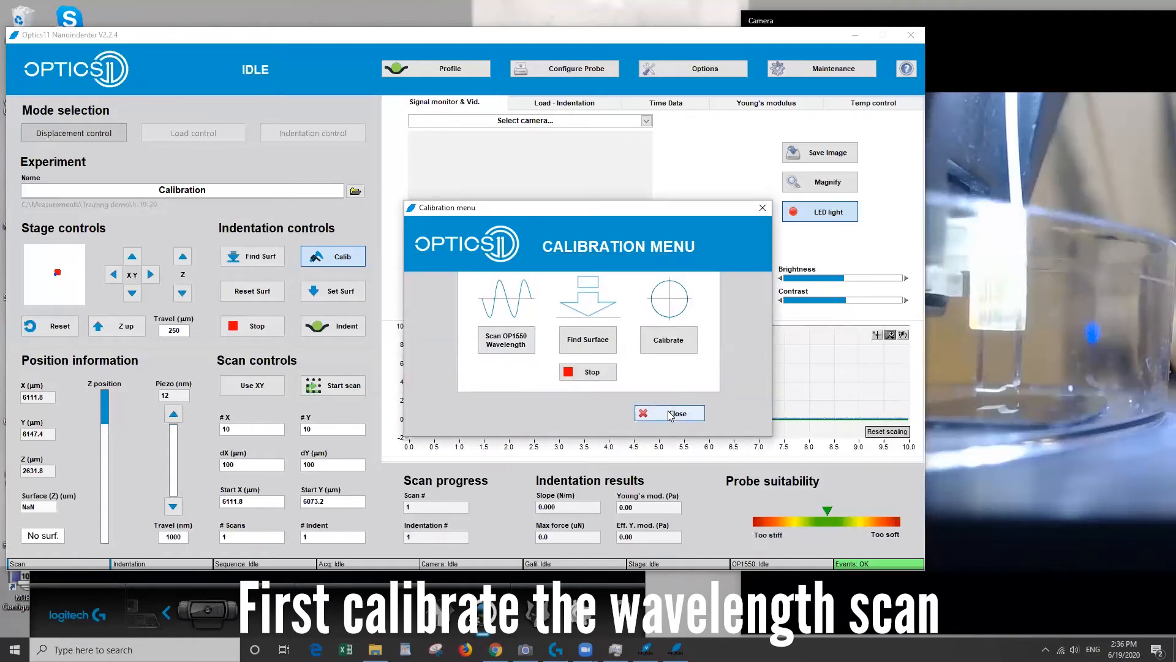
click(668, 413)
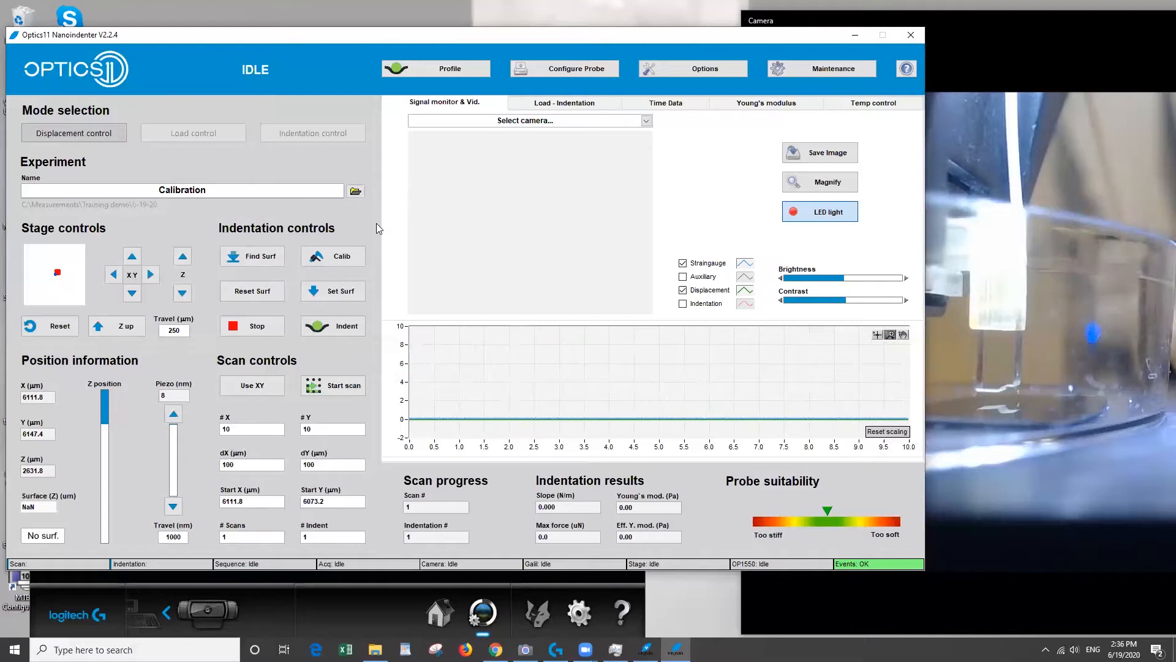
- Calibrate the probe on the stiff surface, yielding new factor 1.407 versus old 1.406
click(332, 256)
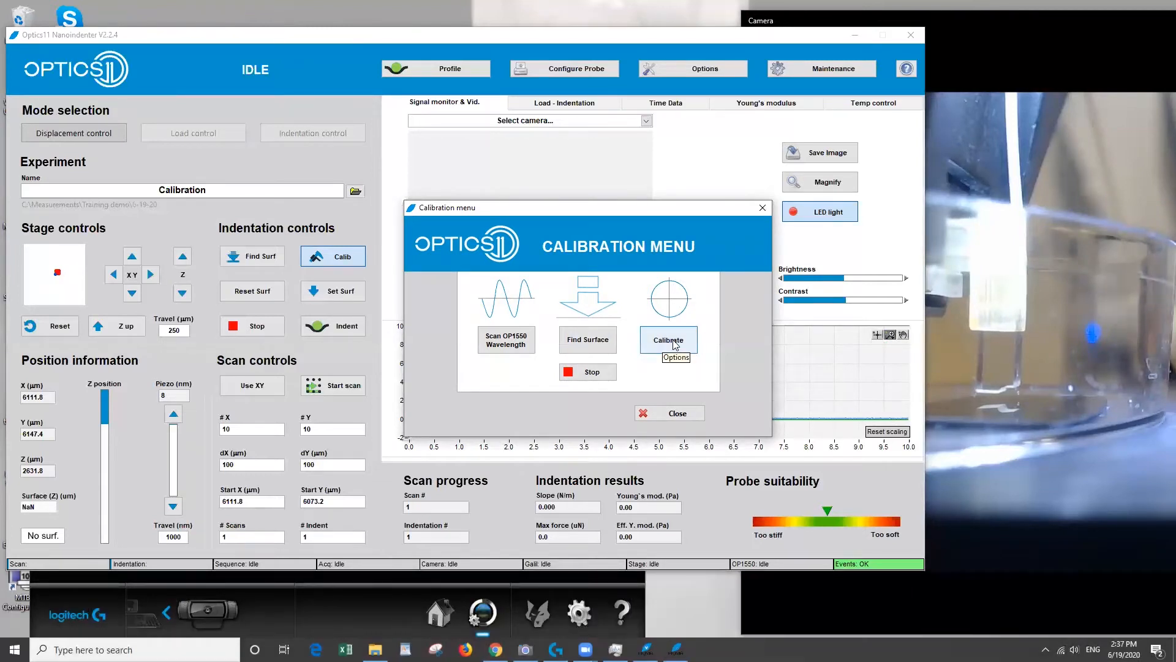
mouse_move(674, 327)
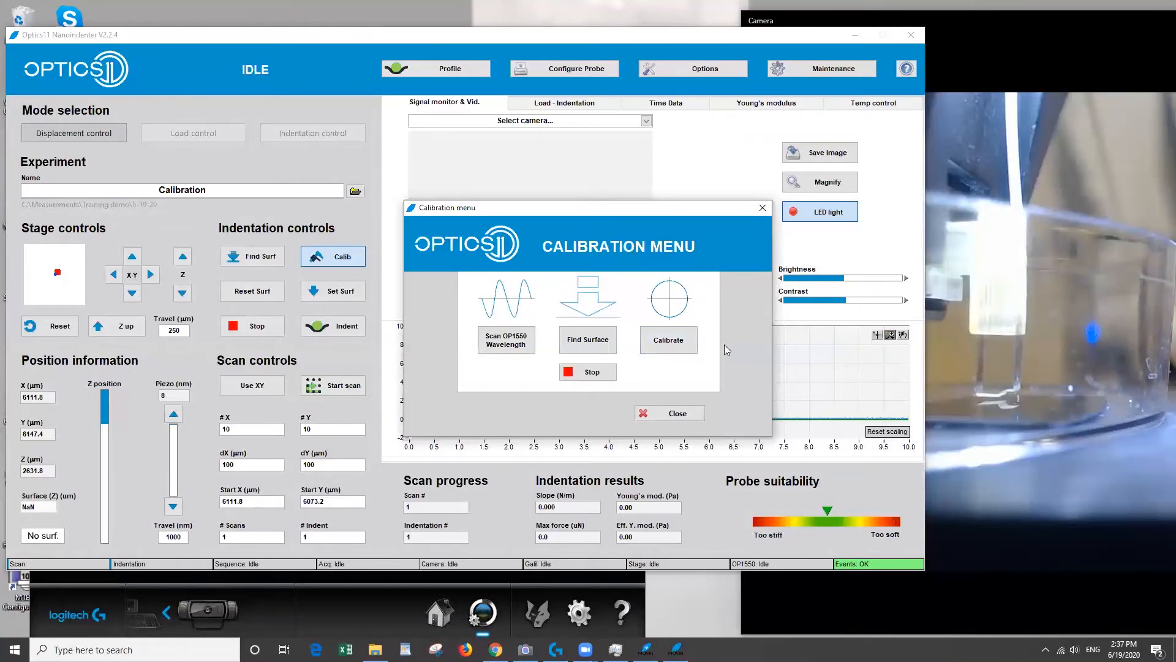
click(667, 412)
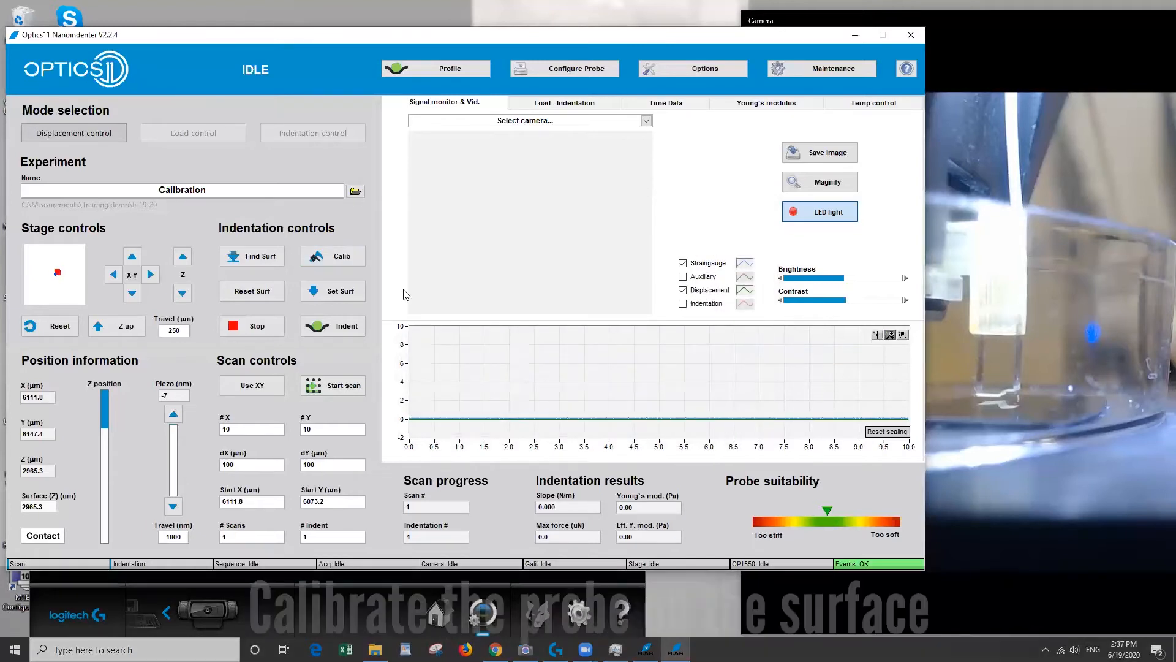
click(332, 256)
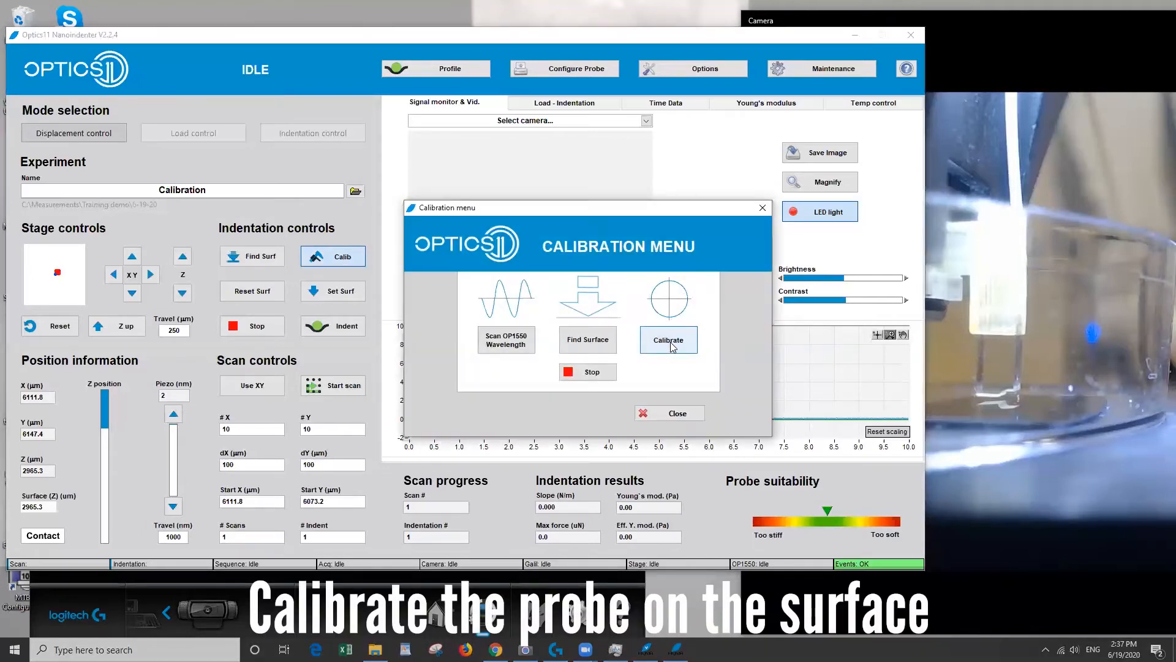
click(668, 340)
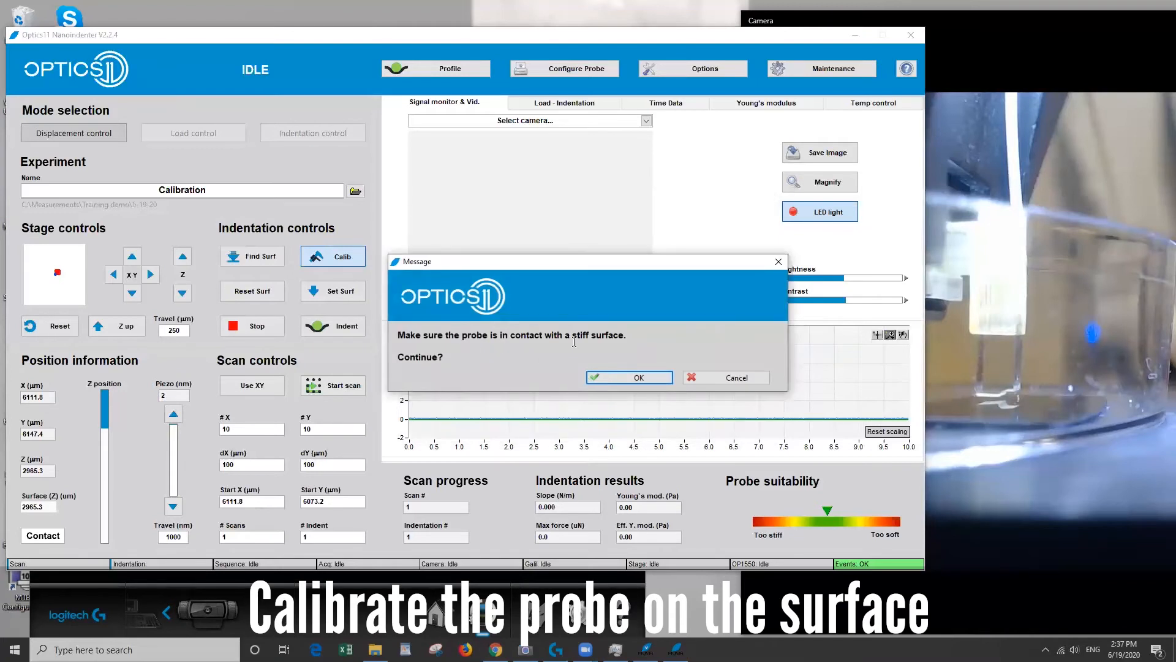
mouse_move(780, 350)
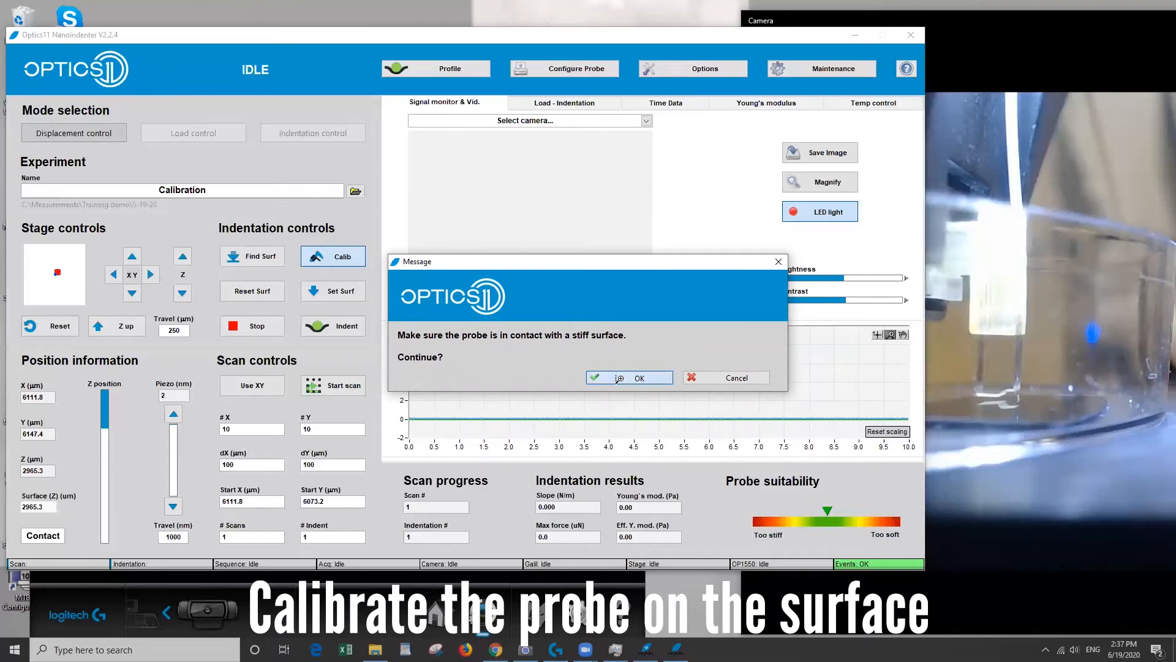
click(629, 377)
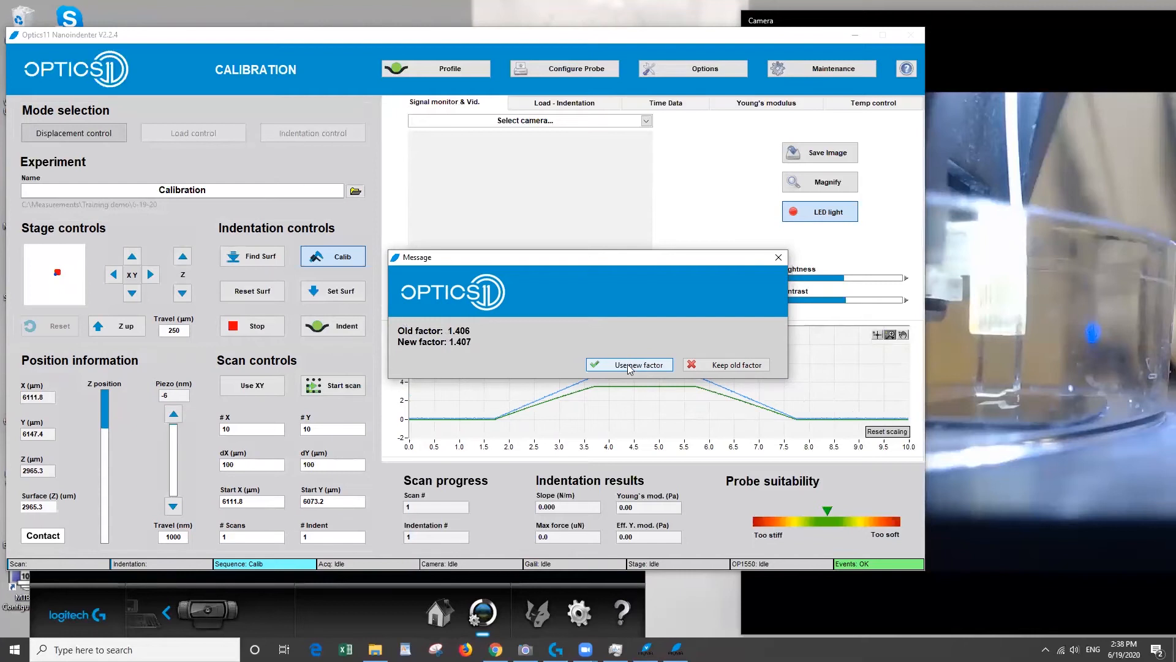
click(629, 365)
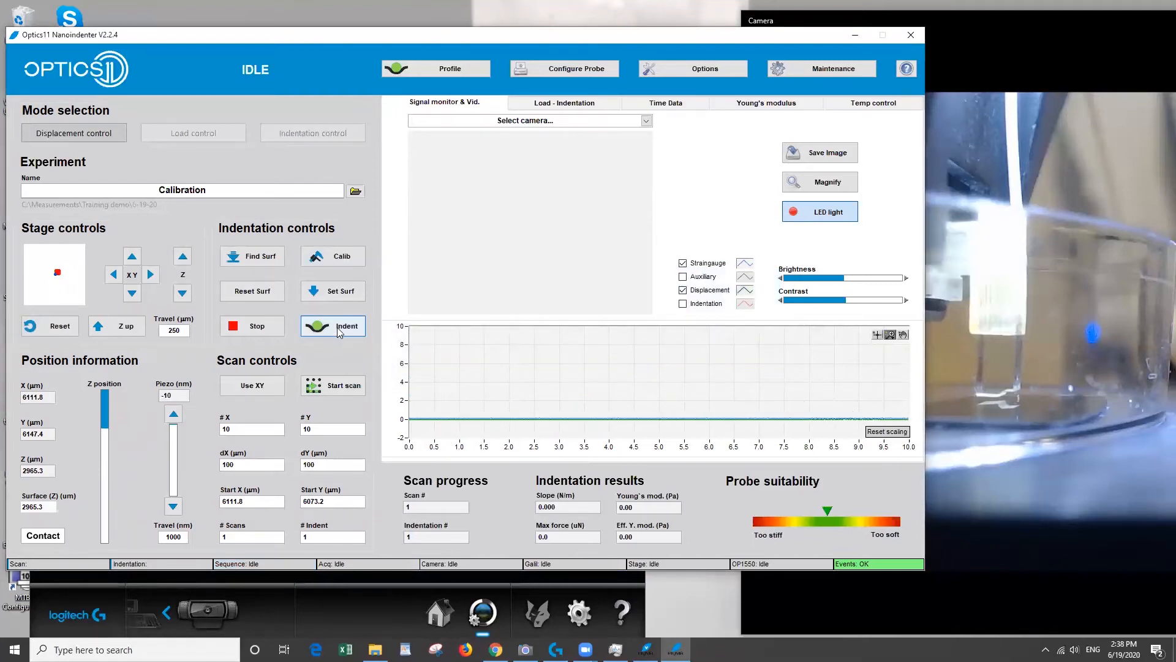
- Keep the new calibration factor, then run a test indent (2.62 GPa, 50.3 µN) and check its time data
click(346, 325)
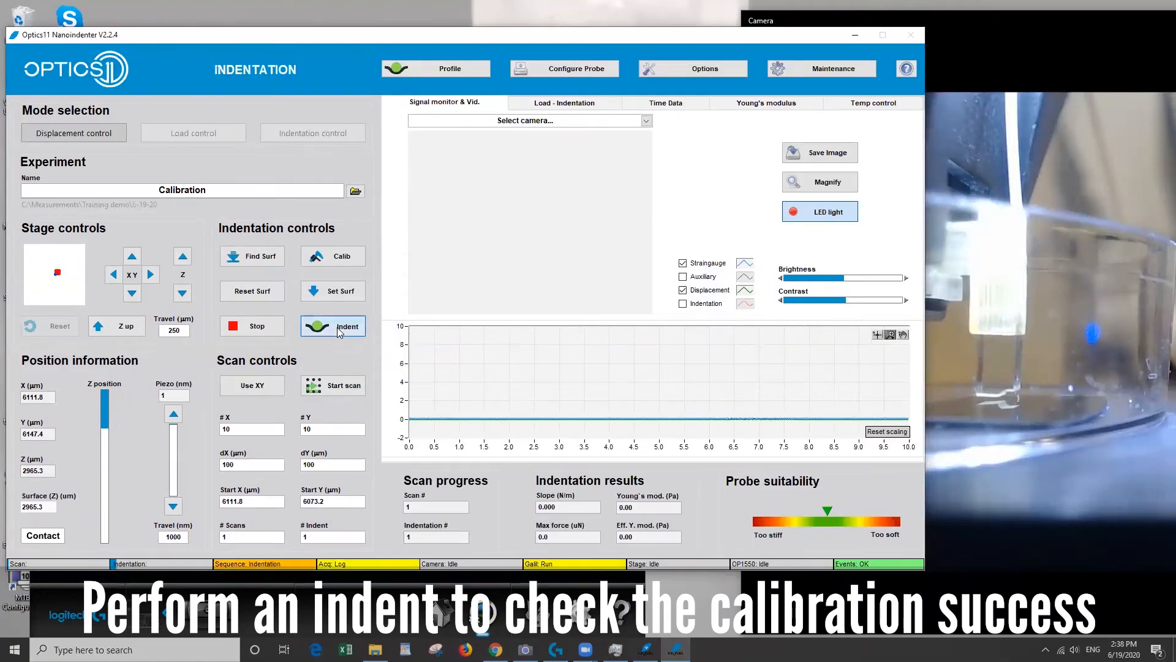
click(347, 326)
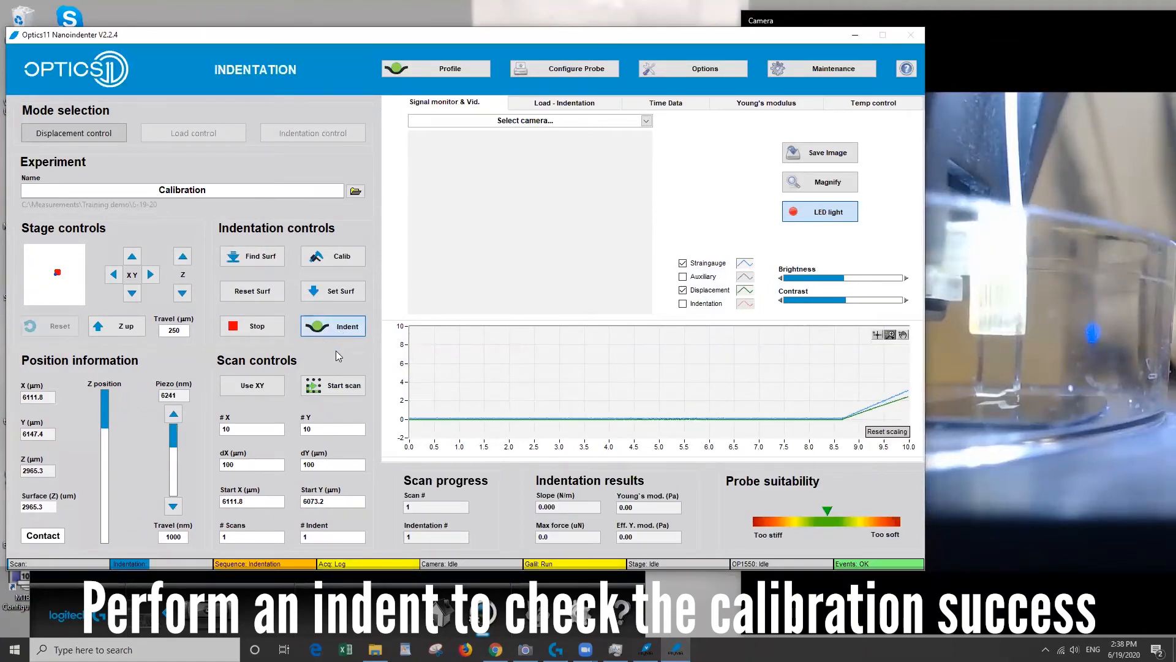
click(331, 325)
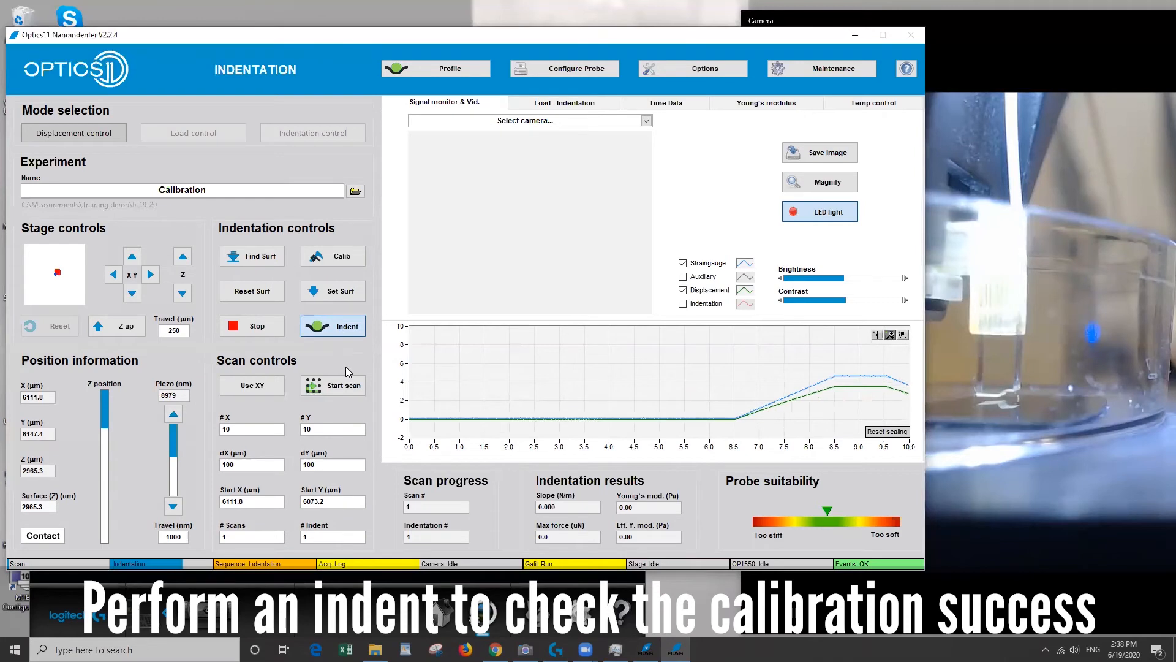
click(347, 326)
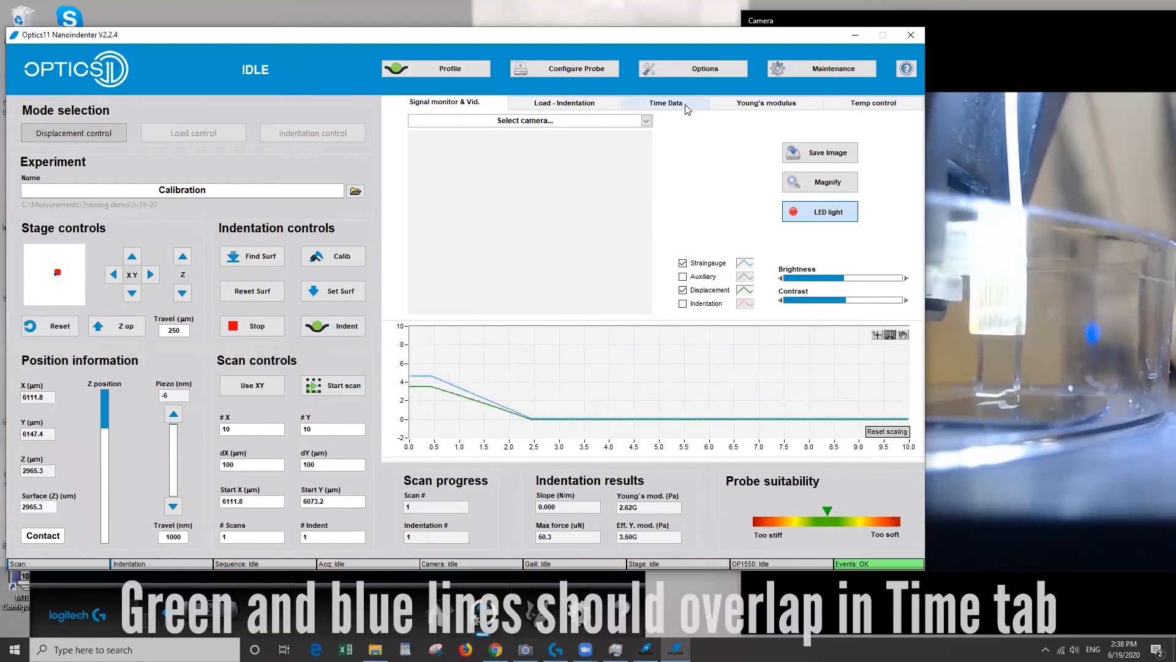
click(665, 103)
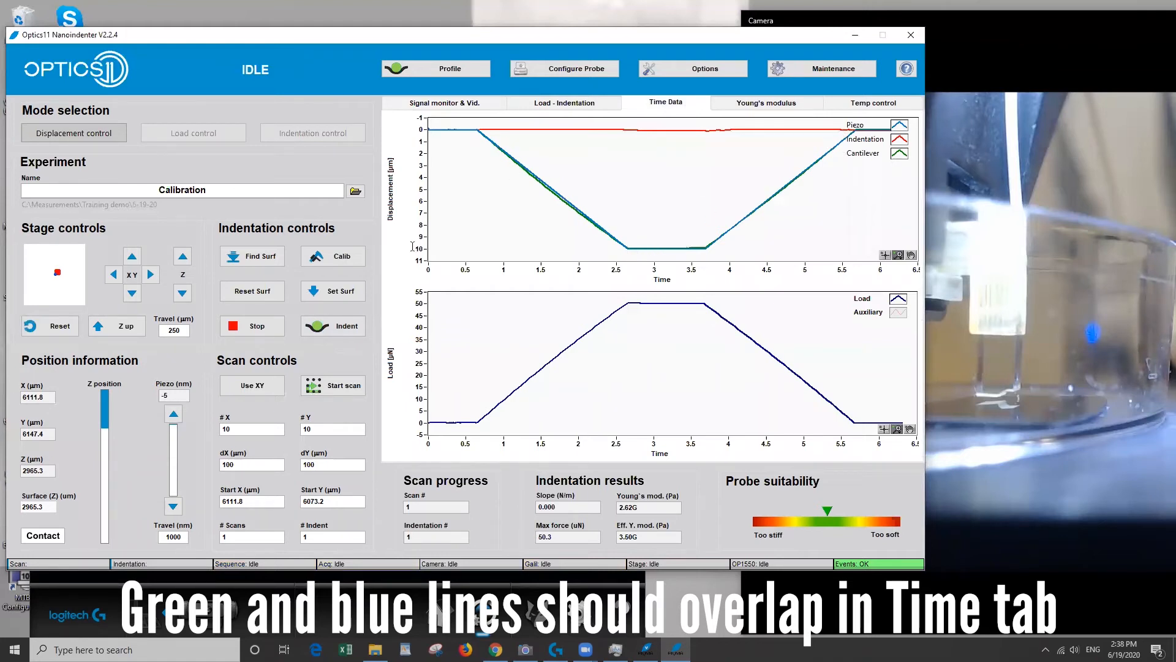
click(116, 325)
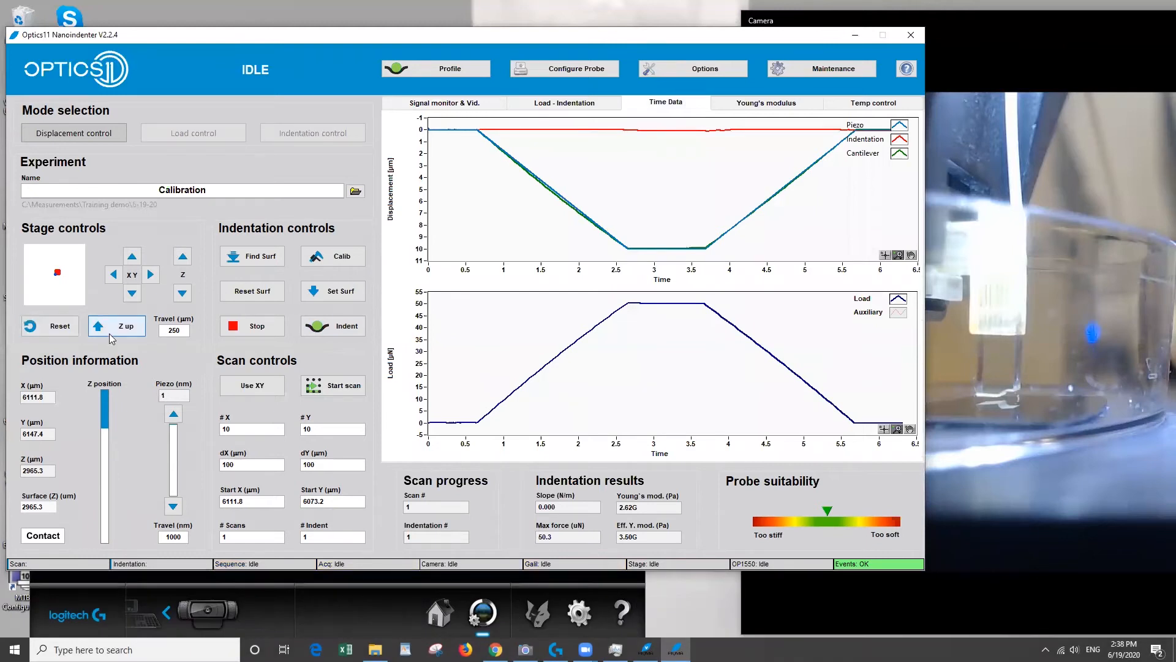
- Step the probe upward repeatedly until Z reads 0.0 µm
click(116, 326)
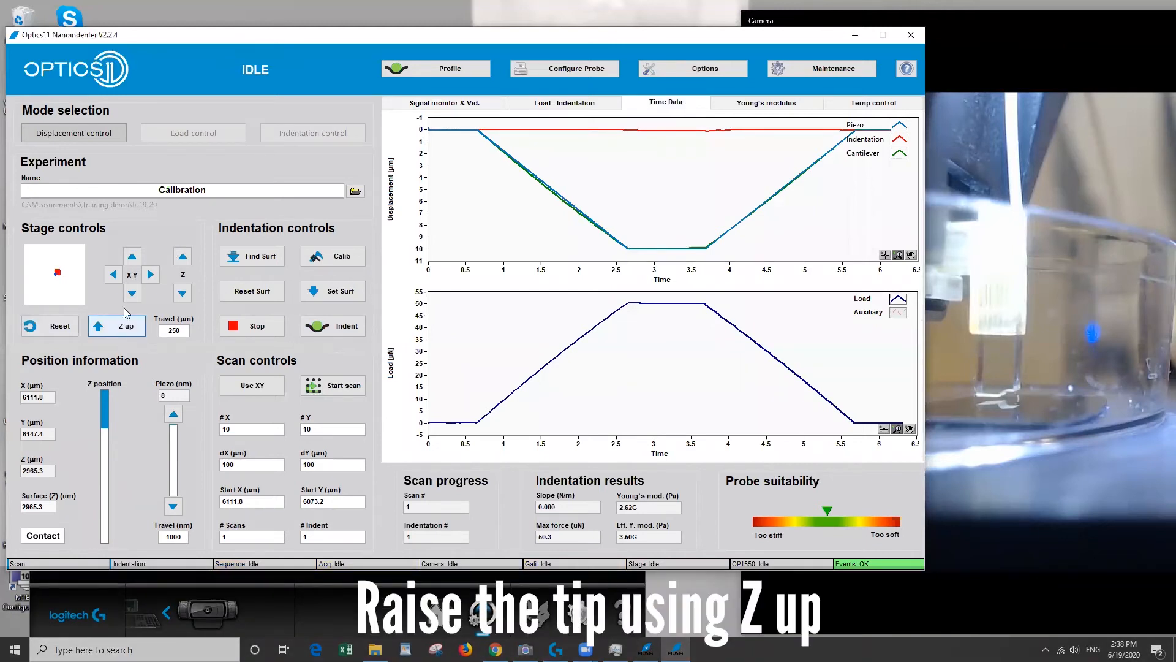
click(116, 325)
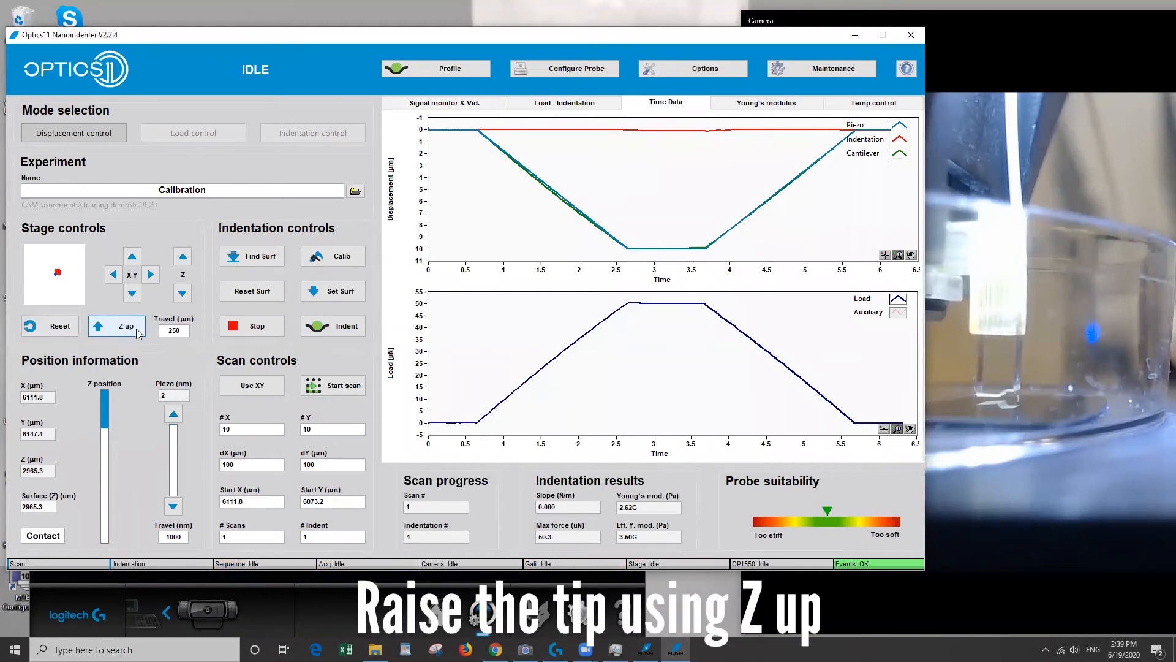
click(117, 325)
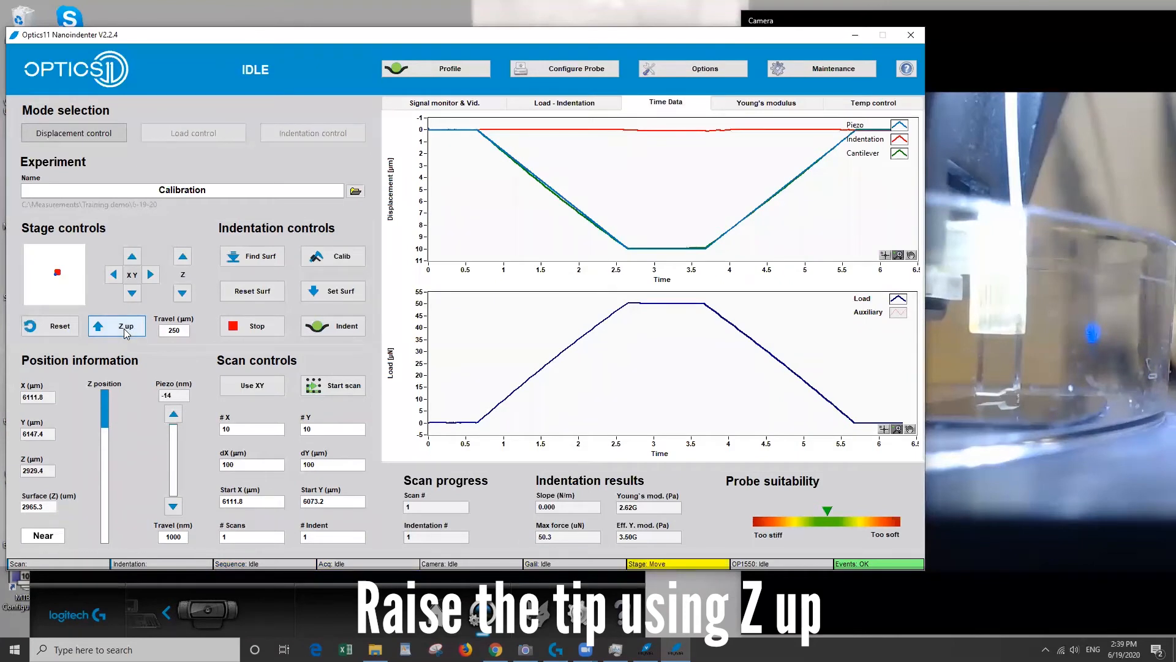
click(117, 326)
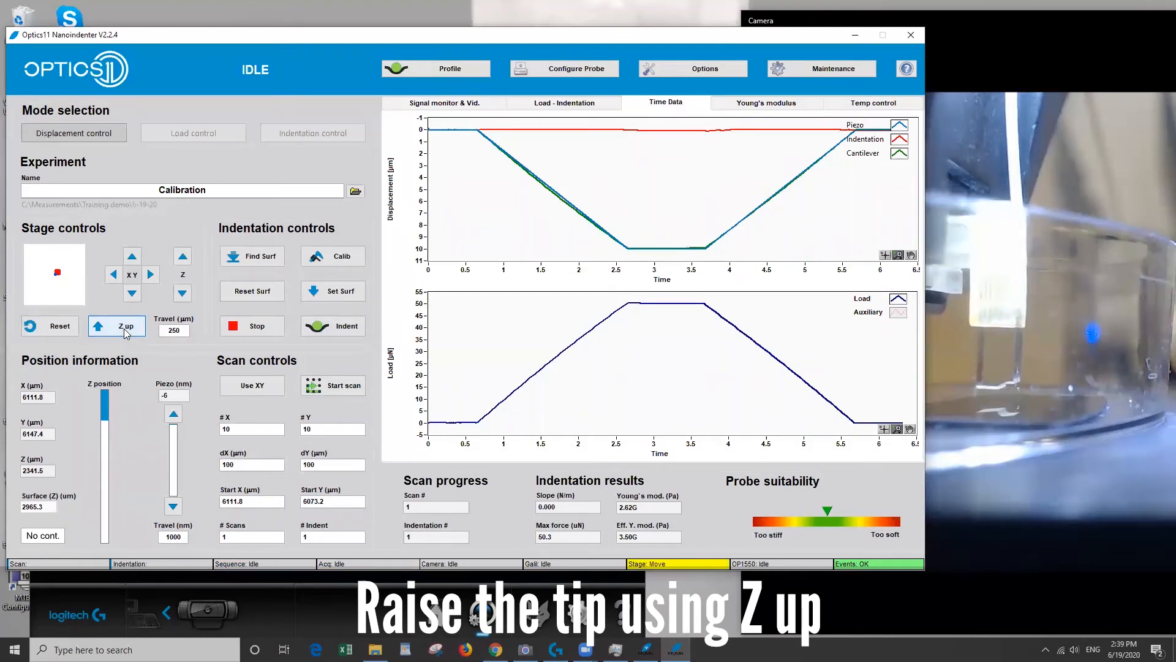
click(116, 326)
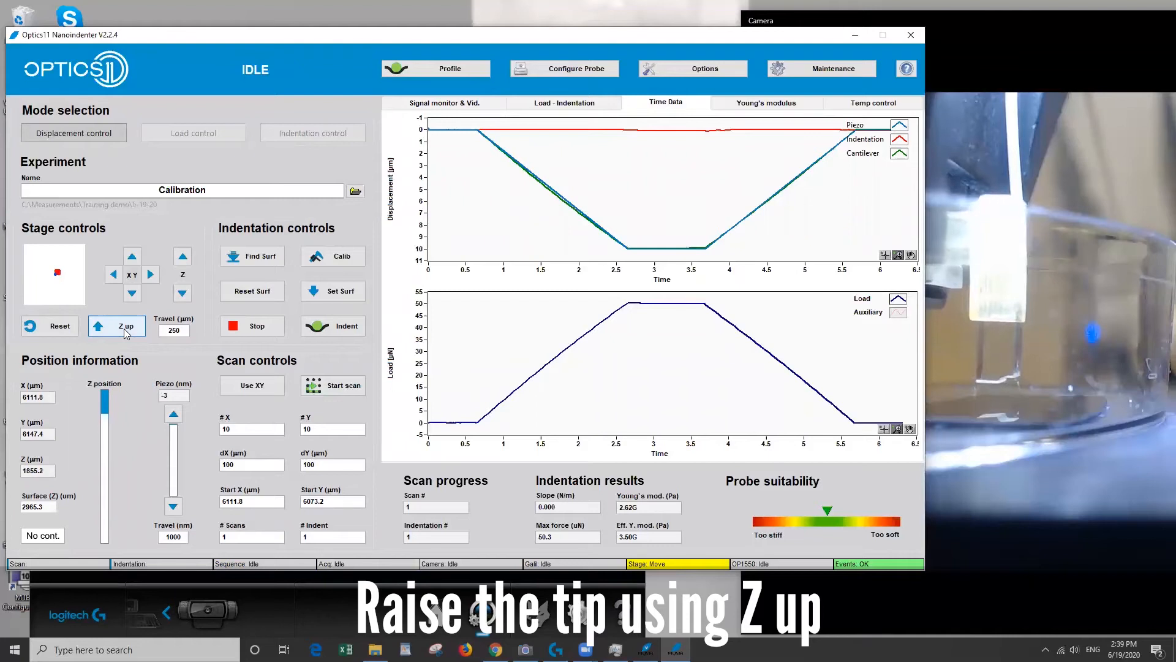
click(117, 325)
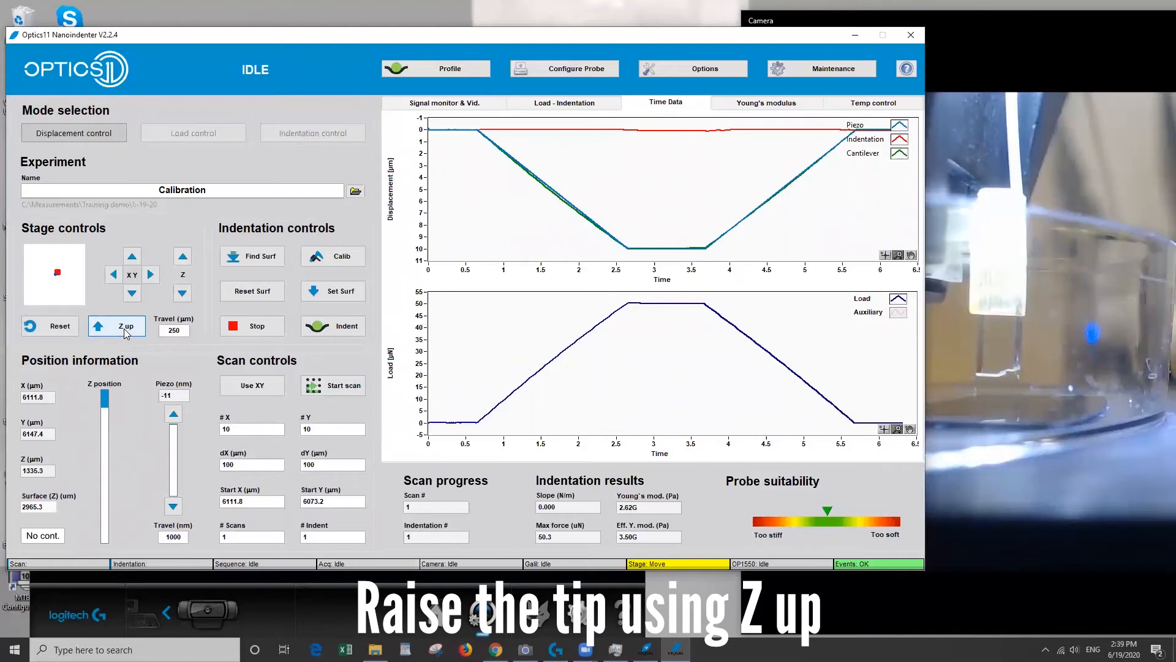
click(116, 325)
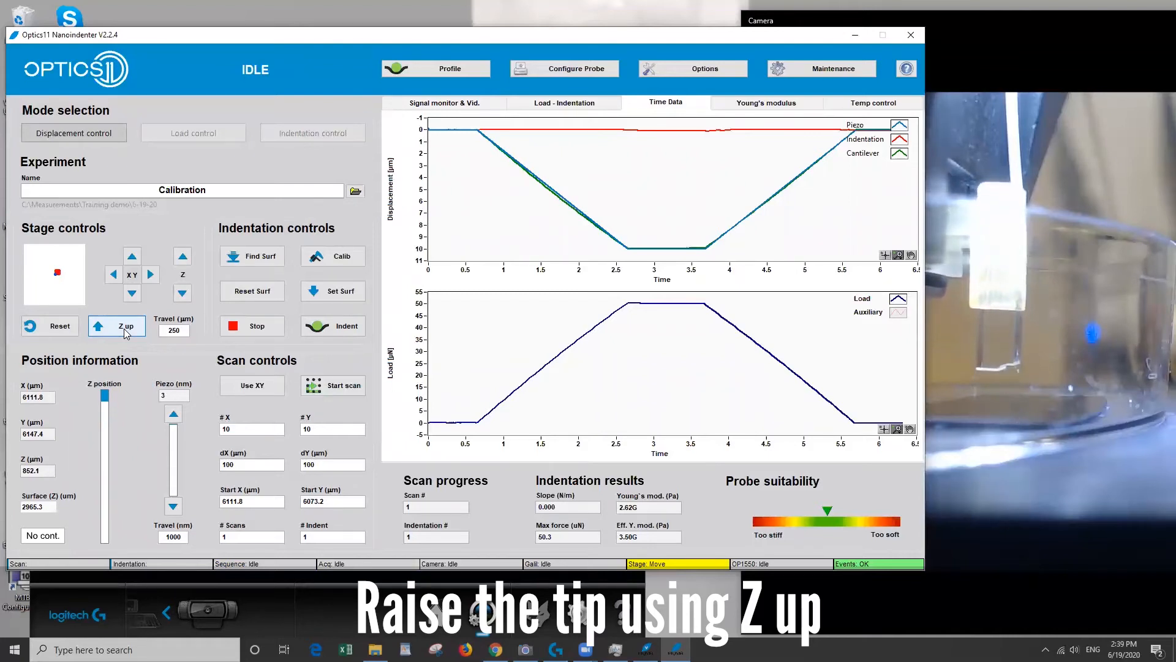
click(117, 326)
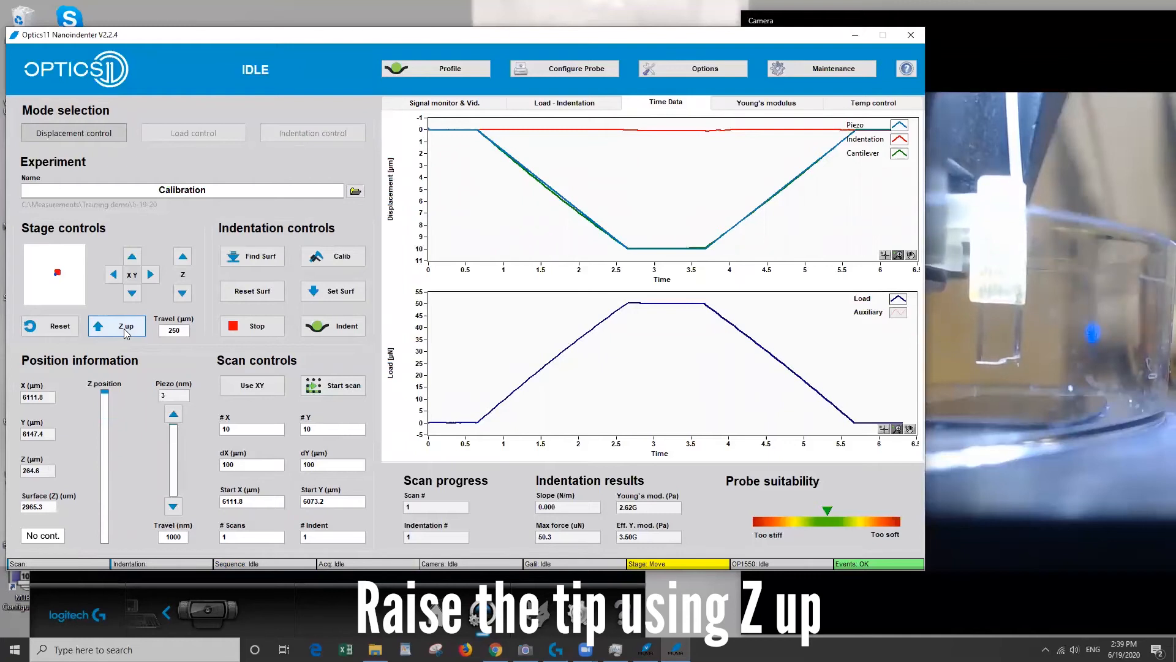
click(116, 325)
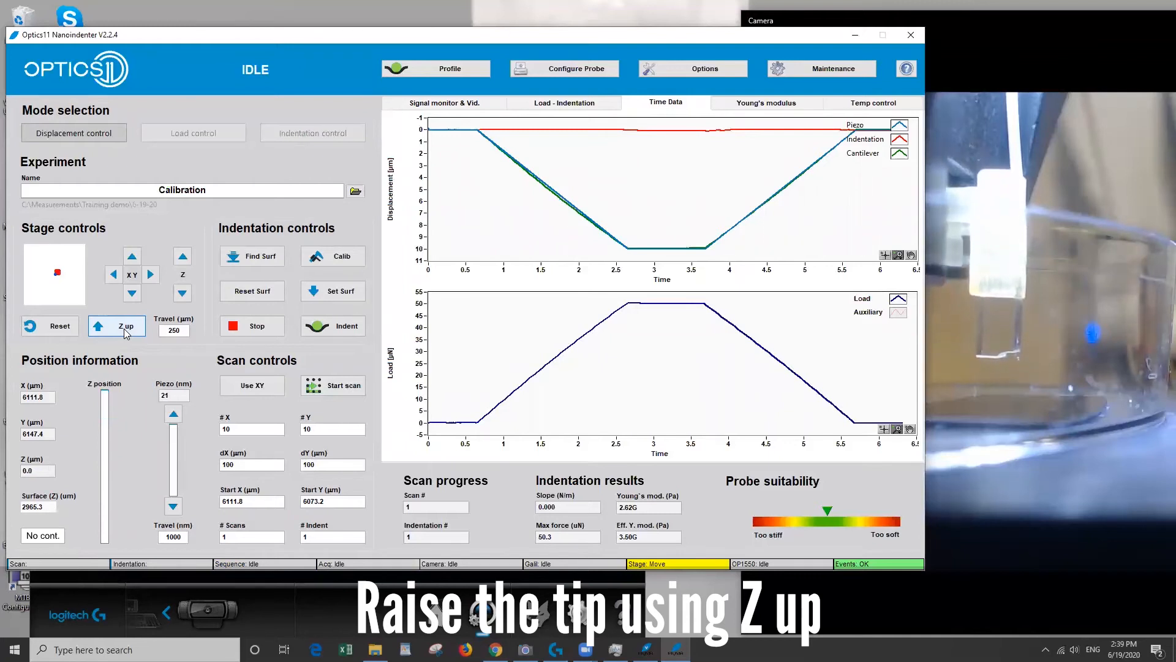
click(117, 325)
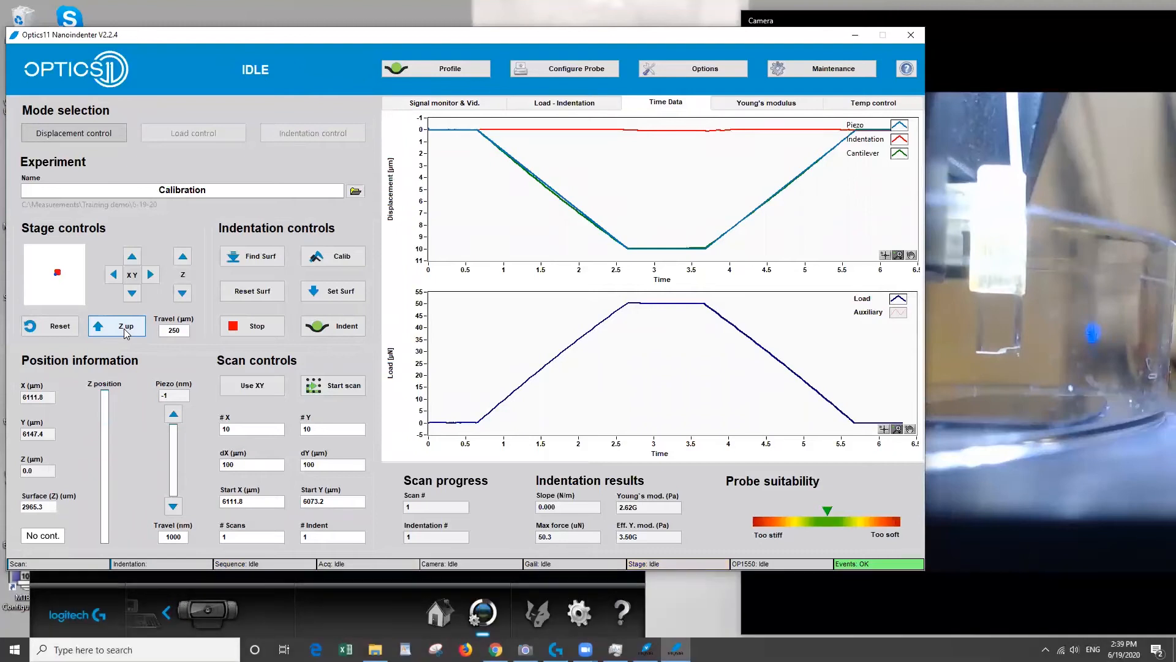
click(117, 326)
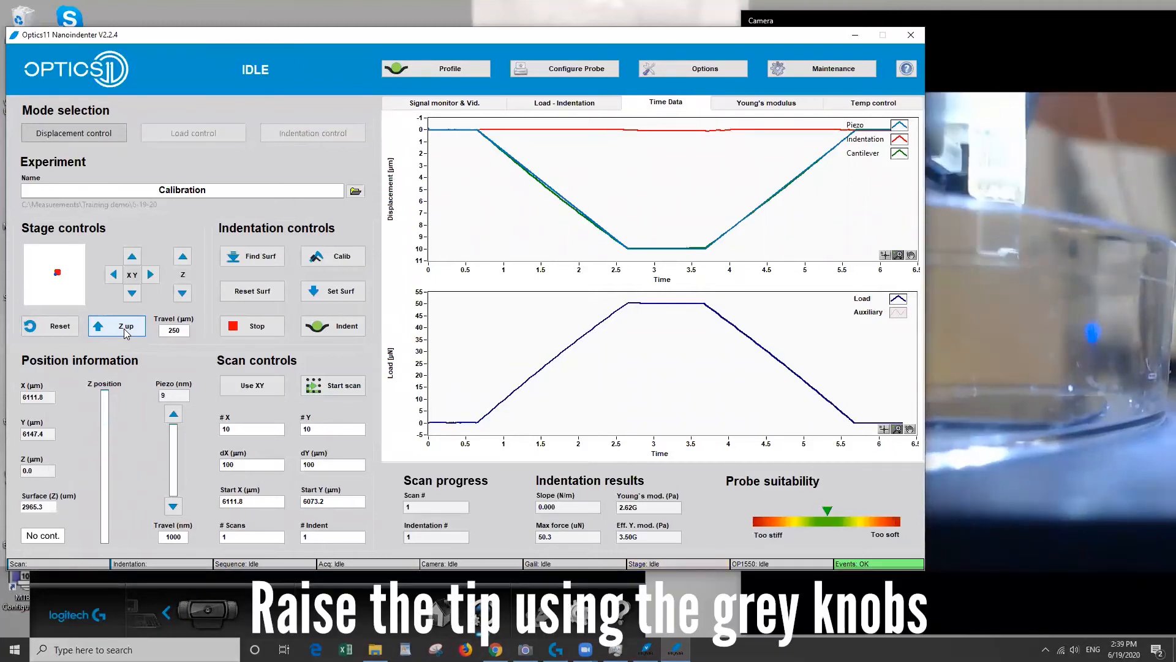
click(117, 326)
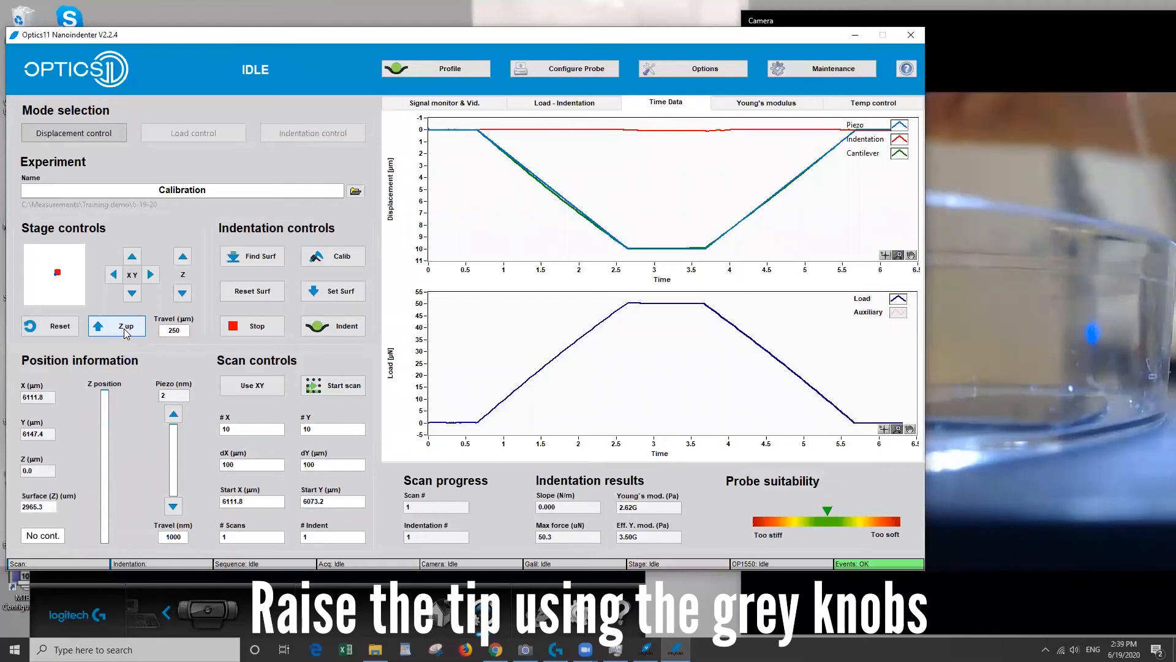
click(117, 325)
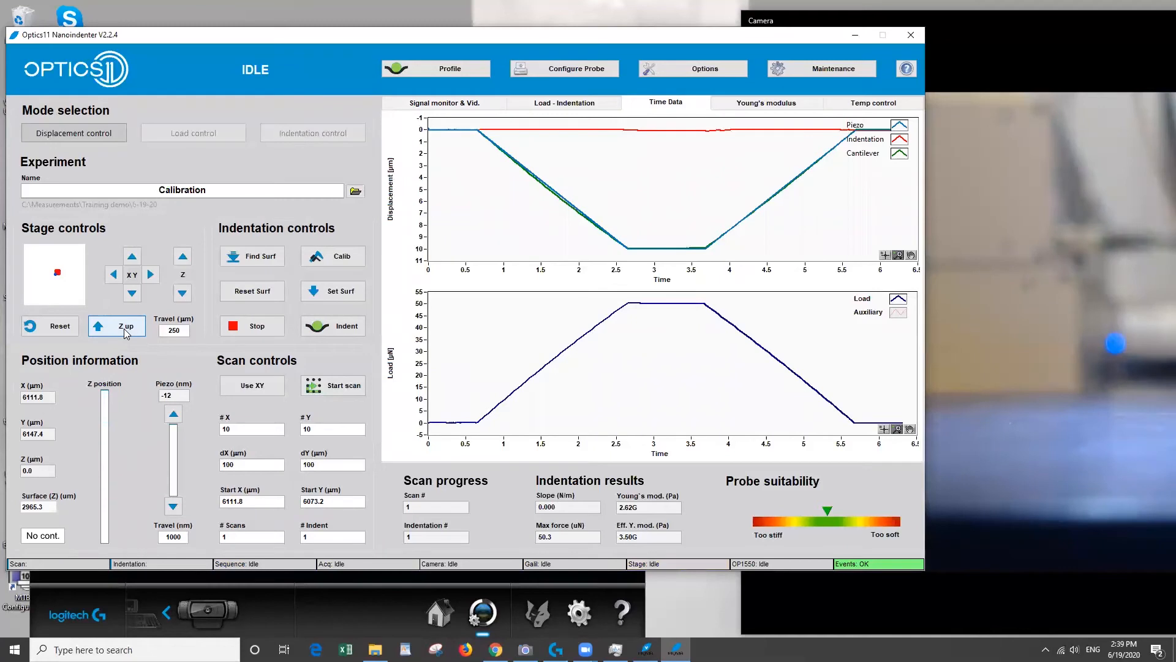
click(117, 325)
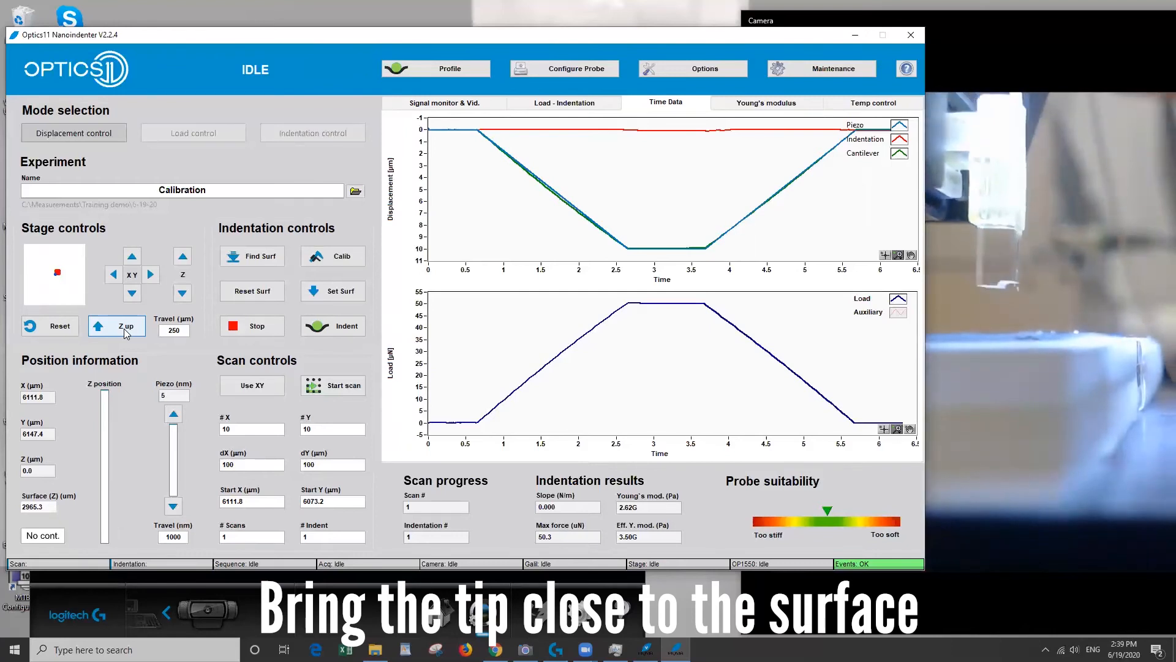
click(117, 325)
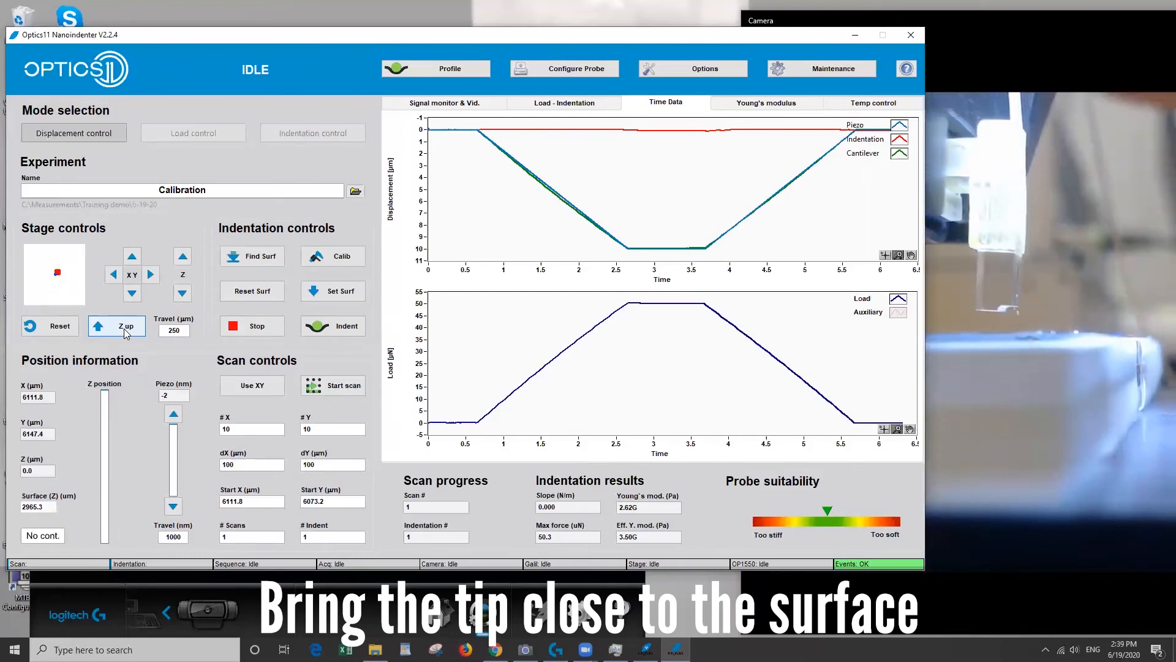
click(117, 326)
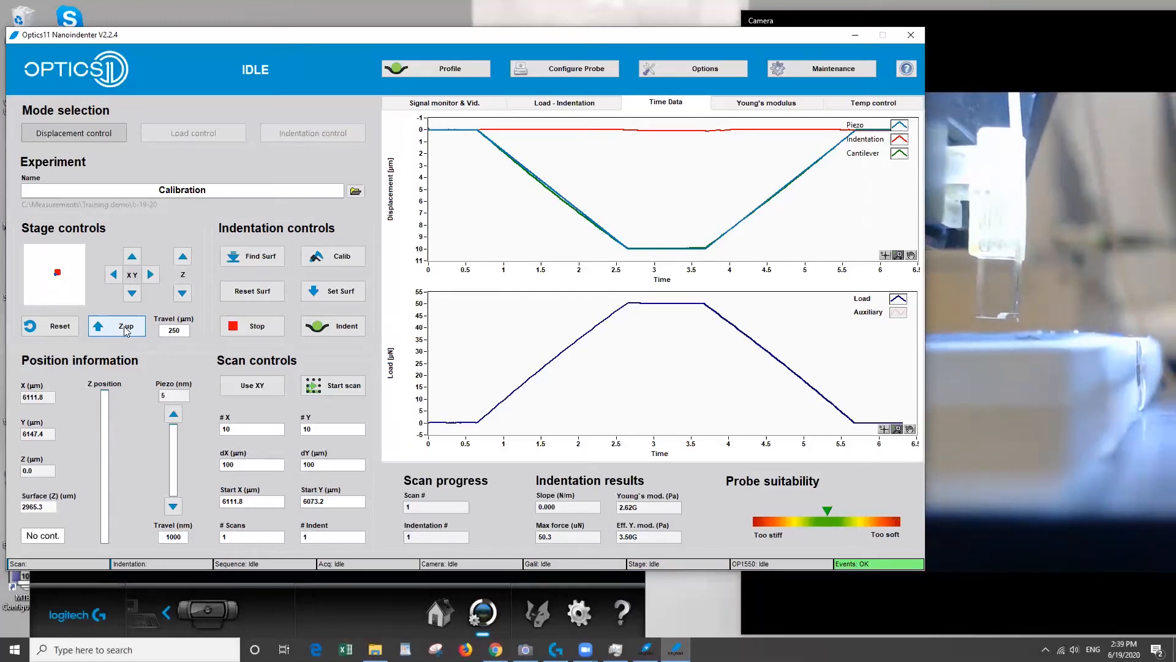
- Change the experiment name from Calibration to 'Lipid Sample1', keeping the 6-19-20 folder
click(116, 326)
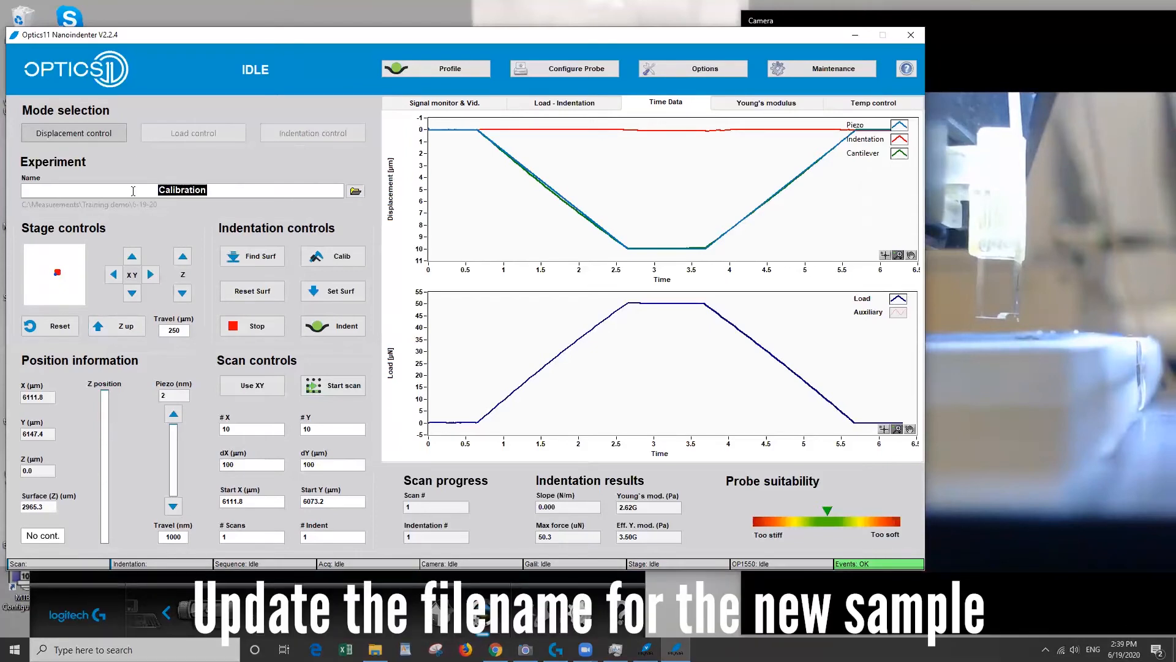
text(Lipid Sample1)
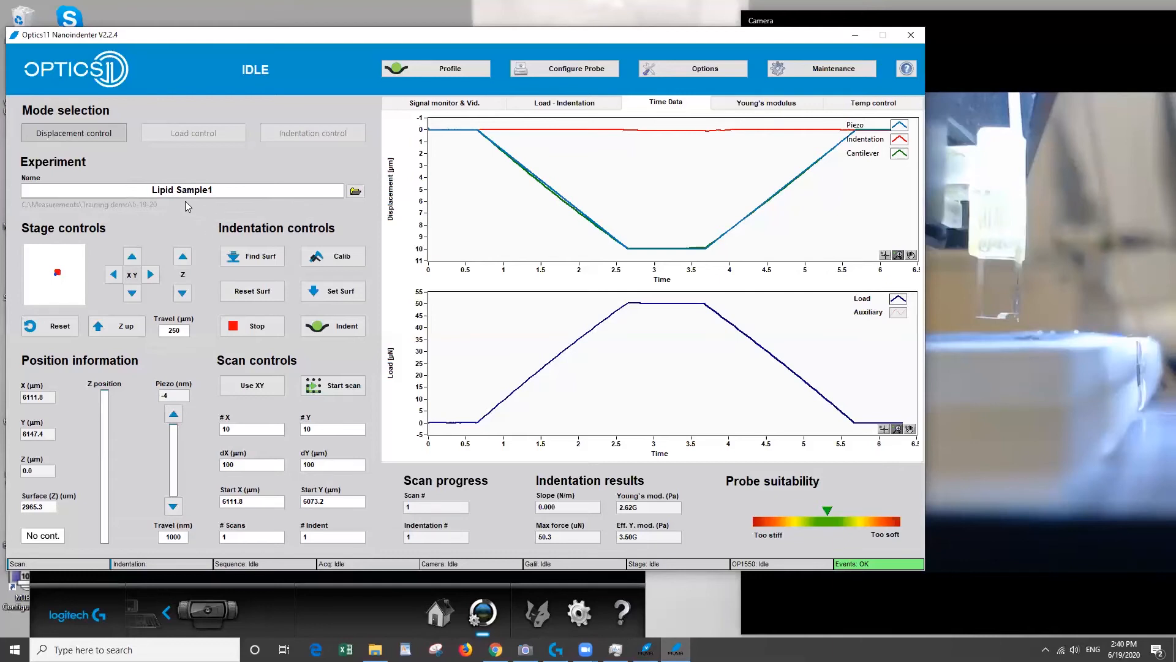
- Lower the tip a few steps, then auto-find the surface, reaching contact at 892.4 µm
click(182, 293)
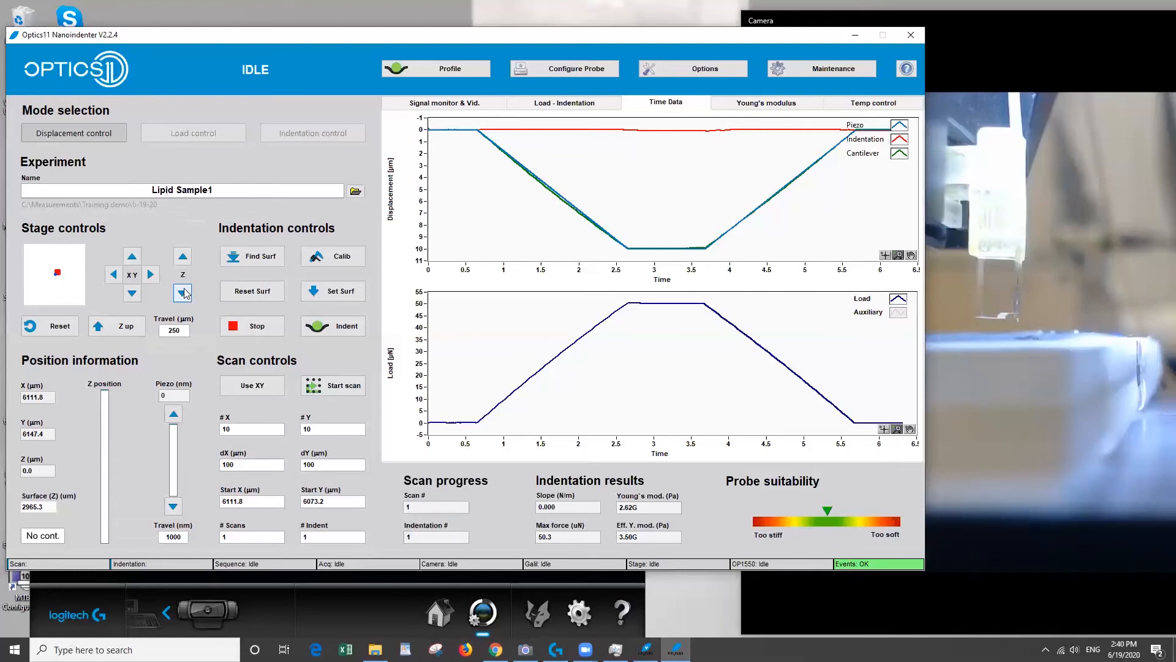
click(182, 293)
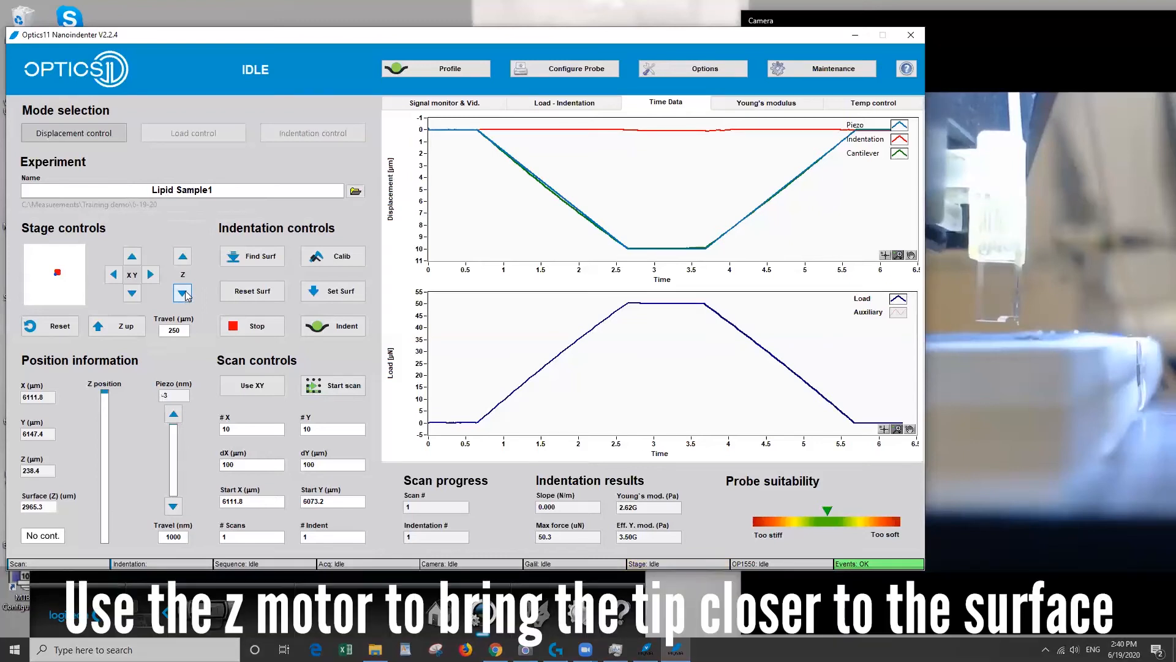
click(181, 291)
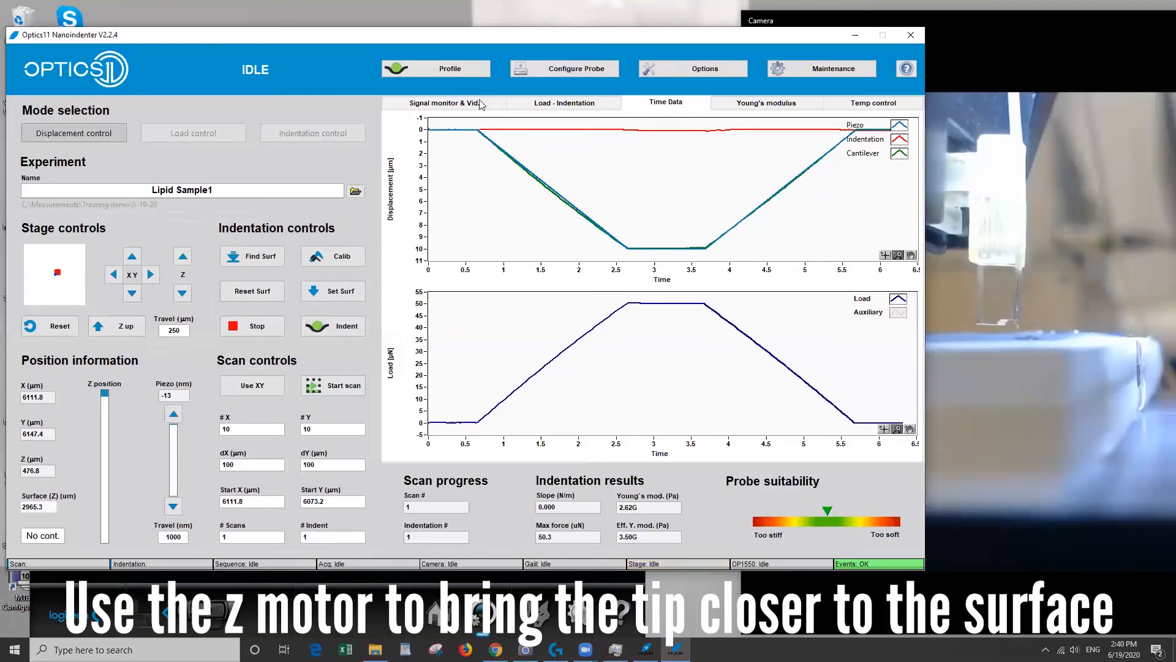
click(564, 103)
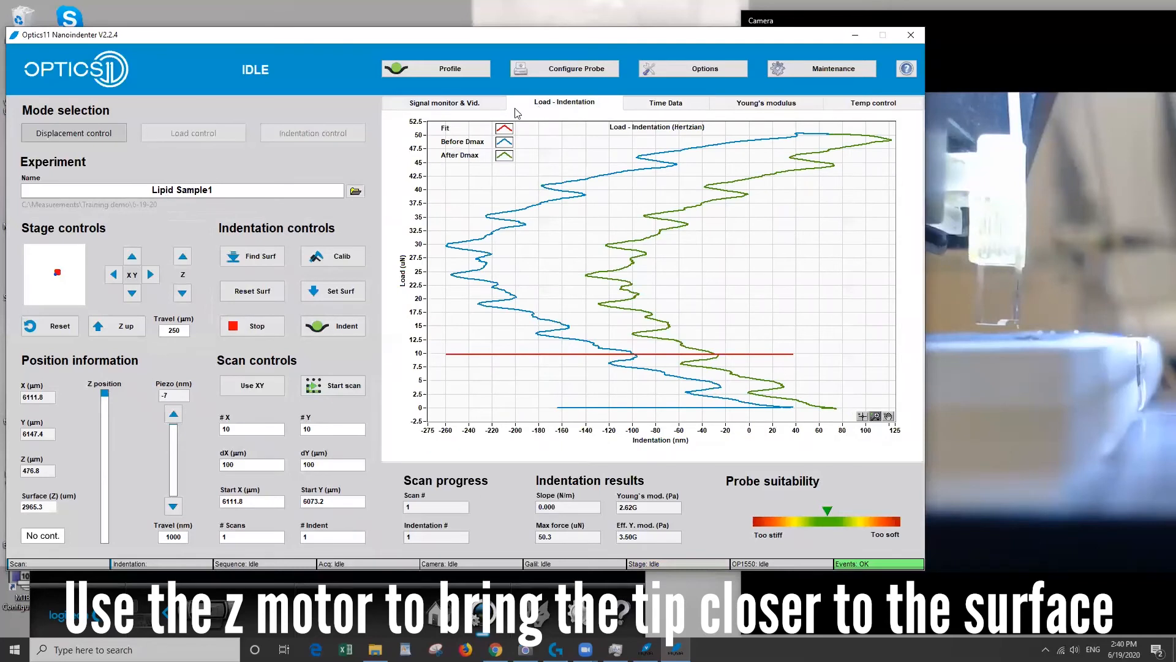
click(181, 294)
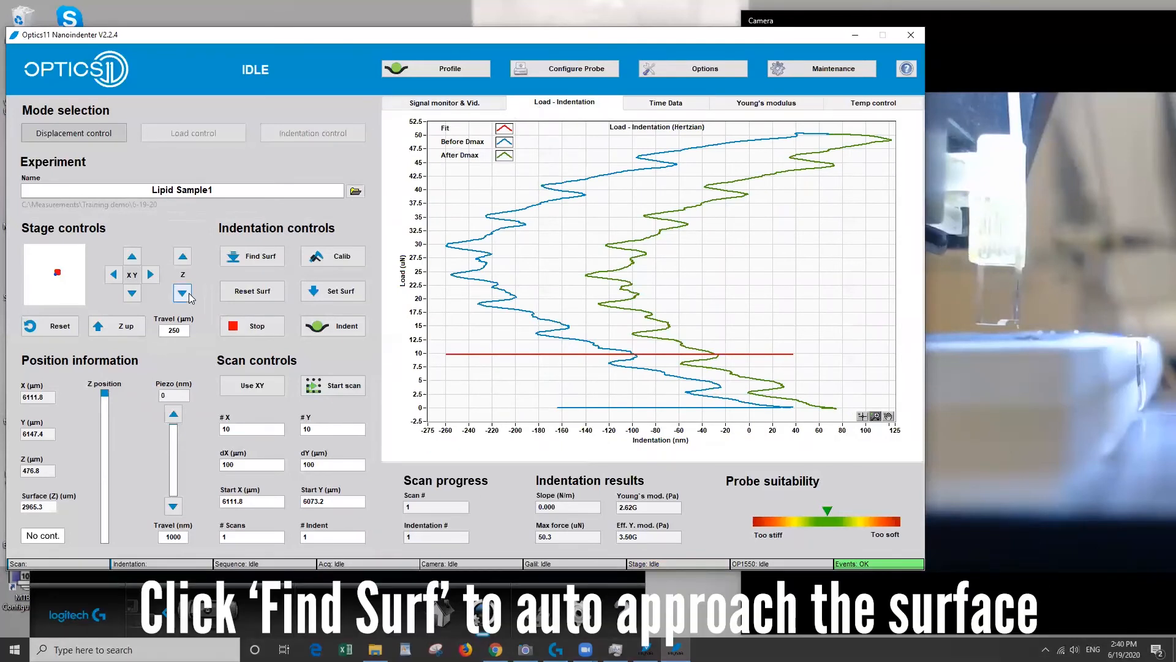
click(261, 255)
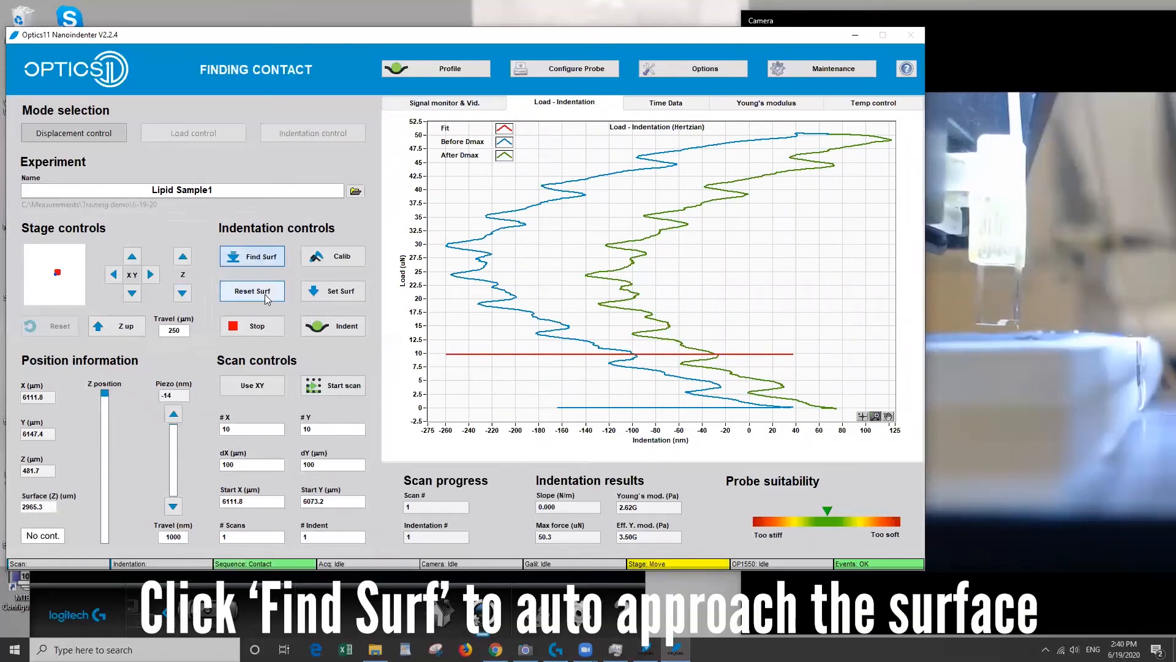
click(444, 103)
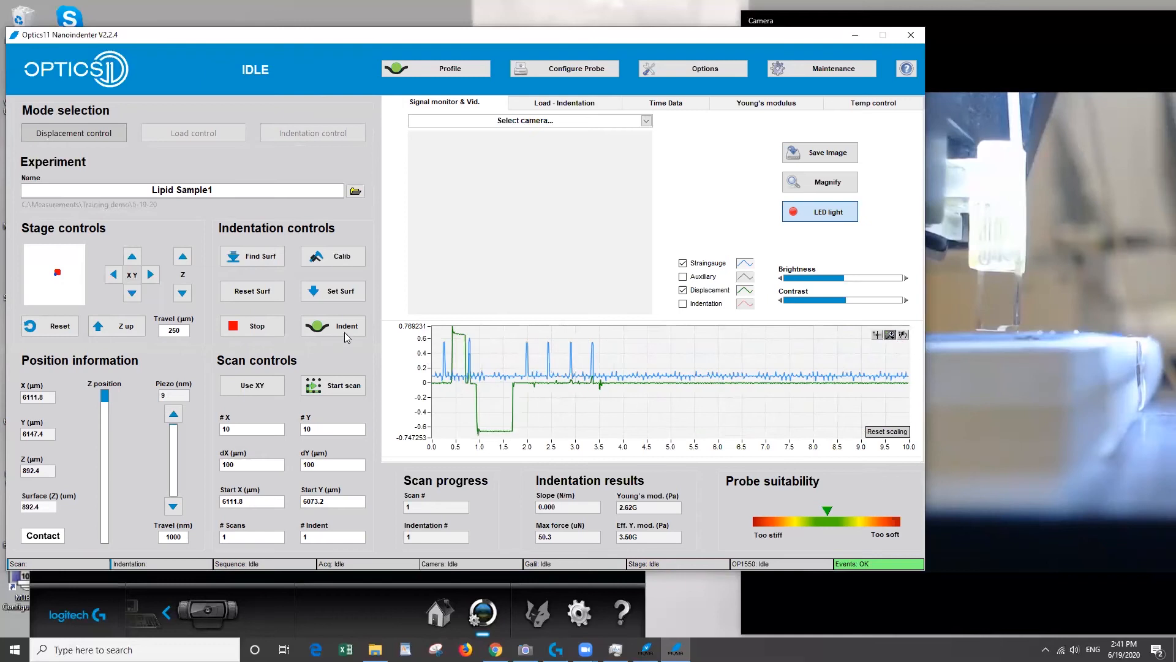
- Indent Lipid Sample1, obtaining Young's modulus 399.54 kPa and max force 16.3 µN
click(346, 326)
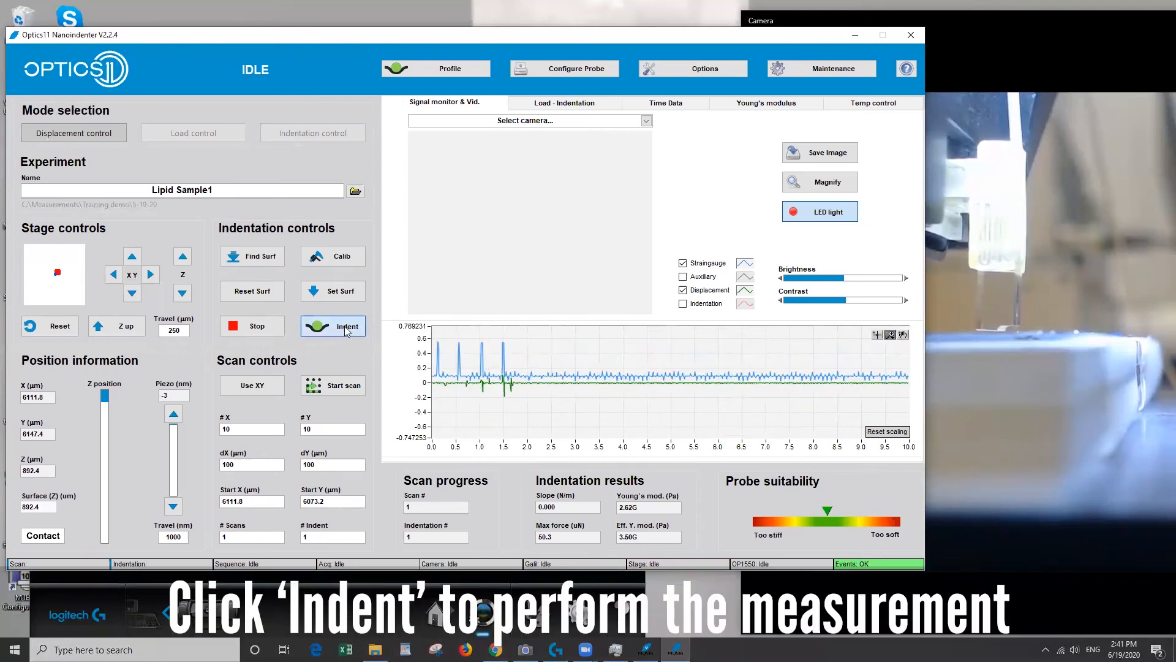
click(332, 325)
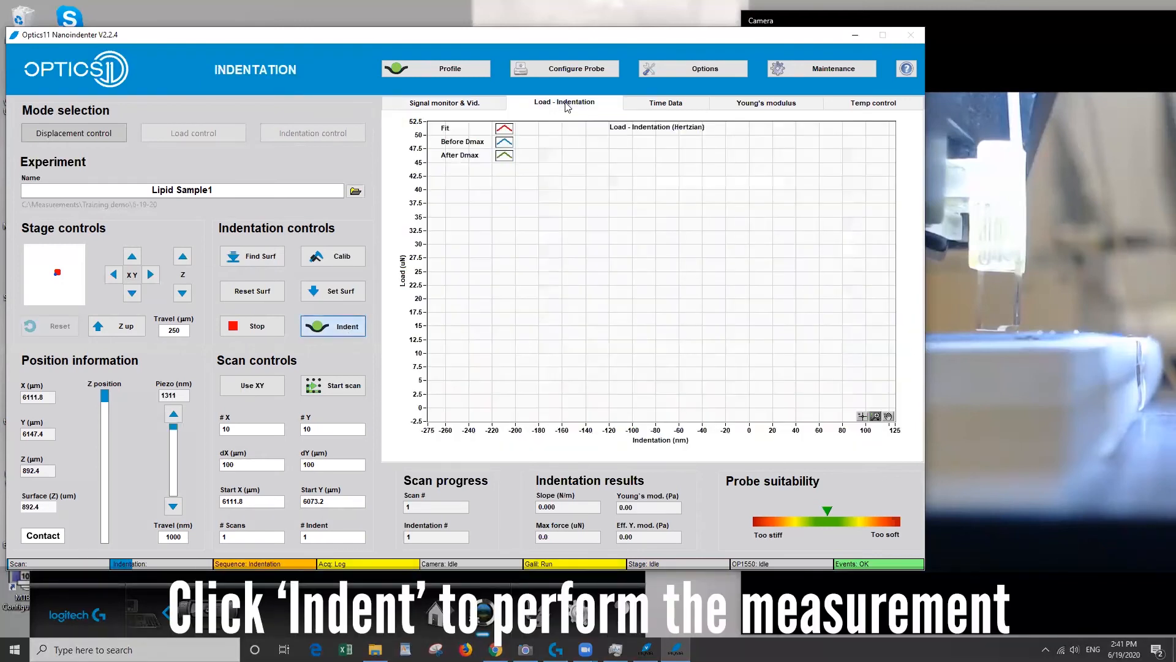
click(332, 325)
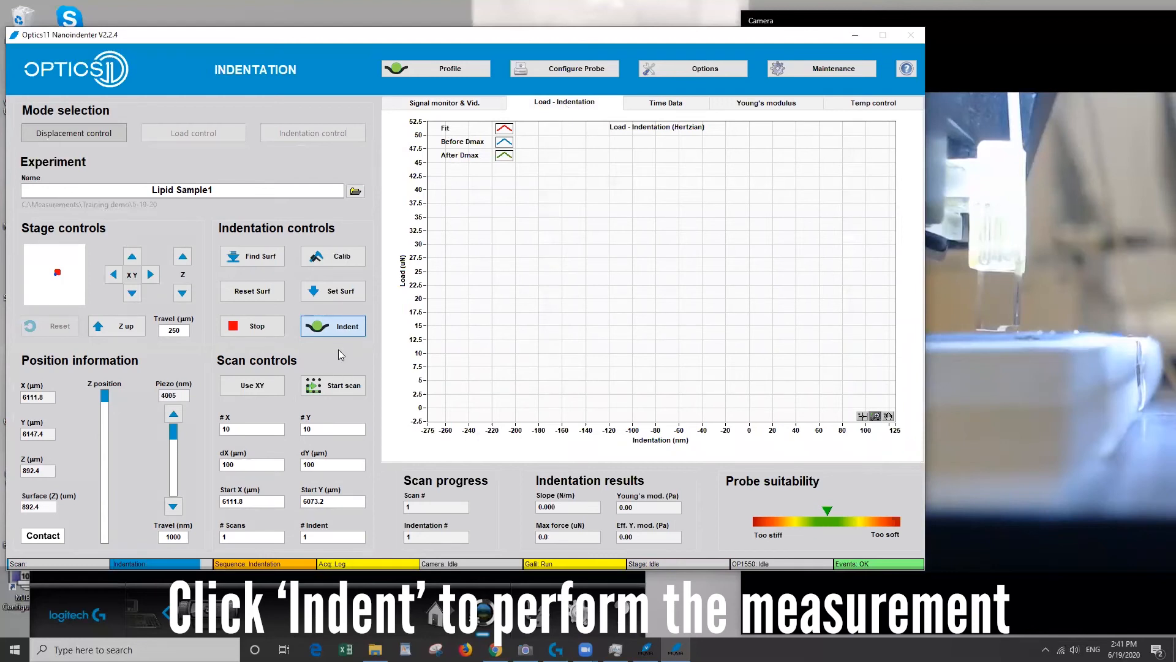
click(332, 325)
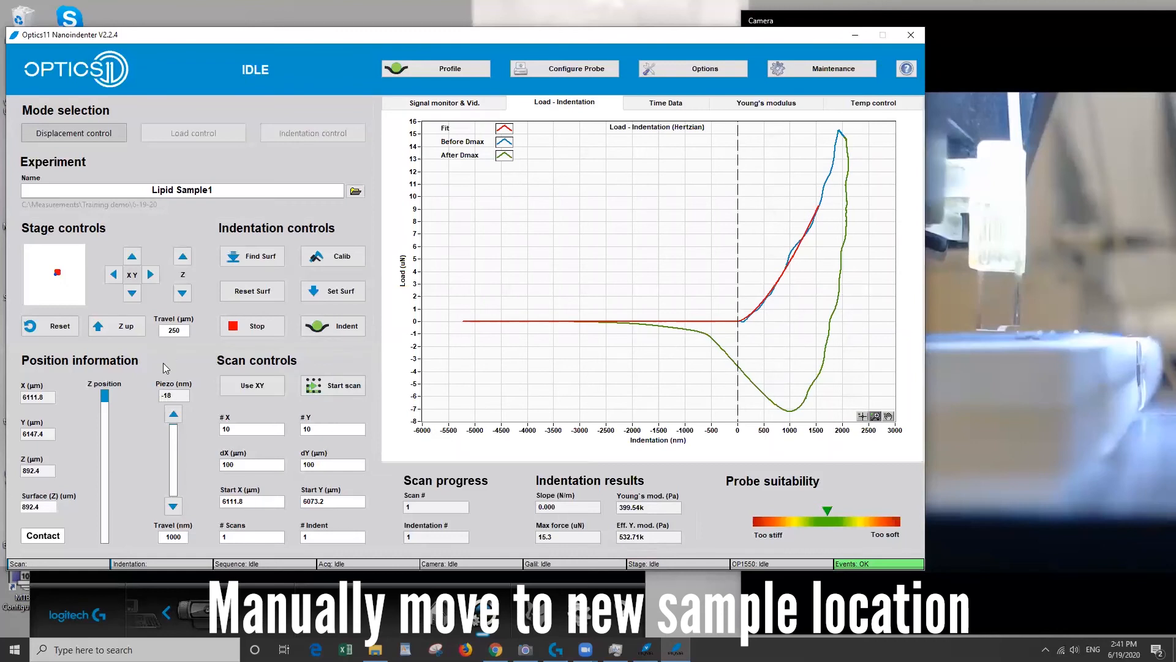
- Lift the tip to Z 630.1 µm and move the stage to a new sample spot
click(183, 257)
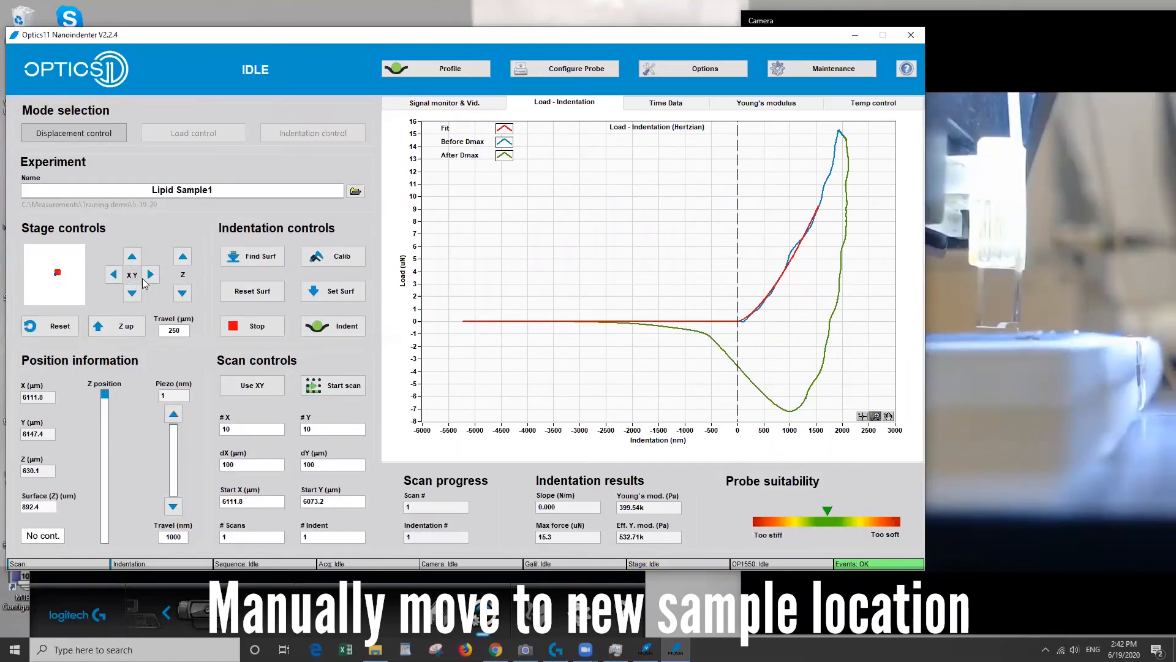
click(149, 274)
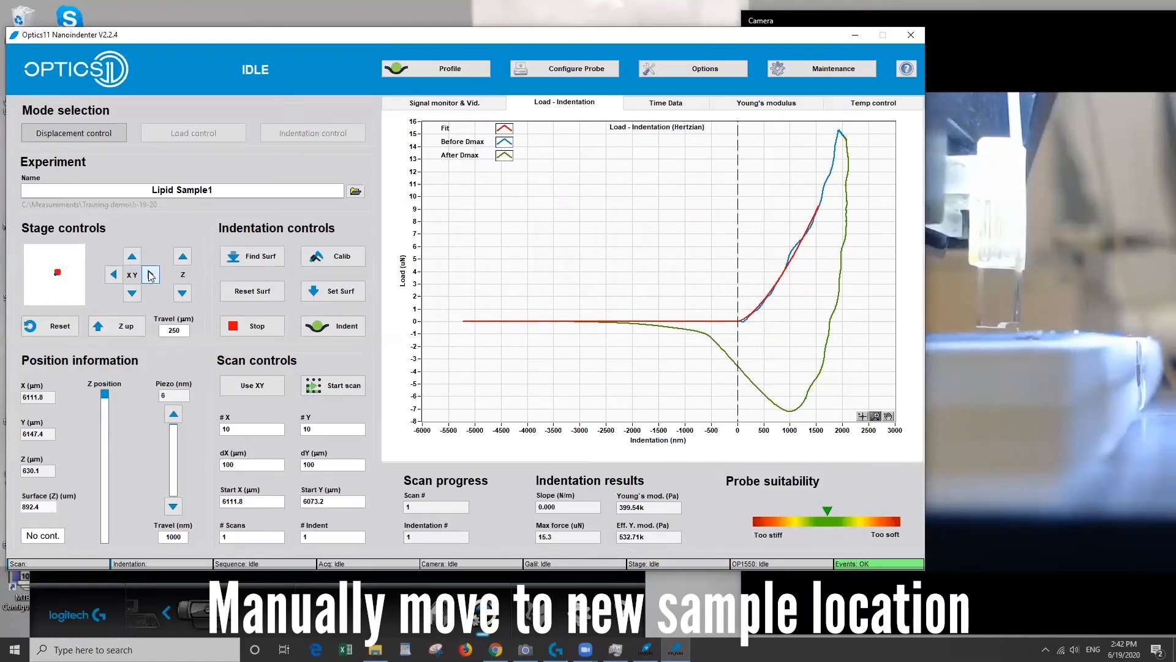
click(150, 274)
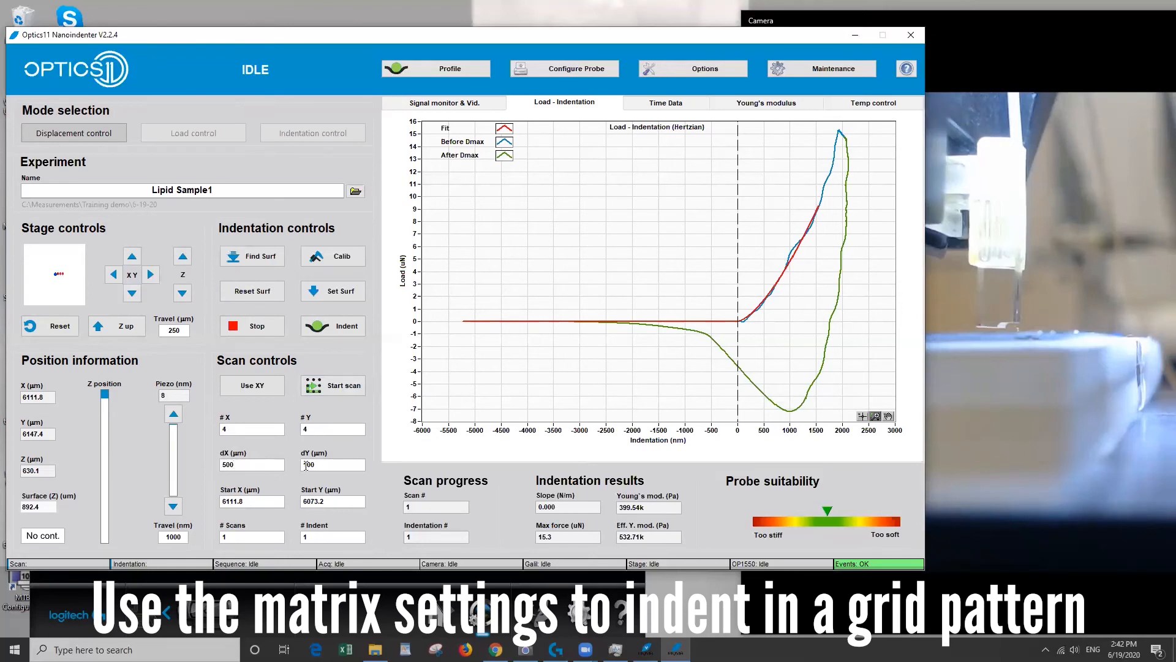
- Enter the grid's Y spacing in Scan controls, typing 400
click(332, 464)
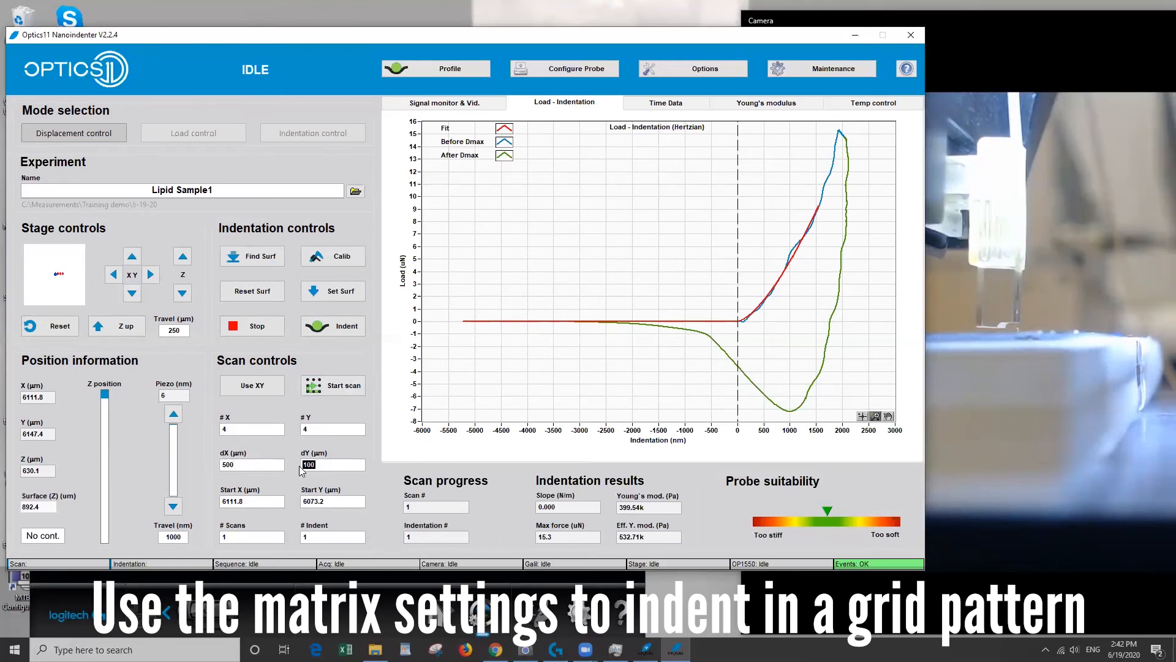
text(400)
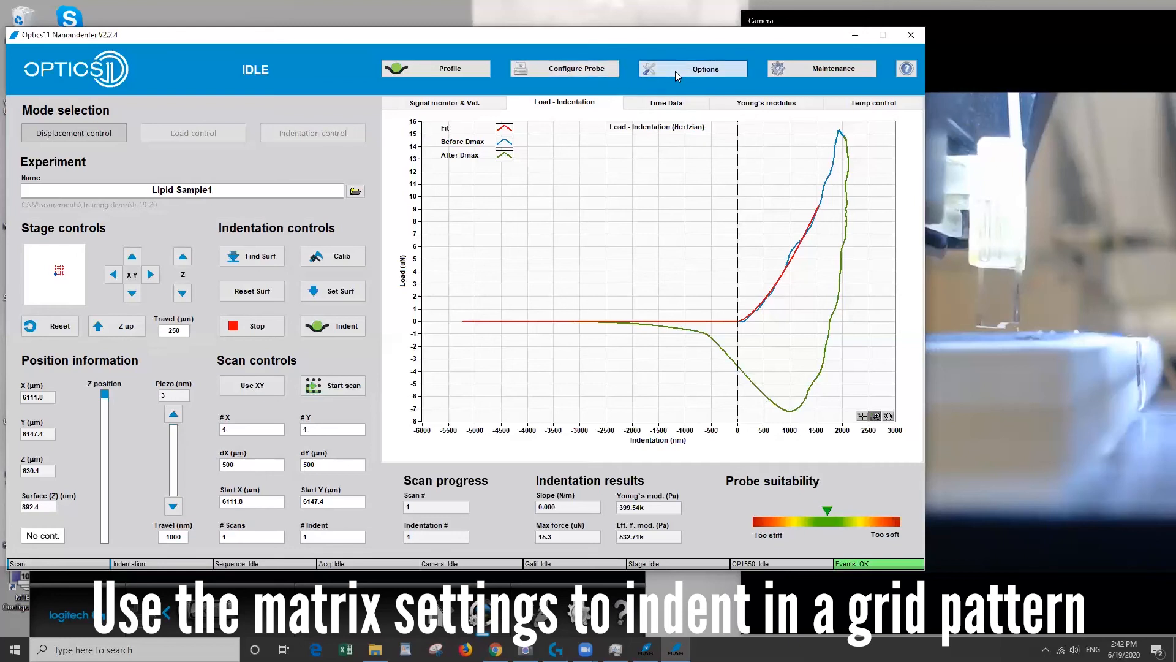
- Save Hertzian fitting options with 60% of Pmax and Poisson's ratio 0.5
click(693, 68)
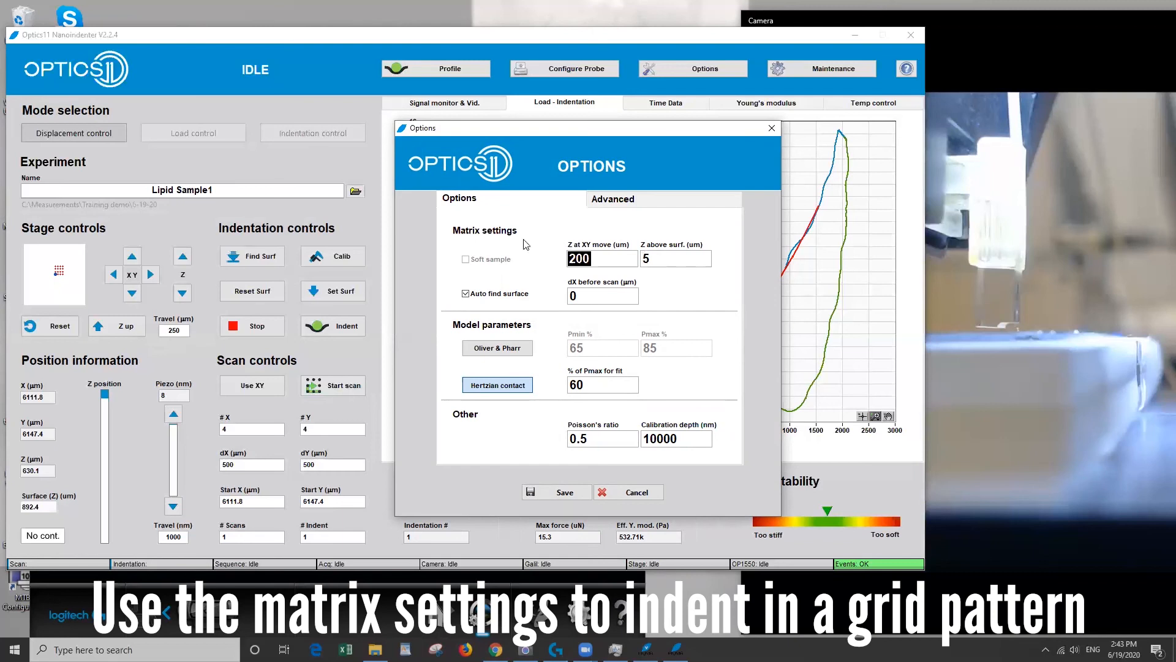
mouse_move(339, 463)
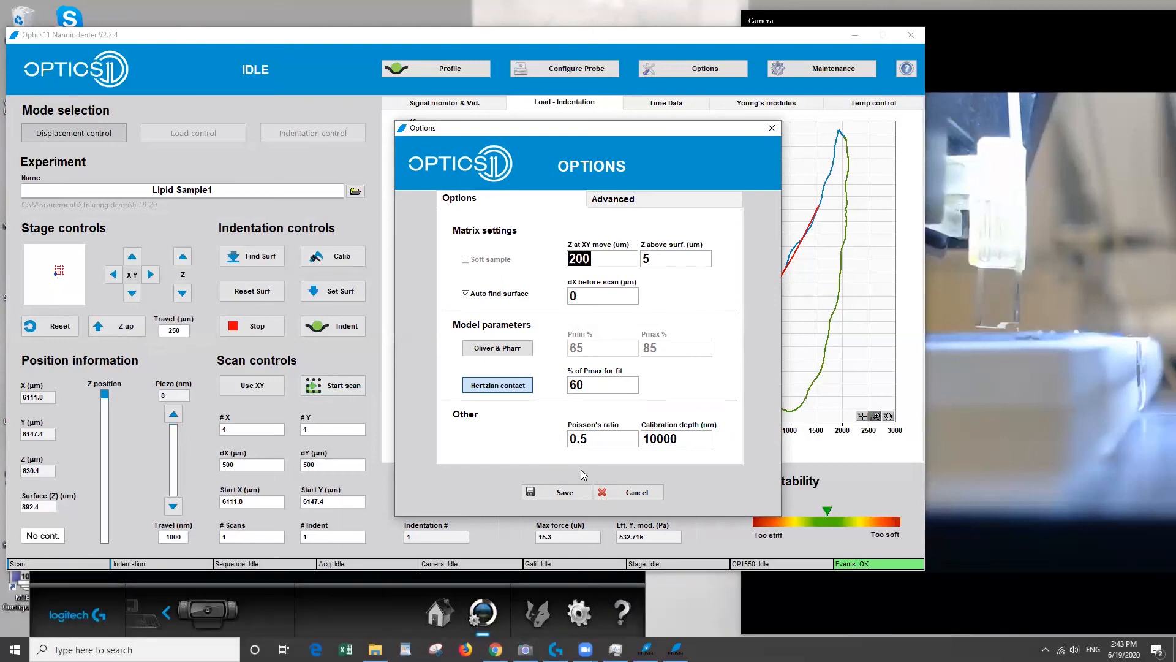
click(557, 491)
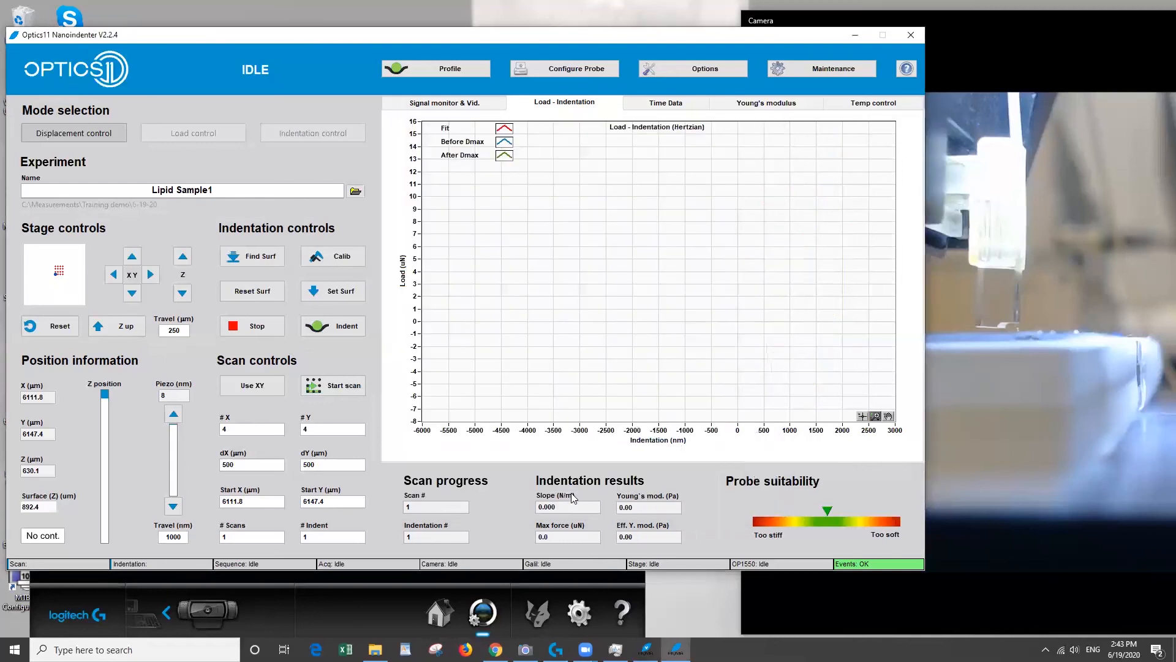
- Indent Lipid Sample1 again, then raise the probe back to Z 0.0 µm
click(332, 325)
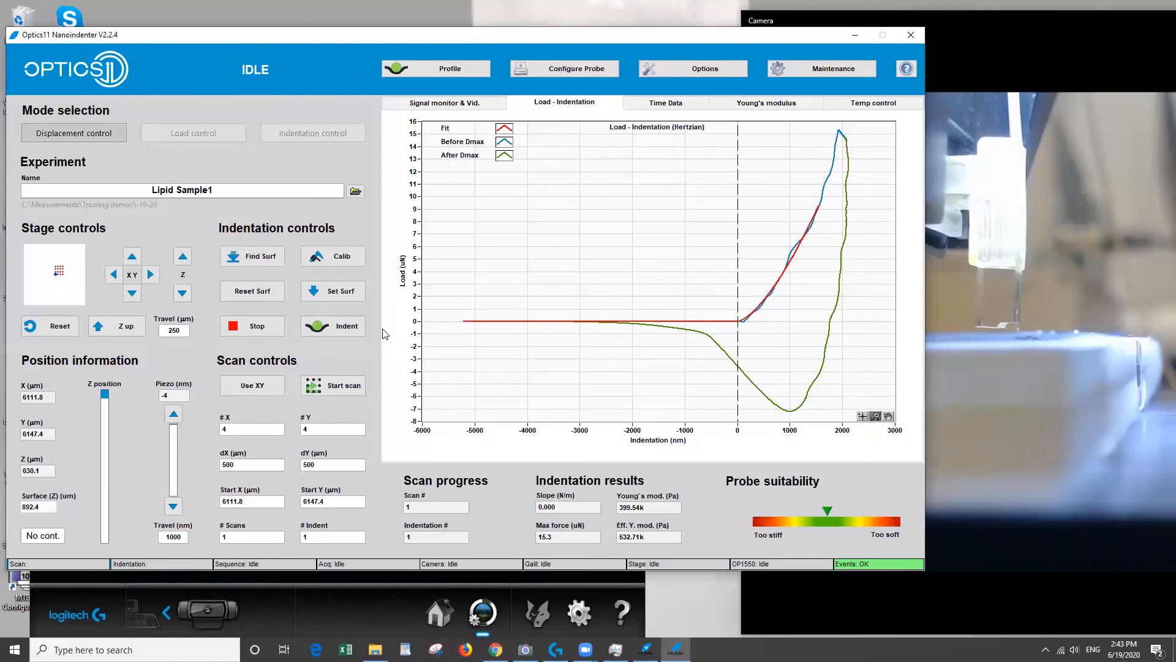
click(345, 325)
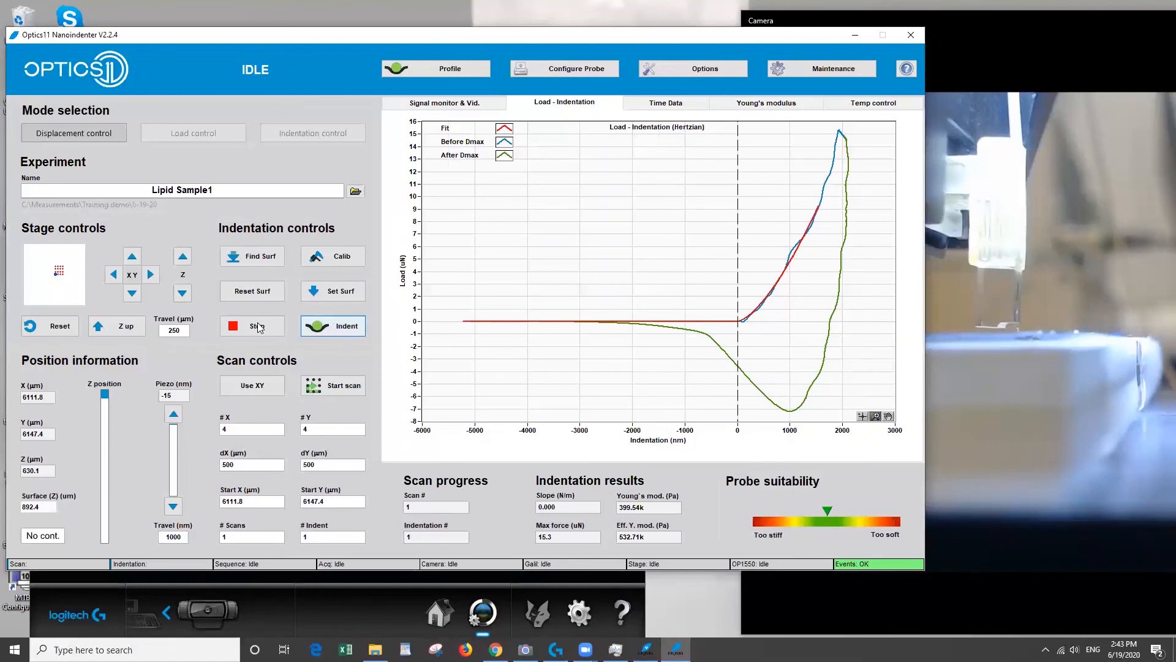
click(117, 325)
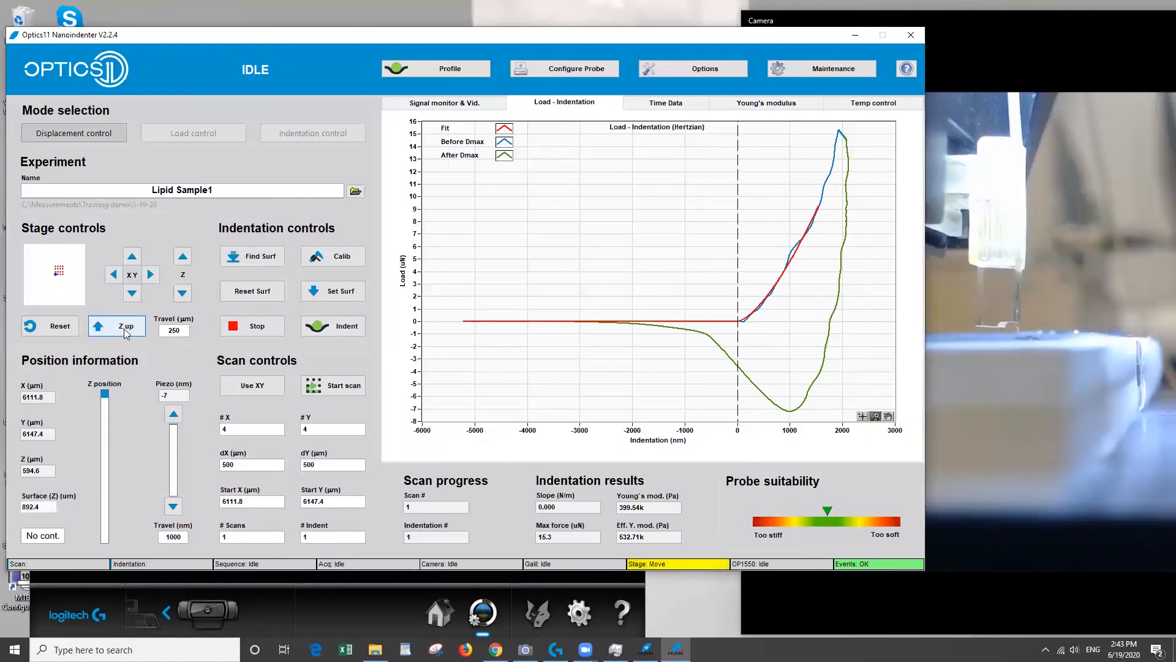
click(116, 325)
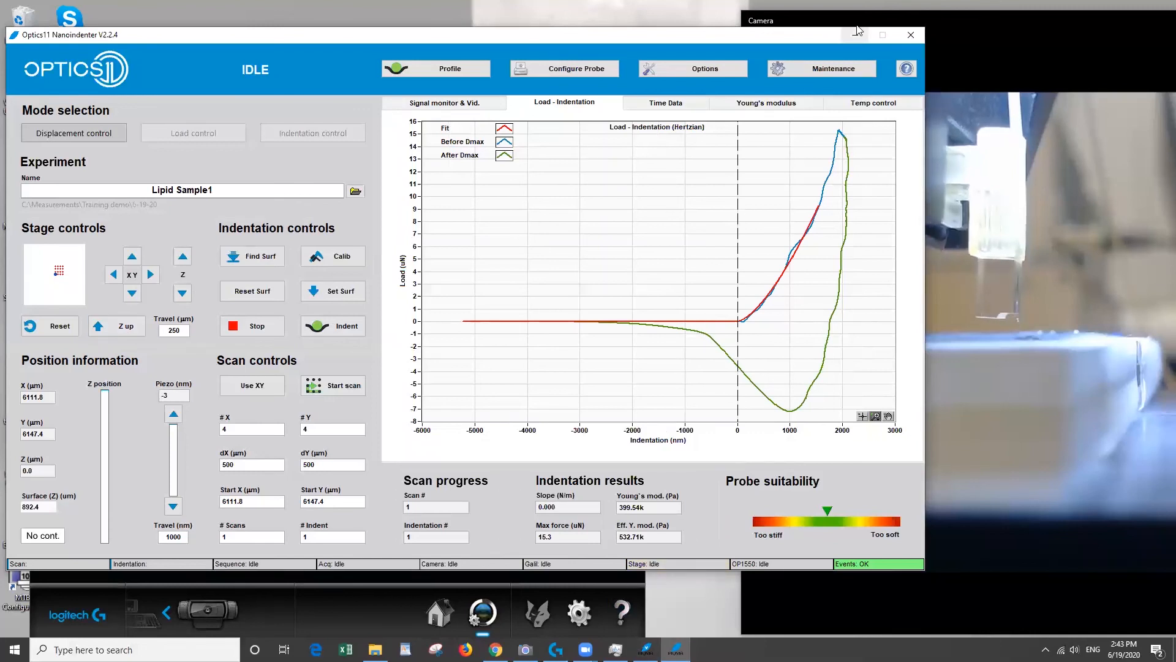
mouse_move(821, 68)
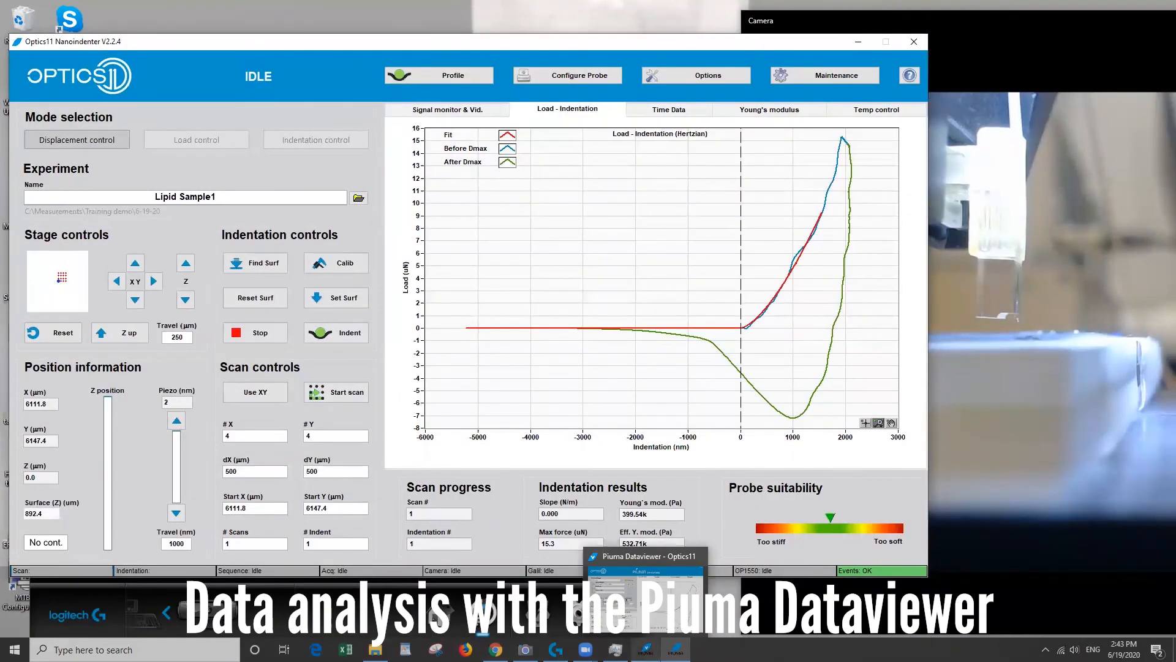
- Load the Lipid Sample1 folder in Piuma Dataviewer, showing Indentation_001 at 430.48 kPa
click(643, 556)
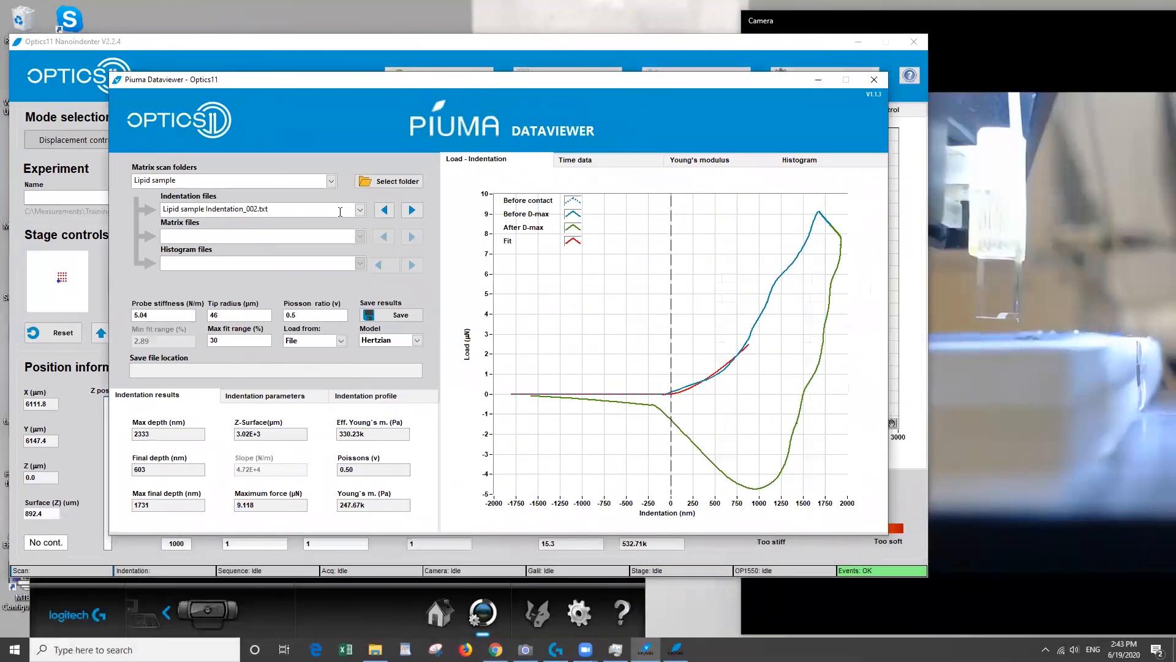
click(397, 181)
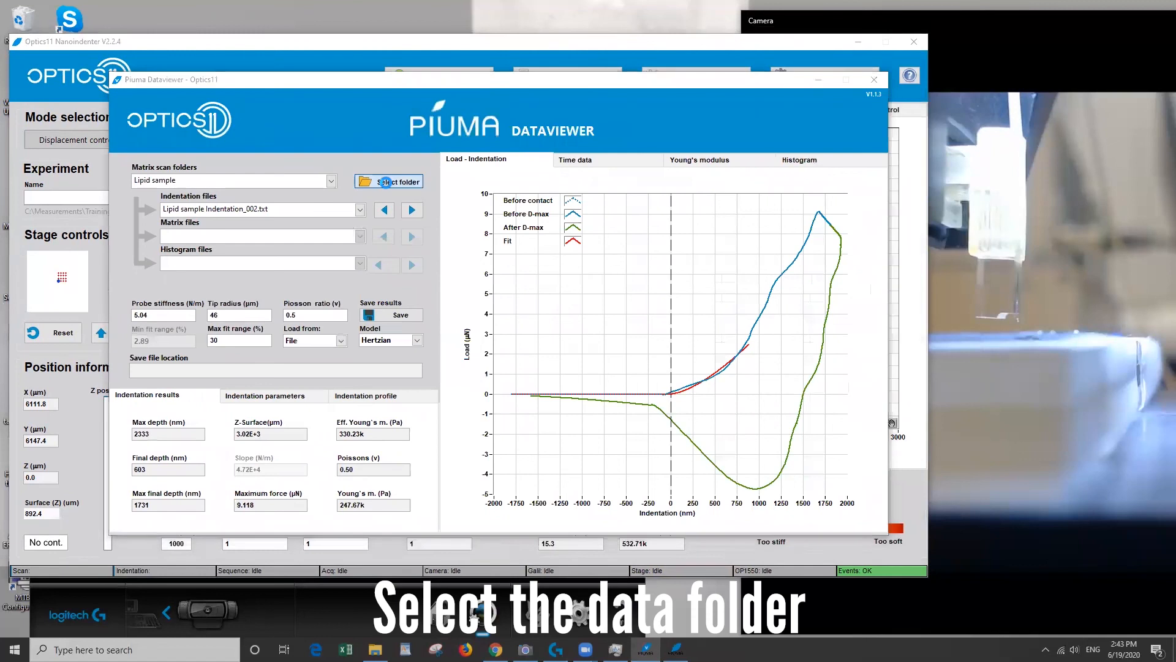
click(395, 181)
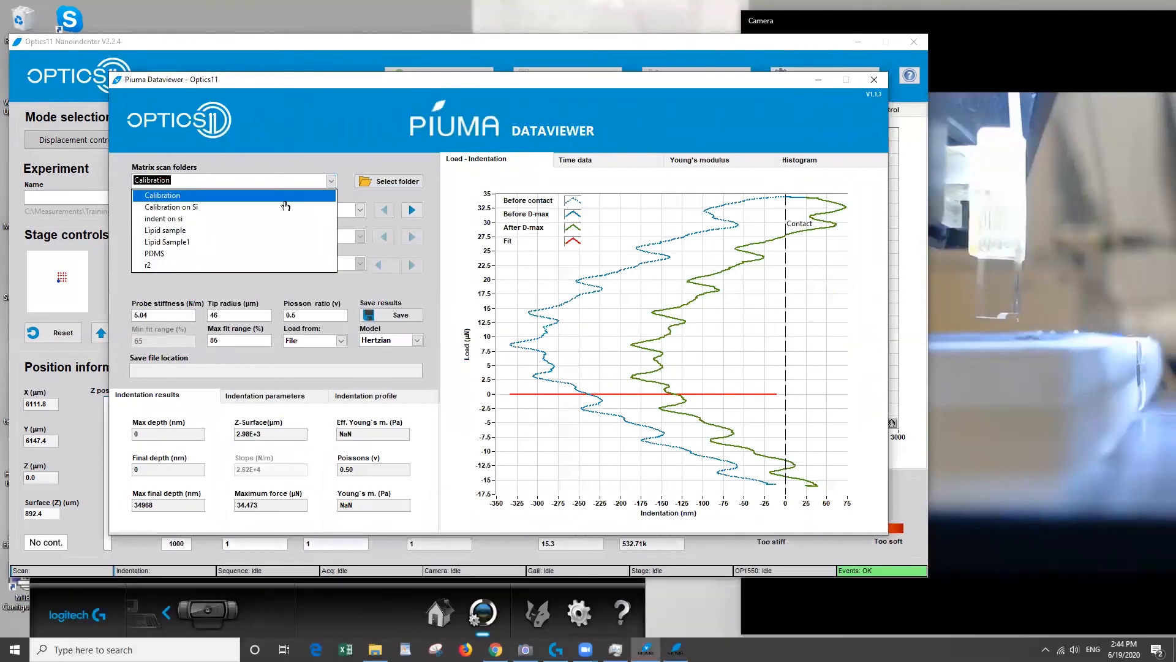
click(166, 241)
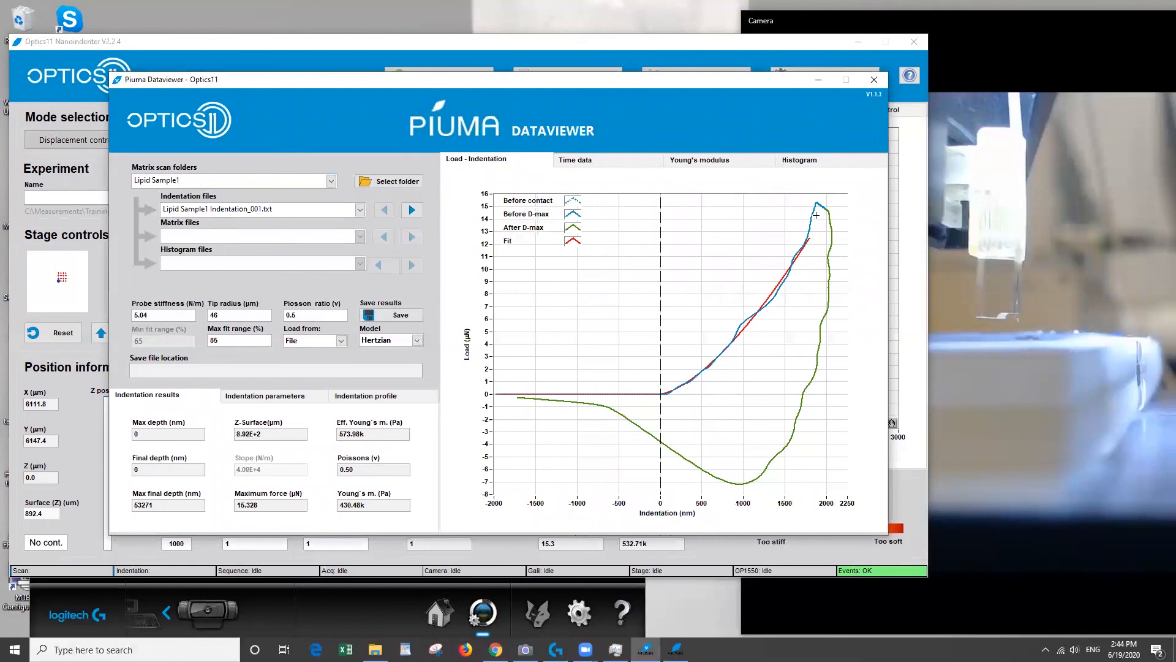
mouse_move(268, 335)
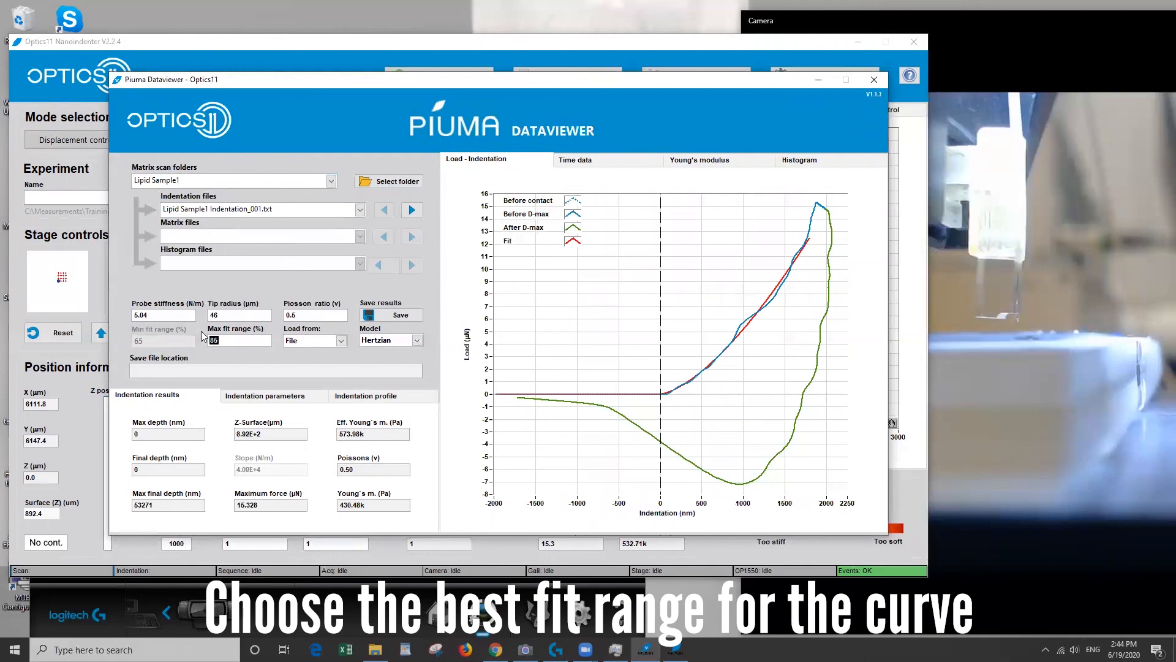
- Set the max fit range to 60% then 30%, yielding a Young's modulus of 448.57 kPa
text(60)
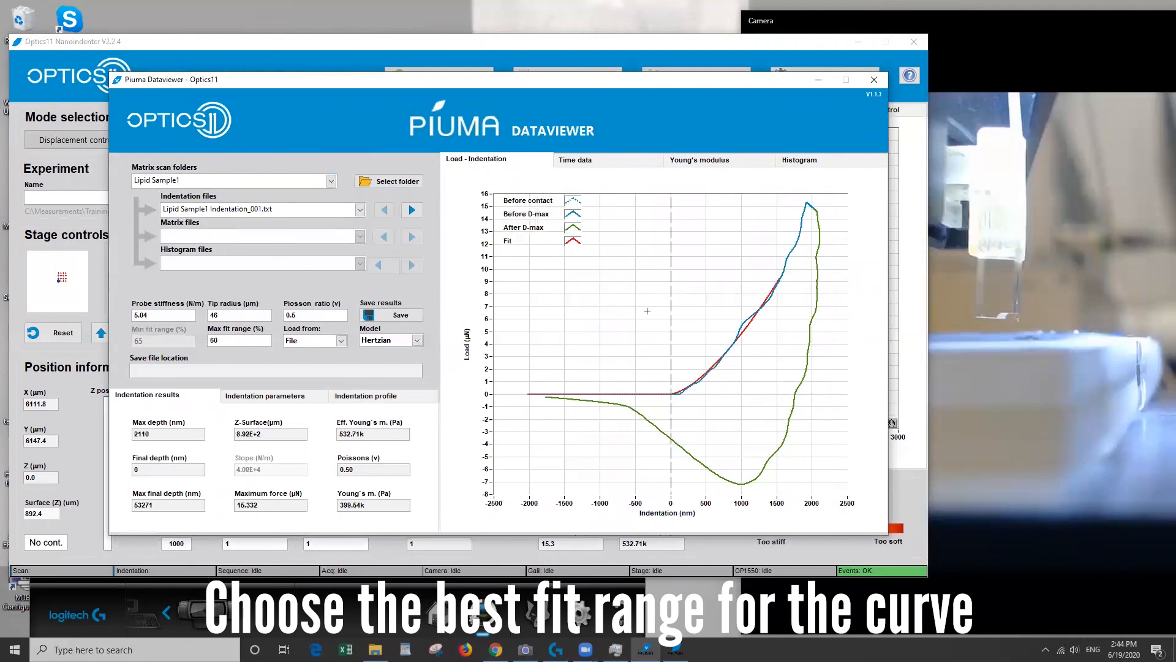
mouse_move(718, 450)
text(30)
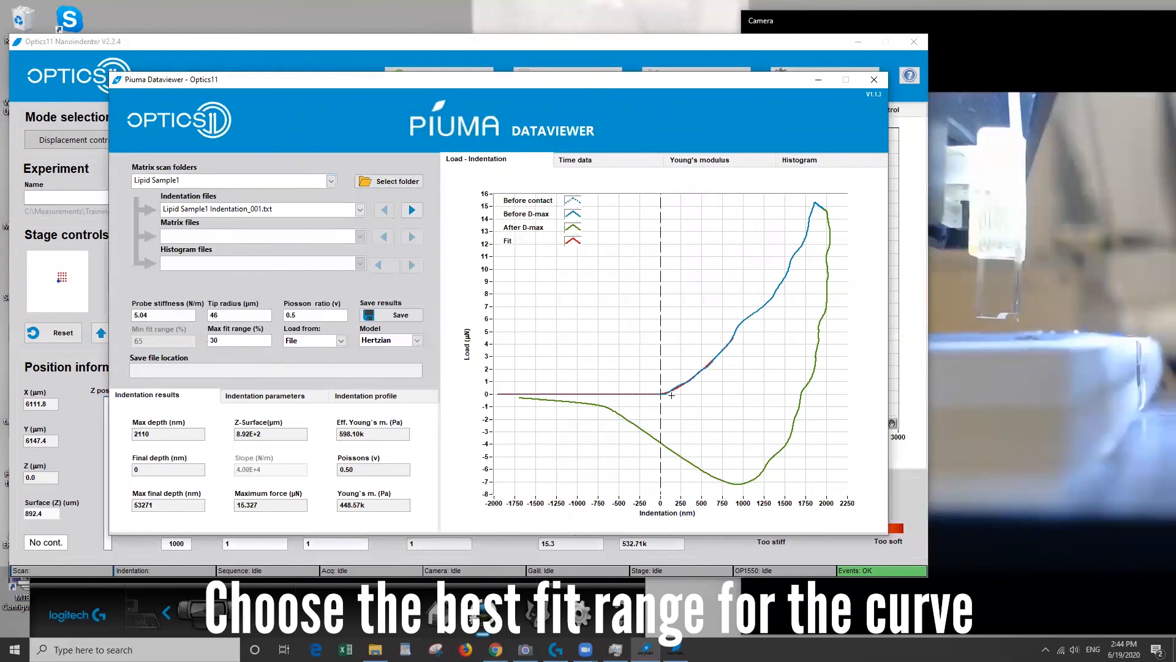
mouse_move(734, 342)
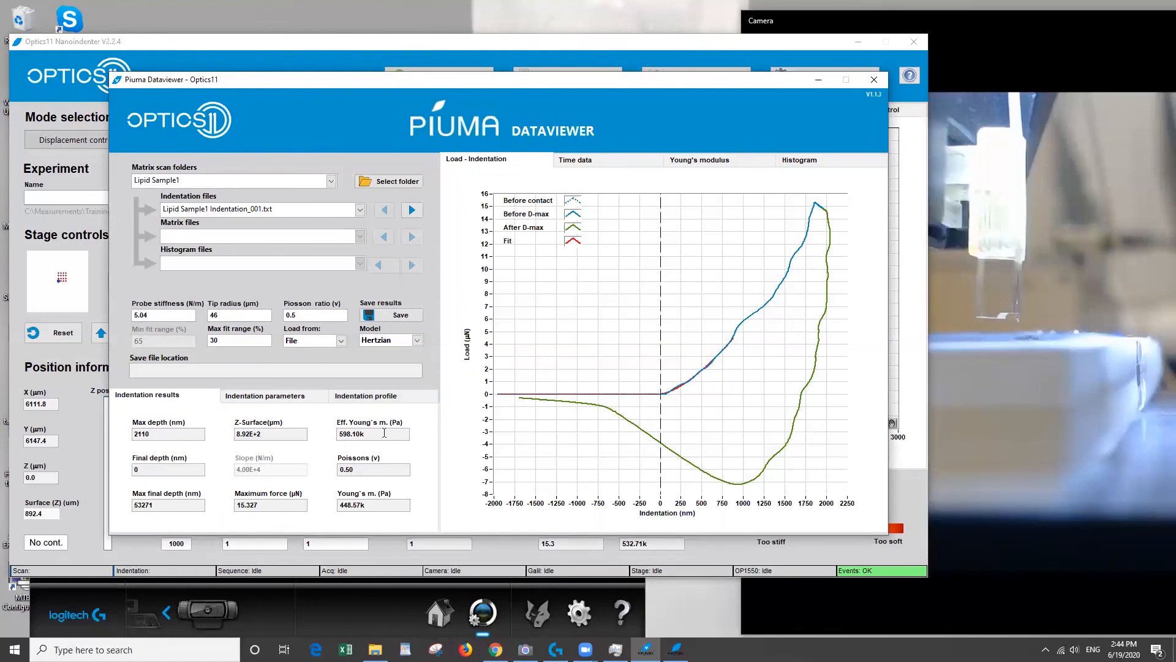
click(163, 314)
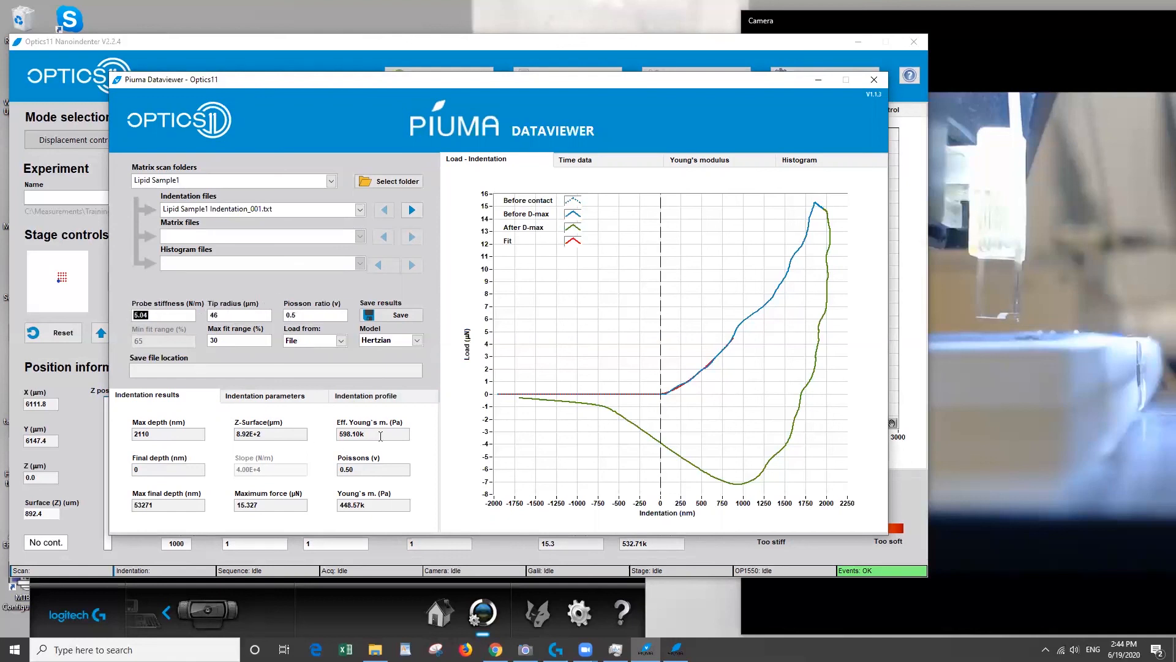
click(368, 433)
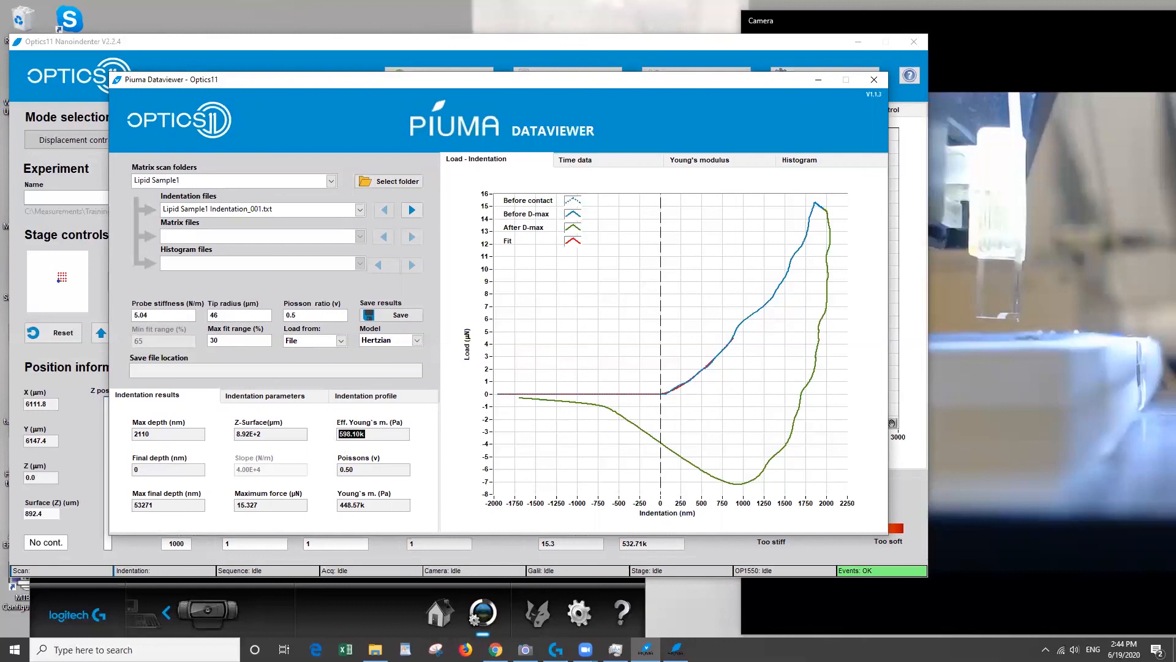
click(374, 649)
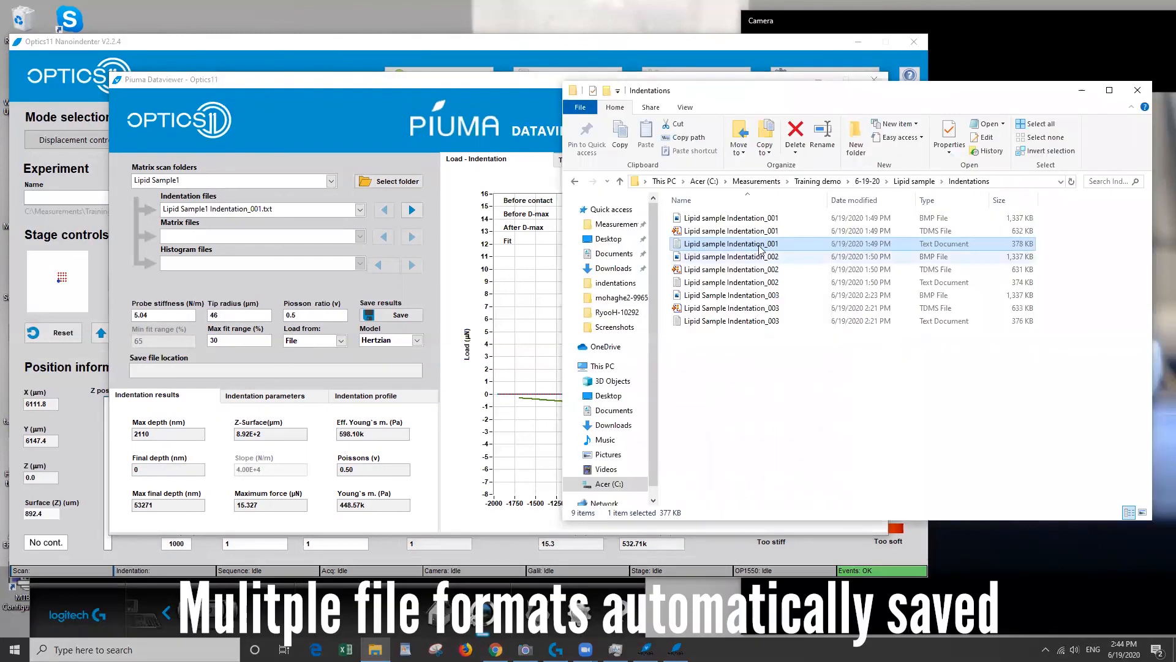
mouse_move(732, 217)
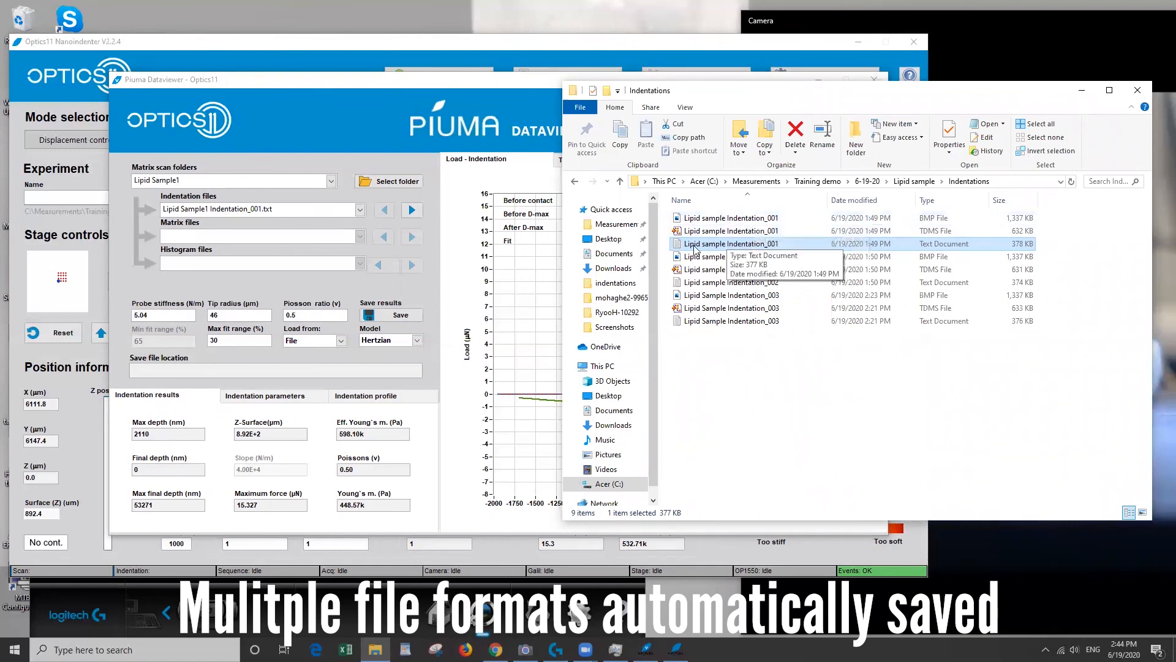
mouse_move(980, 241)
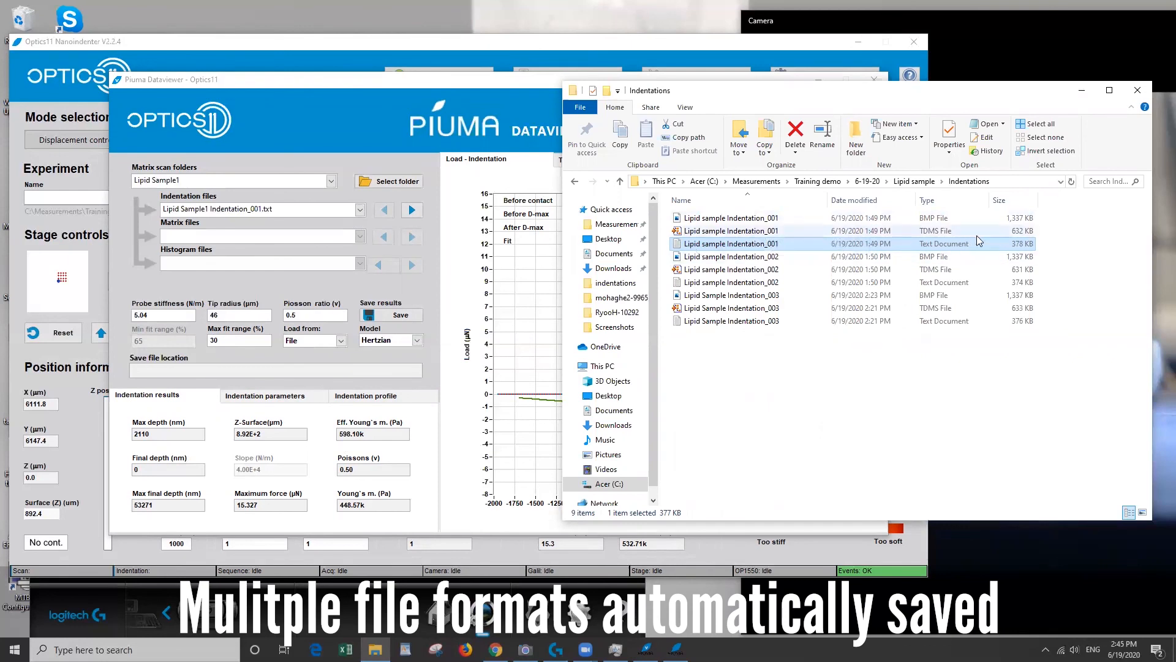
mouse_move(943, 244)
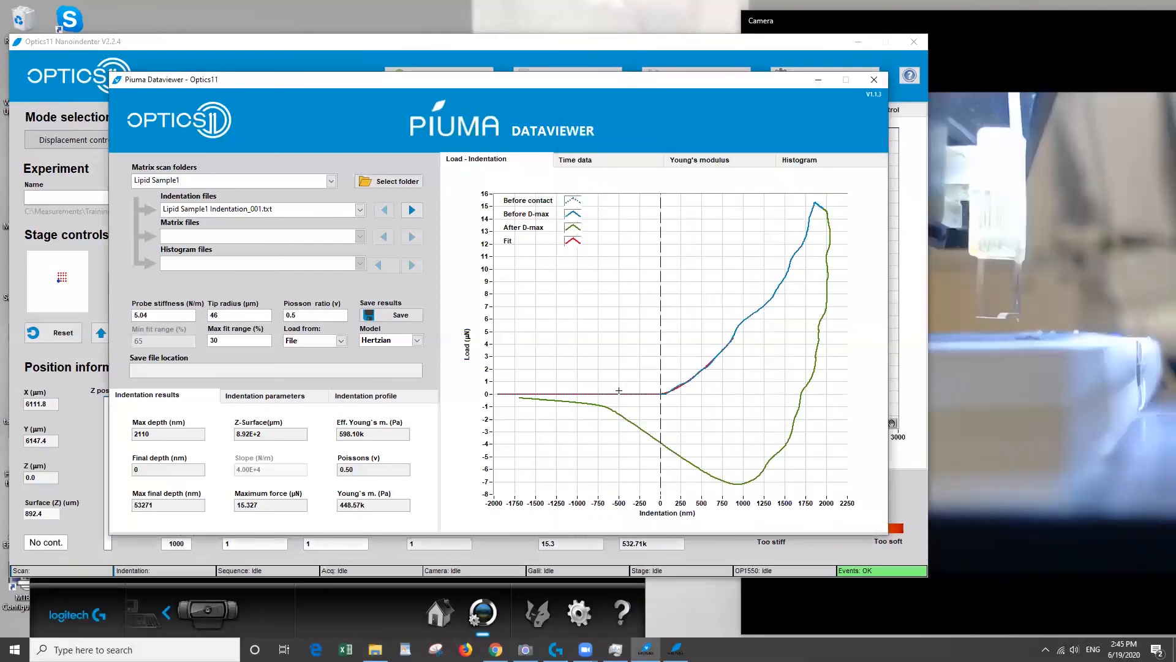
mouse_move(367, 435)
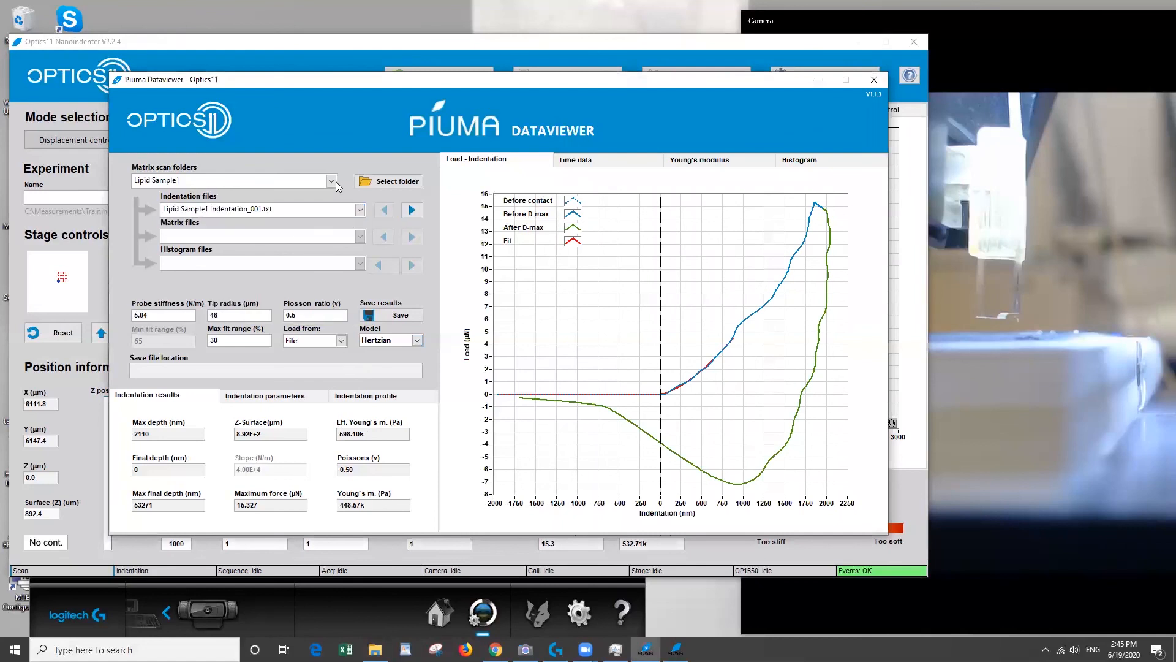
- Load the Lipid sample folder, advance to Indentation_003 (673.28 kPa), and minimize Dataviewer
click(331, 180)
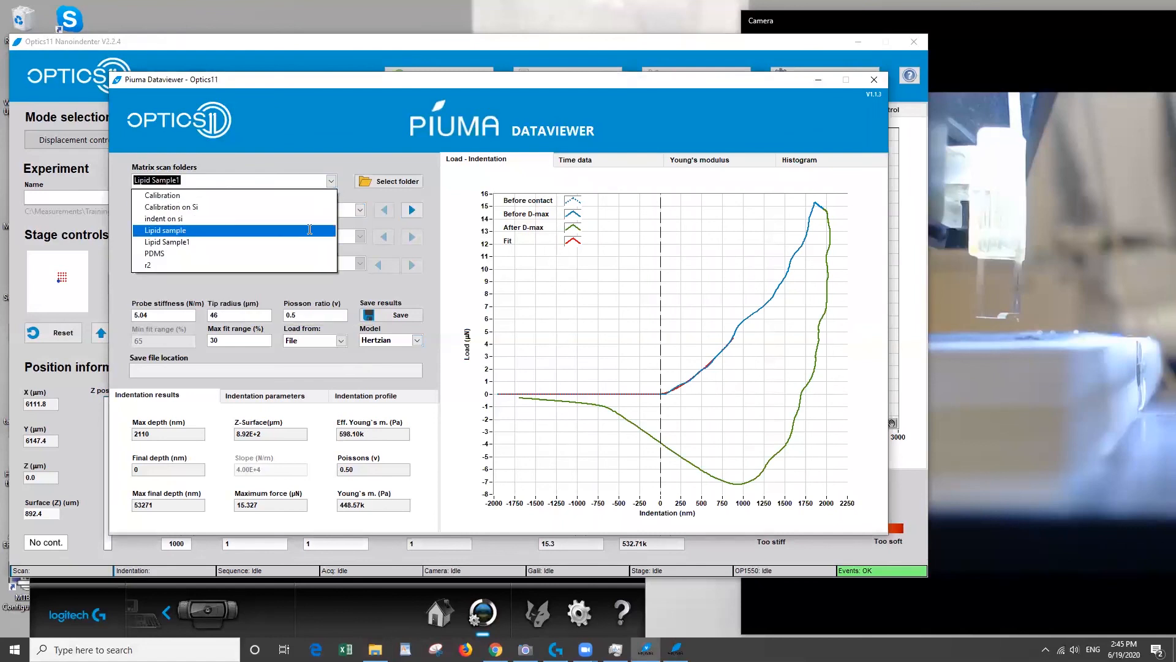
click(165, 230)
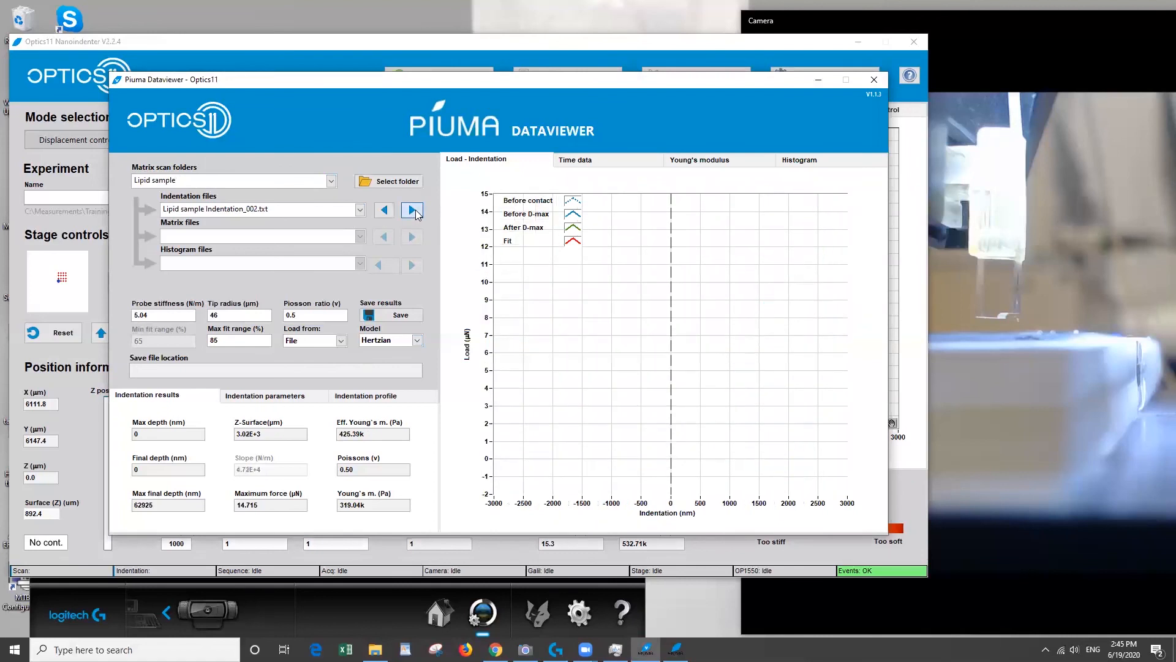
click(411, 209)
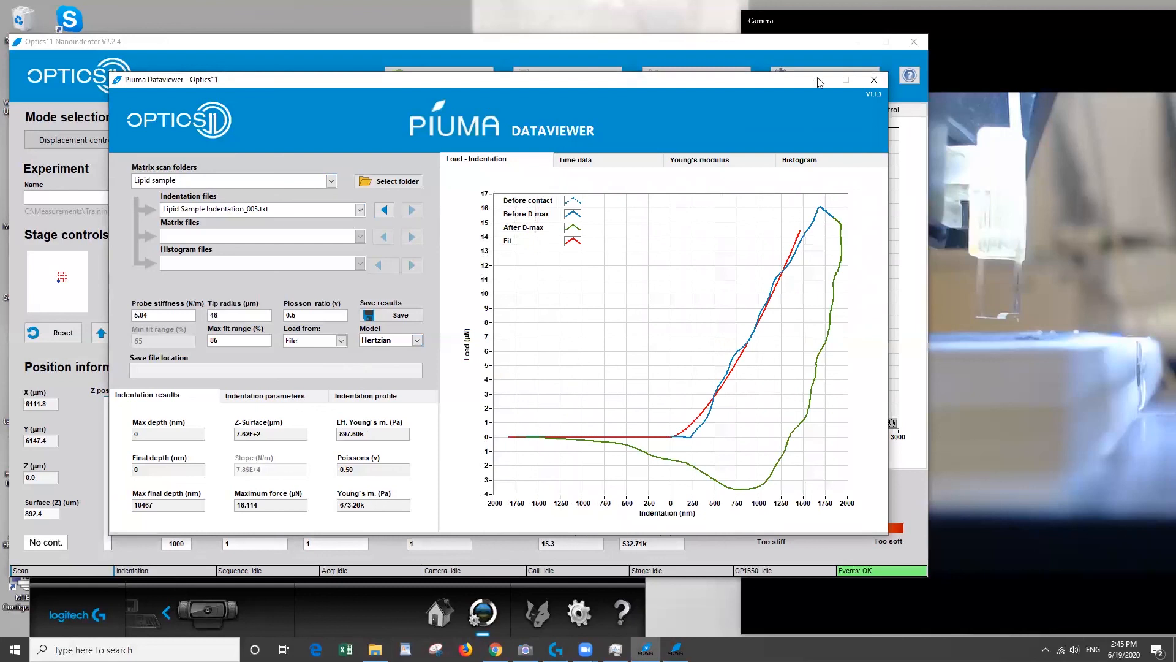
click(873, 79)
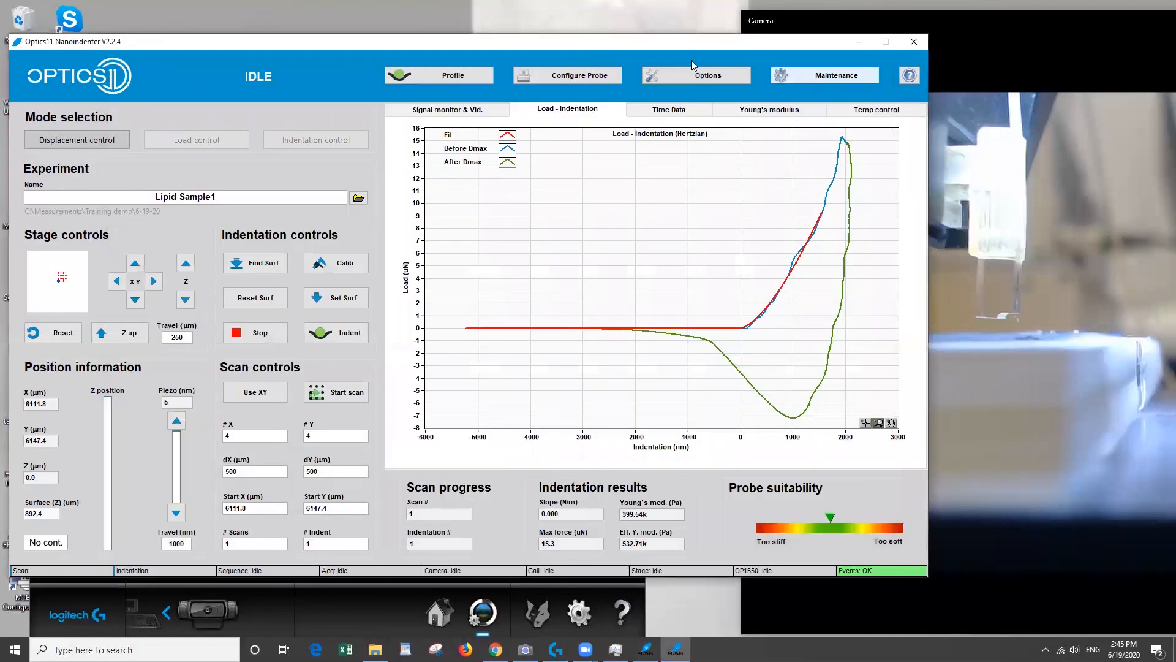